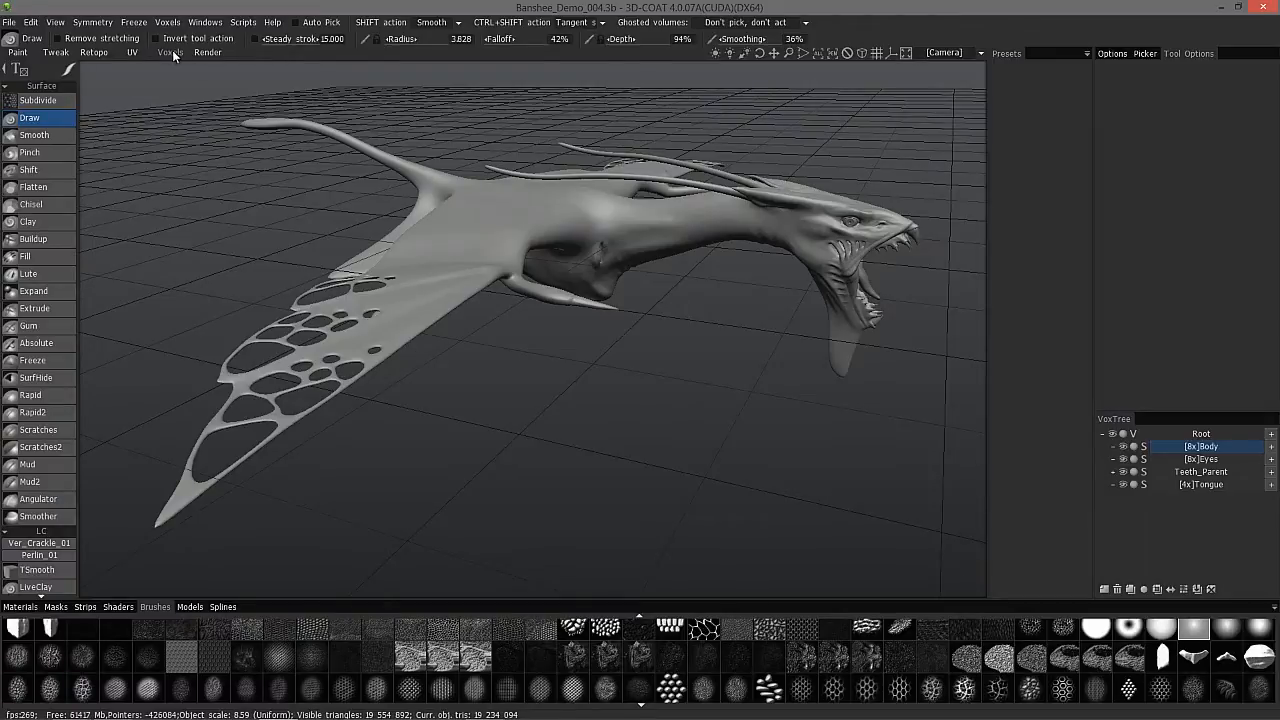
mouse_move(82, 255)
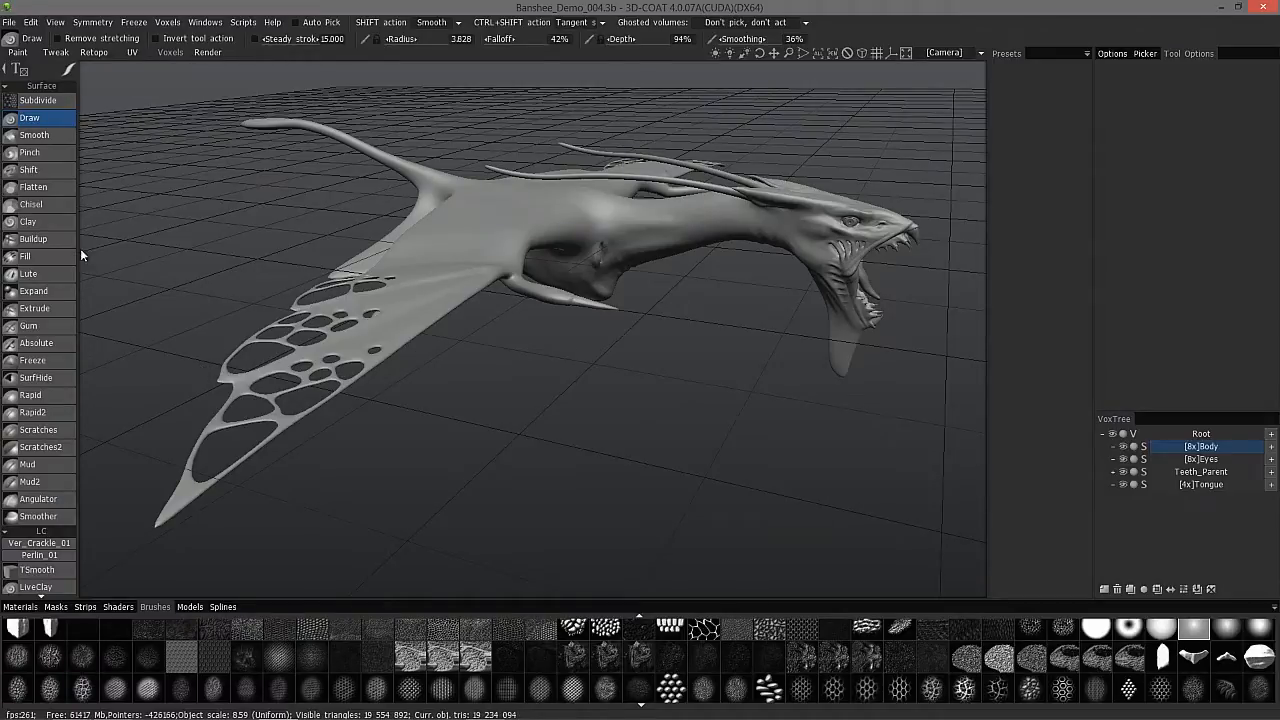
Keep the Body layer name, select Subdivide for the whole Banshee, and orbit to inspect.
double_click(1201, 446)
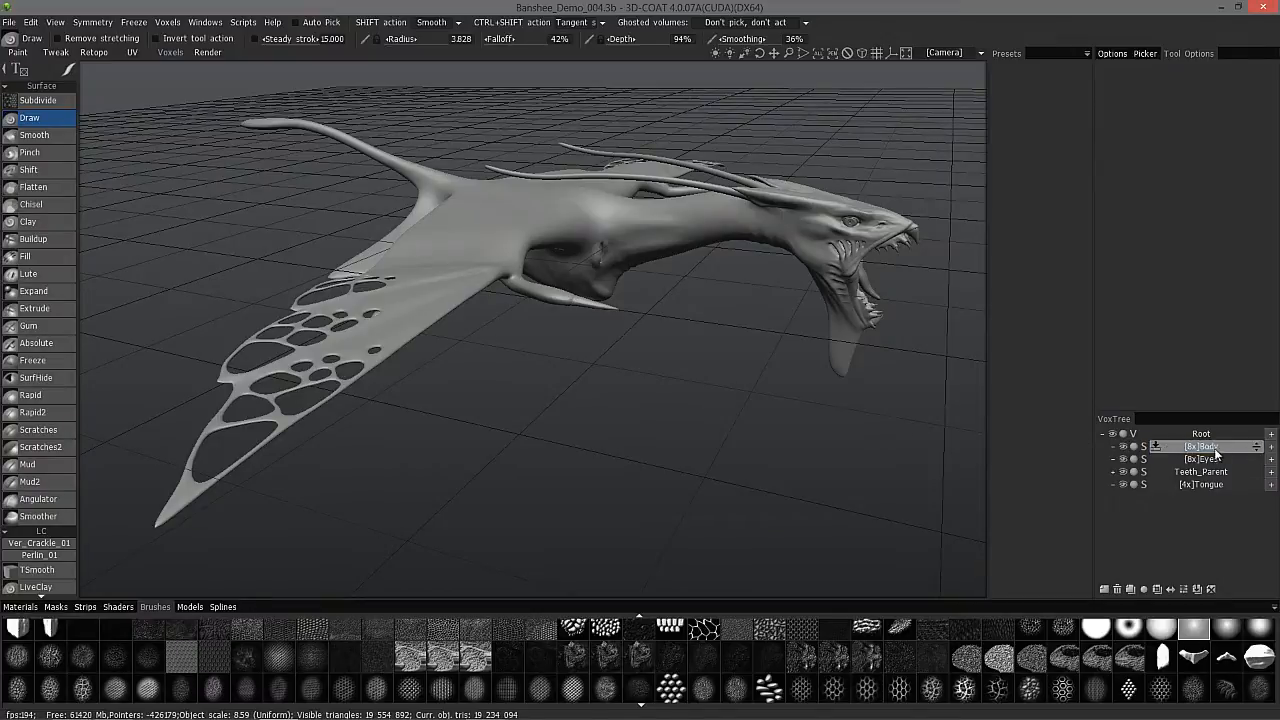
left_click(1200, 446)
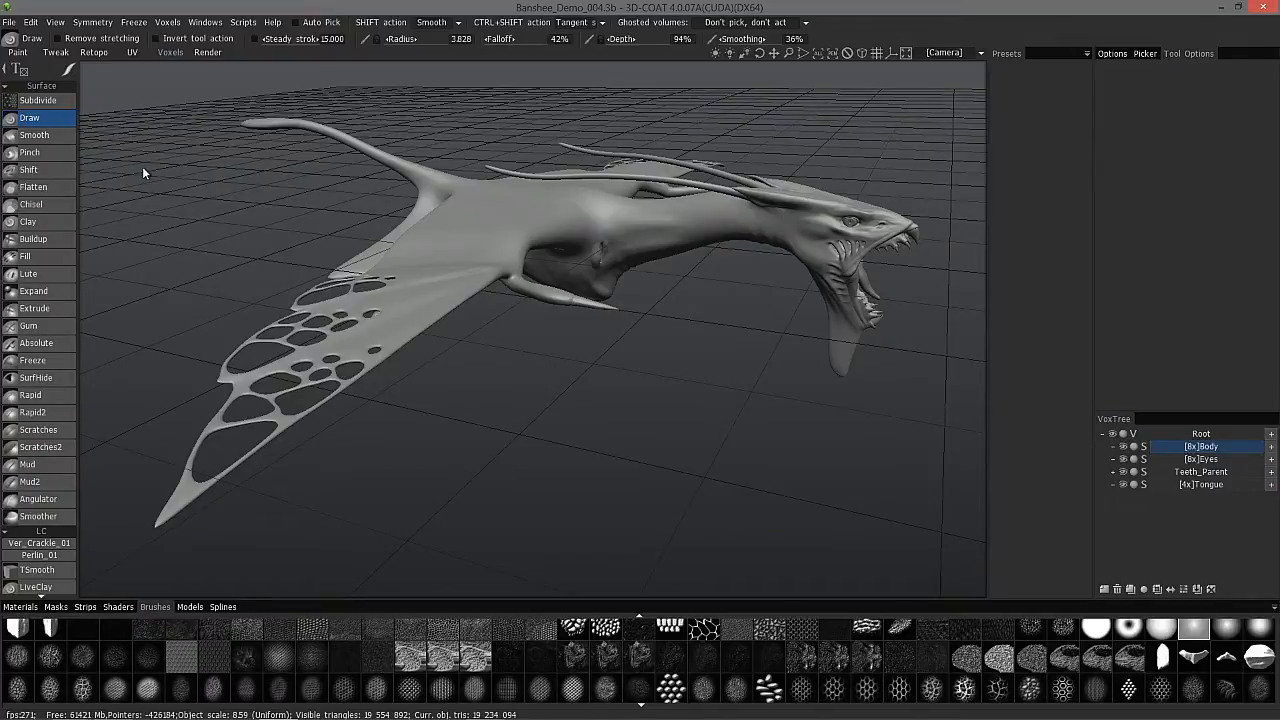
mouse_move(187, 62)
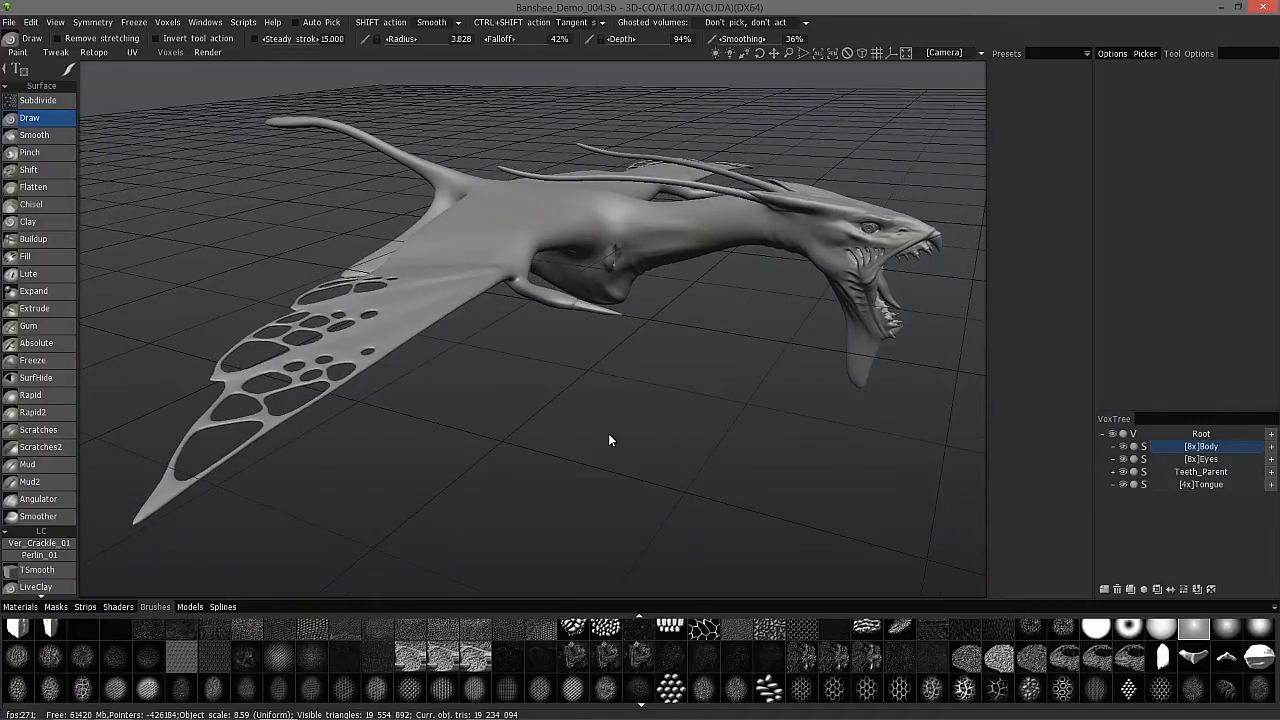
left_click_drag(610, 440, 610, 400)
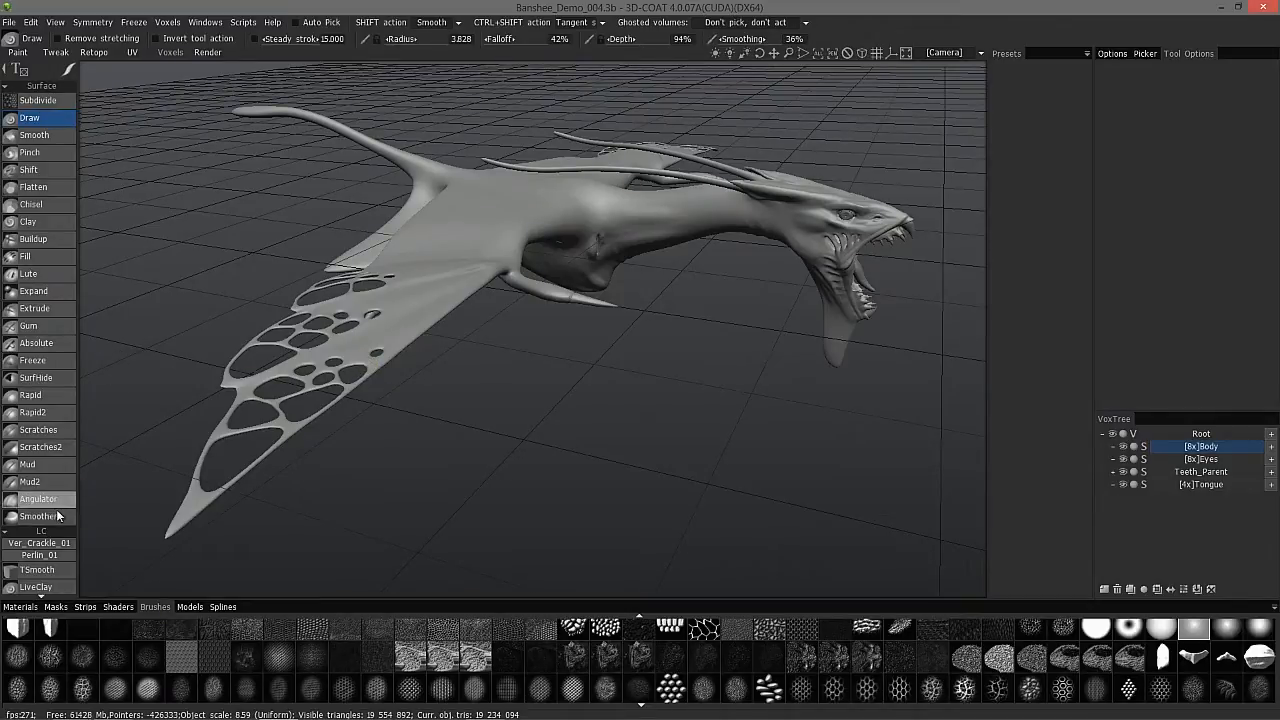
mouse_move(630, 222)
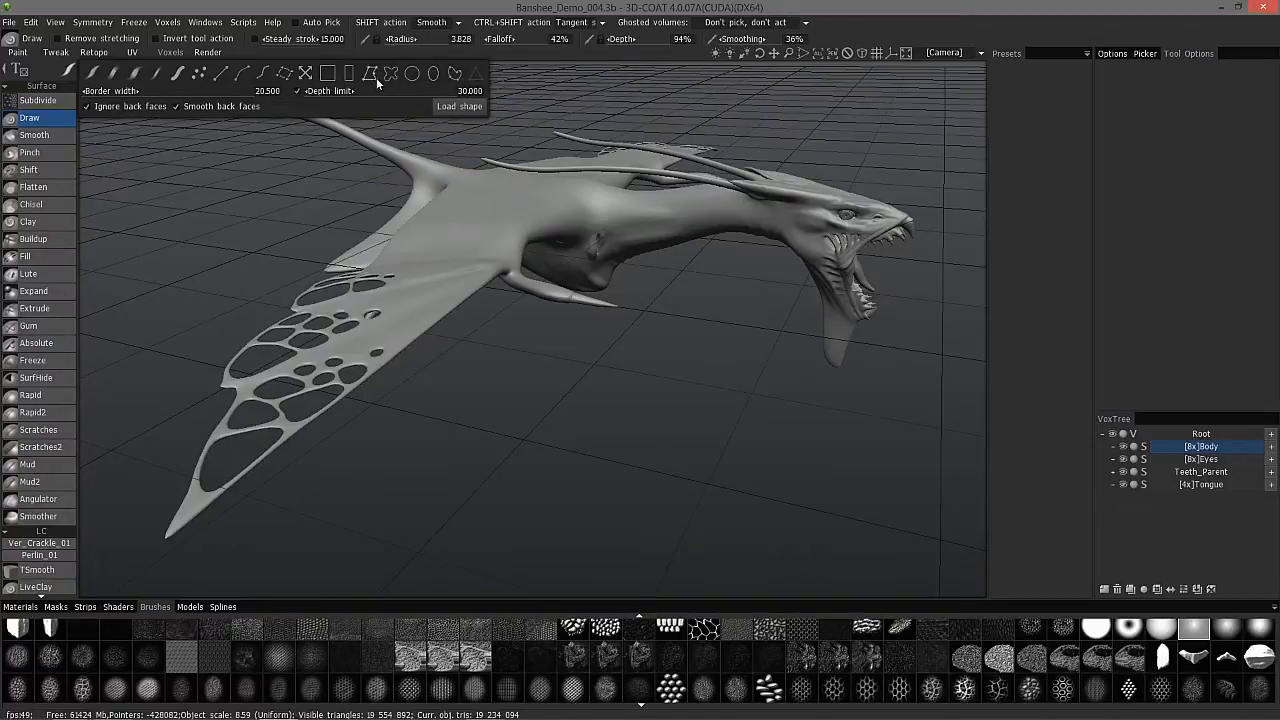
mouse_move(455, 73)
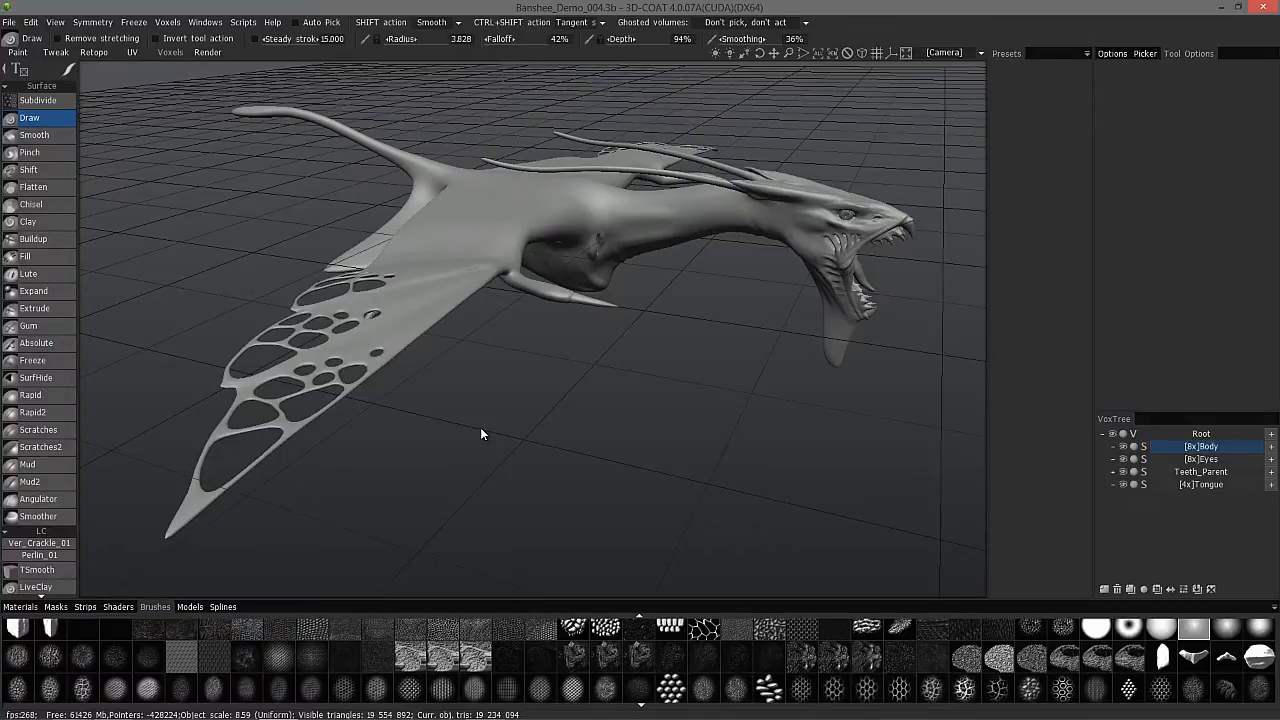
mouse_move(500, 297)
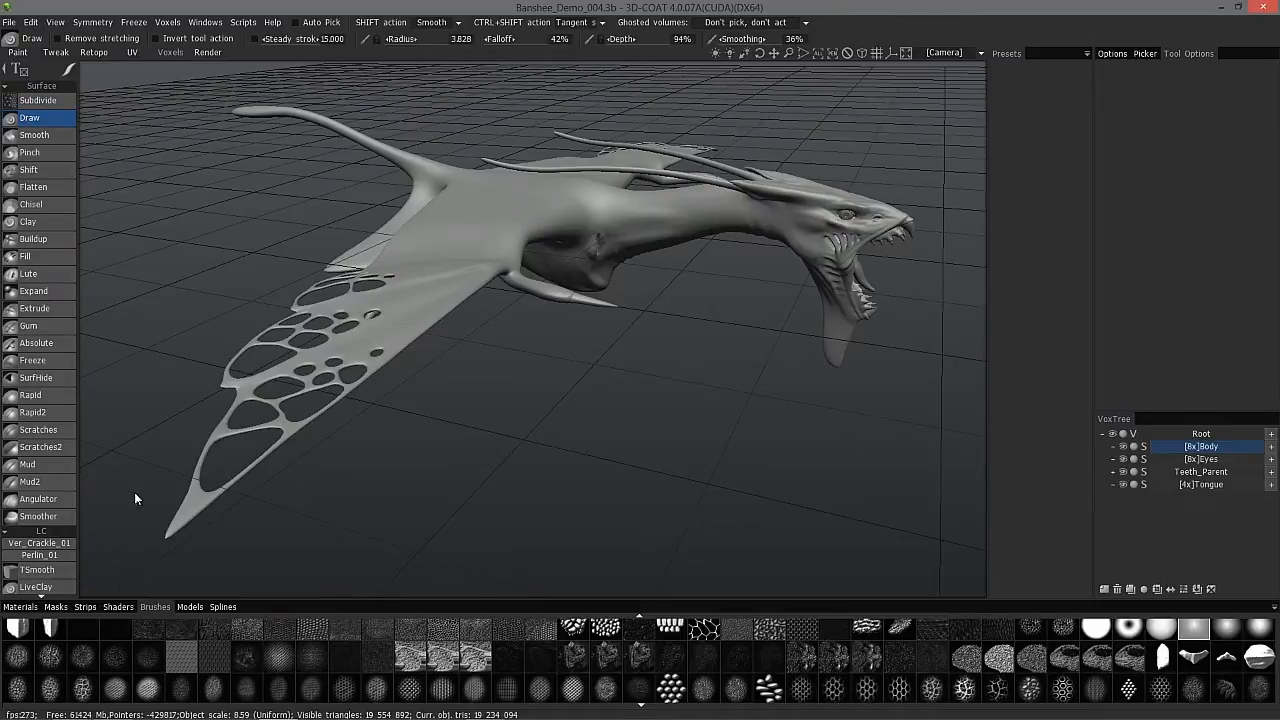
mouse_move(165, 503)
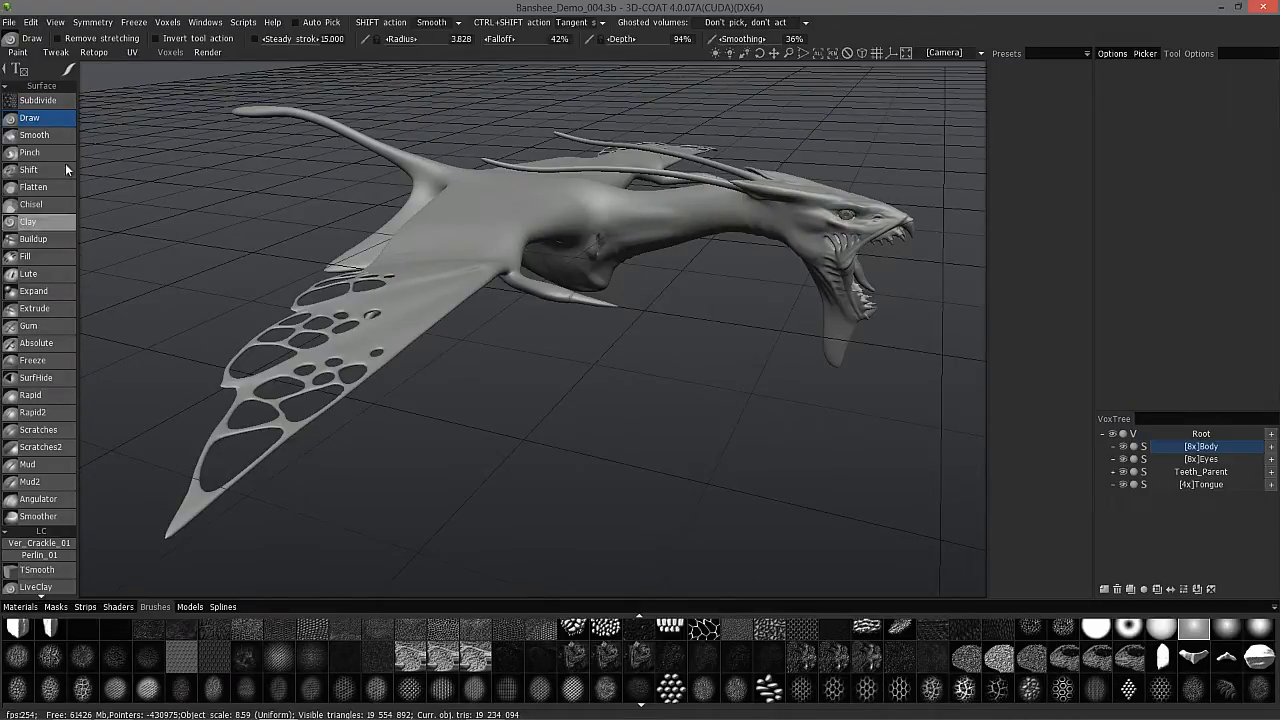
left_click(37, 100)
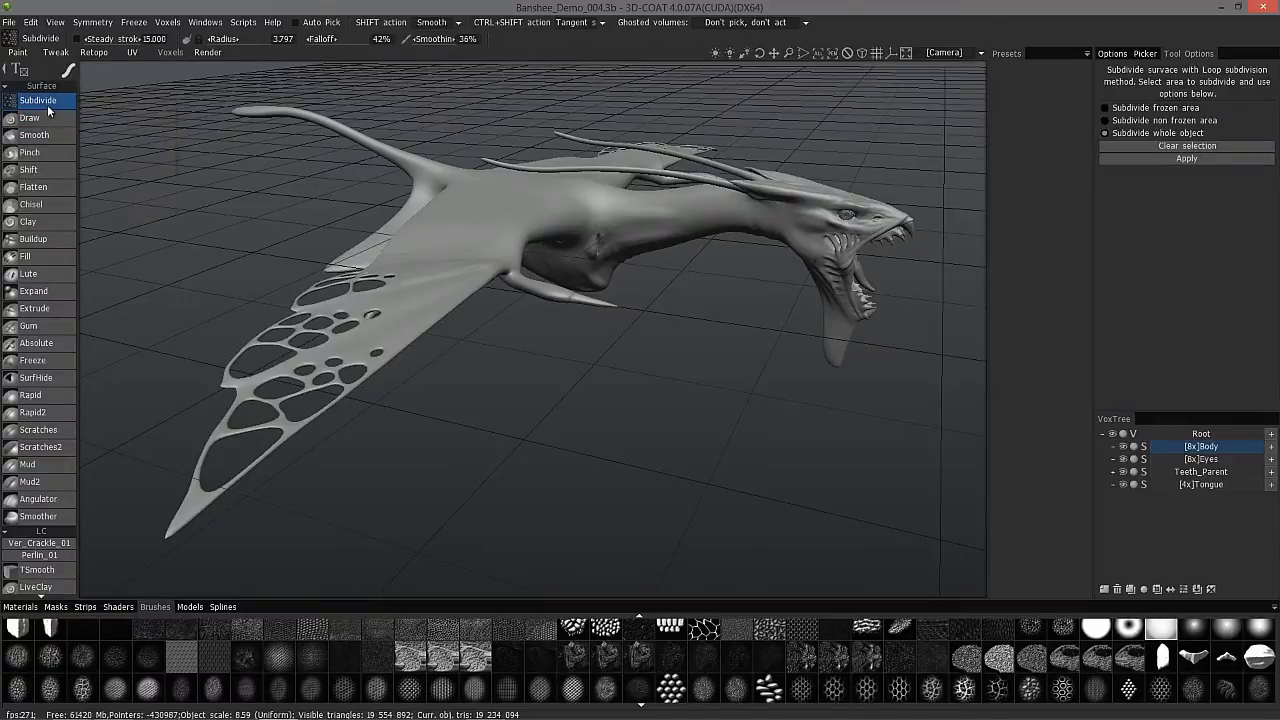
mouse_move(1186, 146)
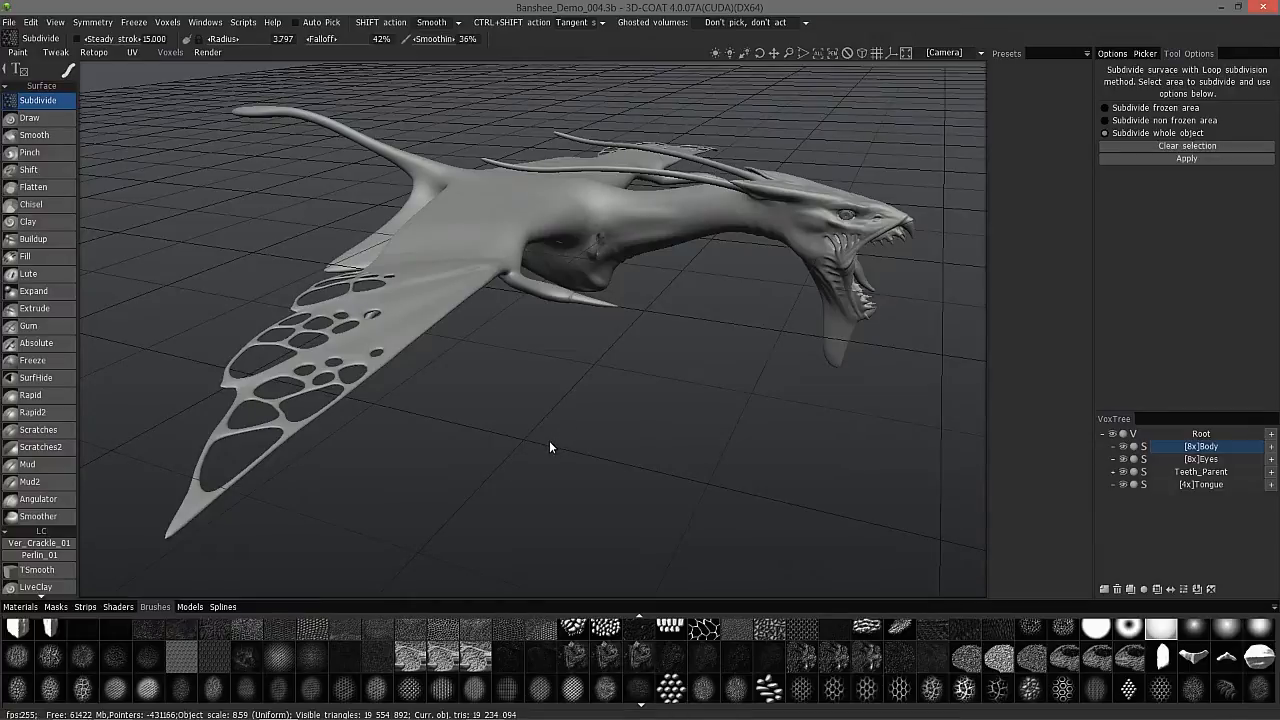
mouse_move(515, 447)
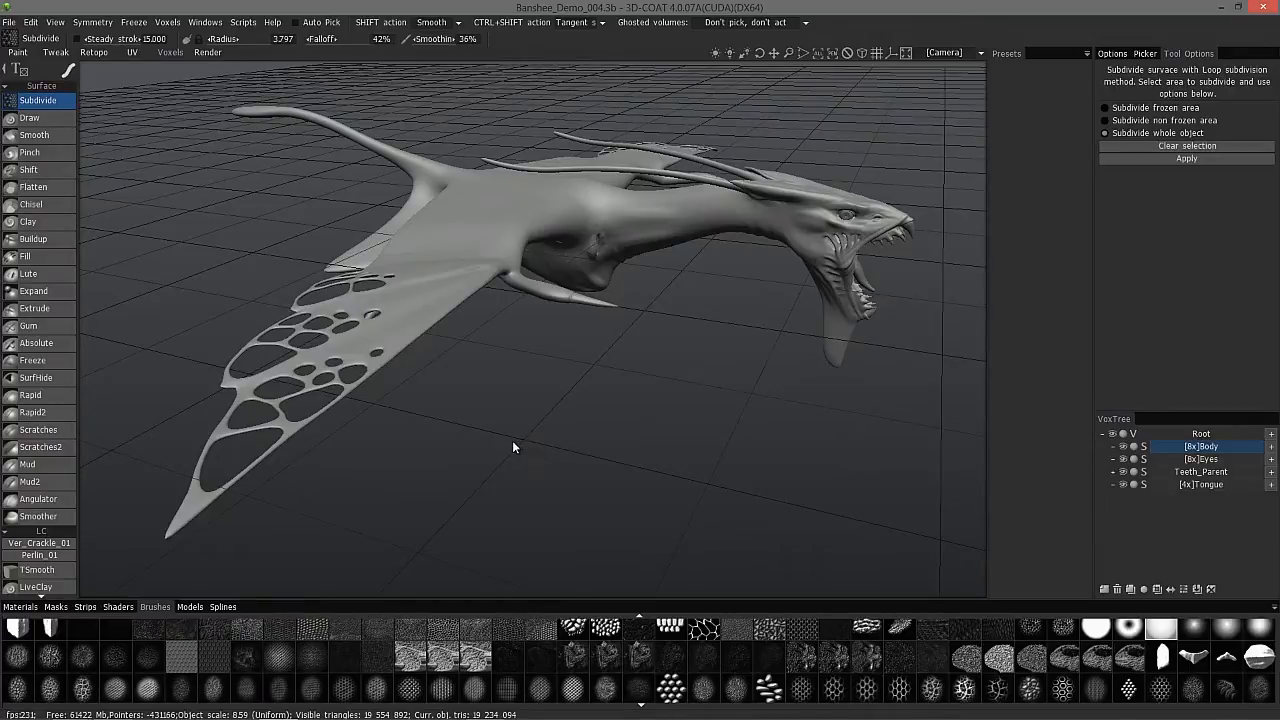
mouse_move(227, 478)
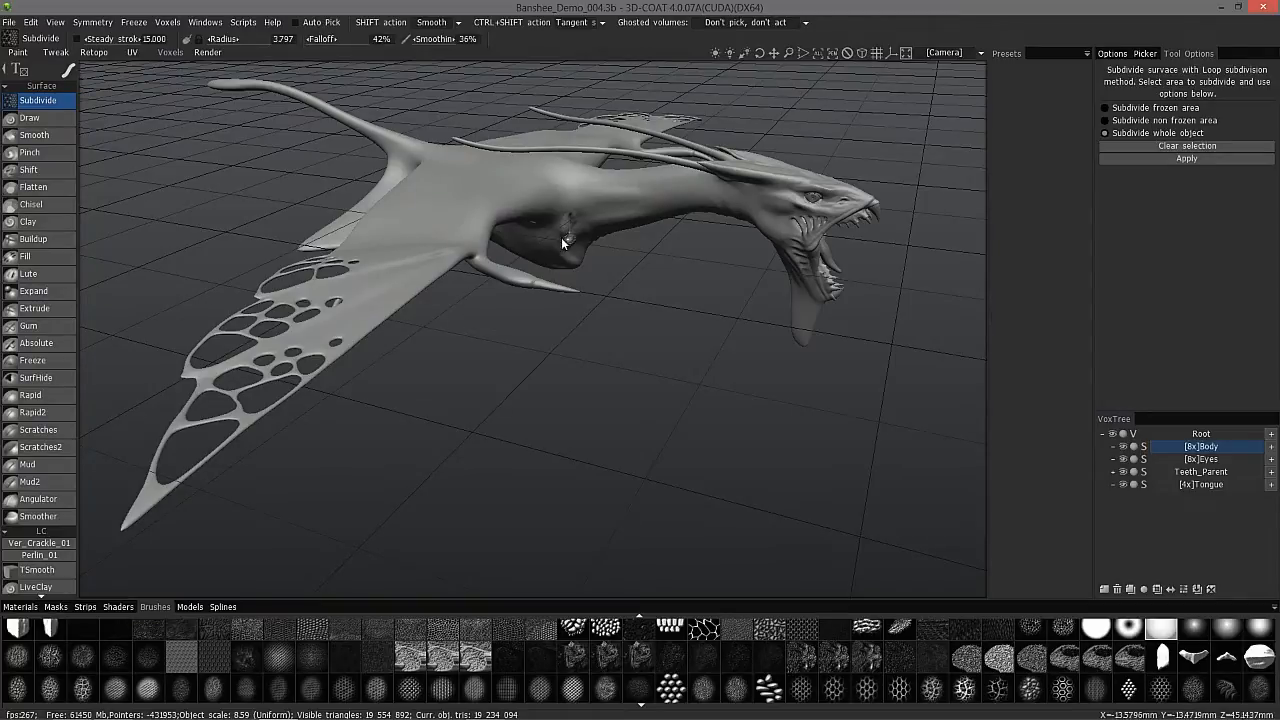
left_click_drag(560, 240, 668, 262)
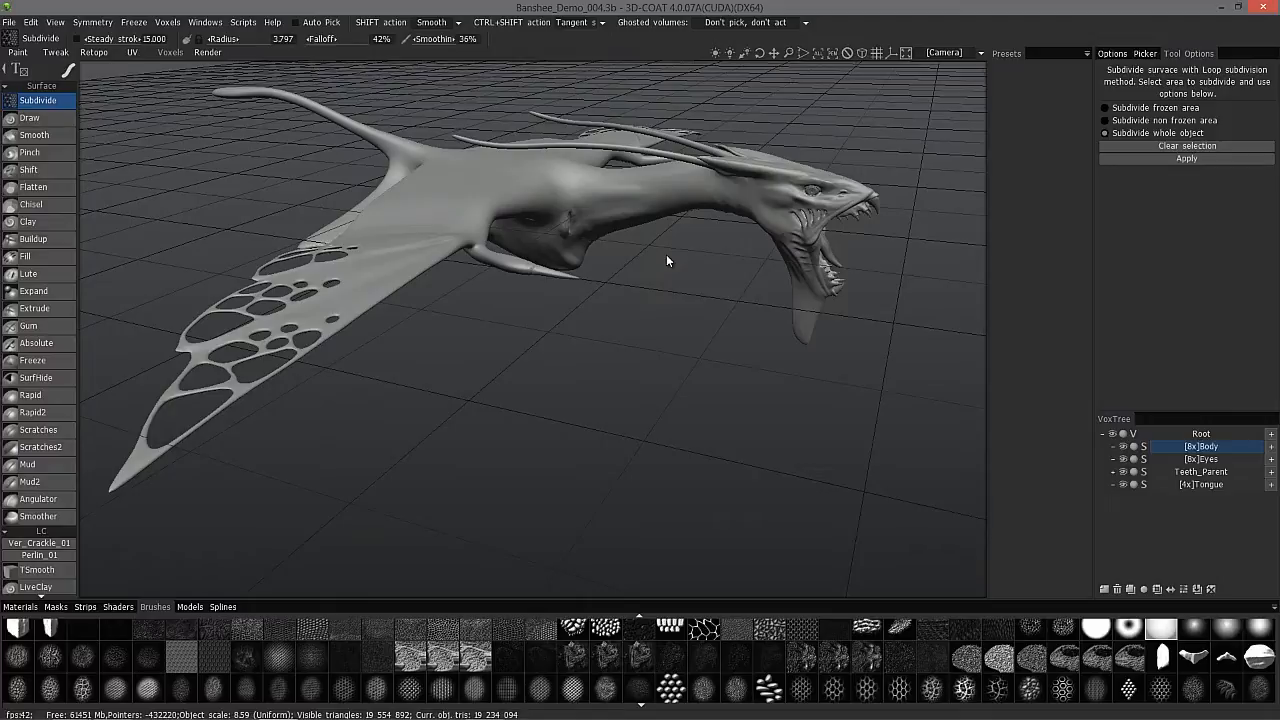
mouse_move(92, 359)
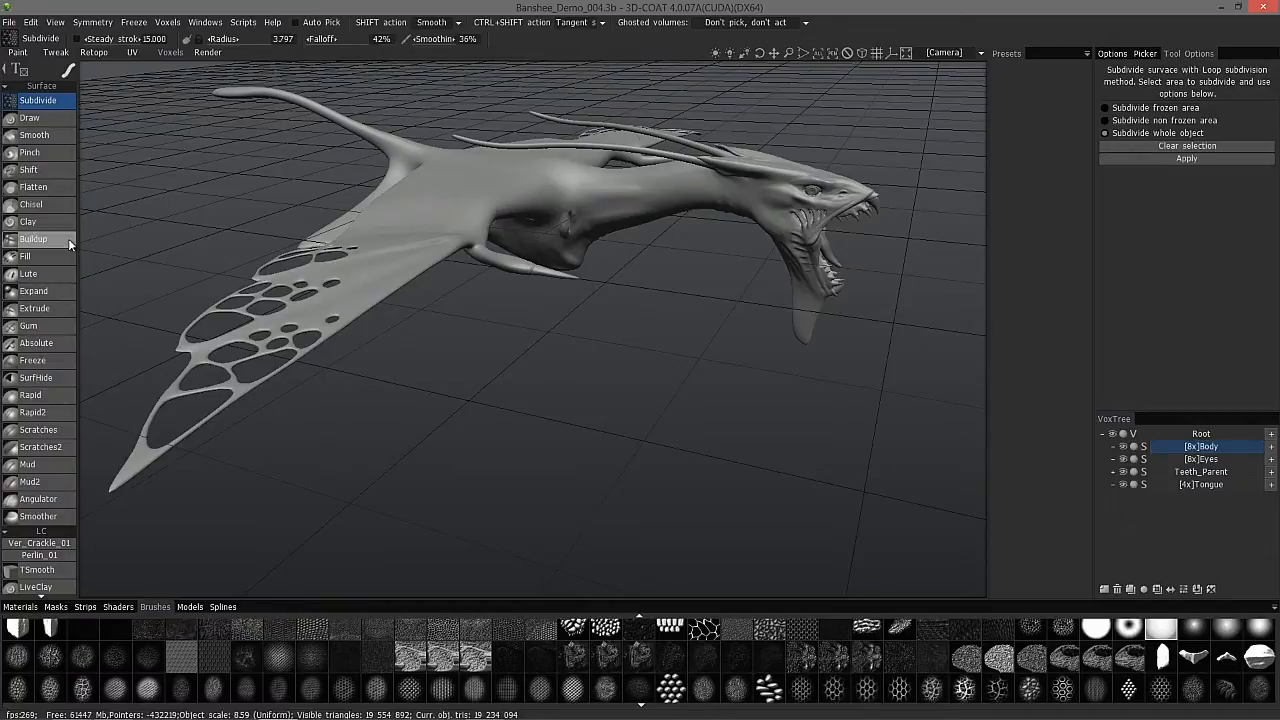
mouse_move(671, 371)
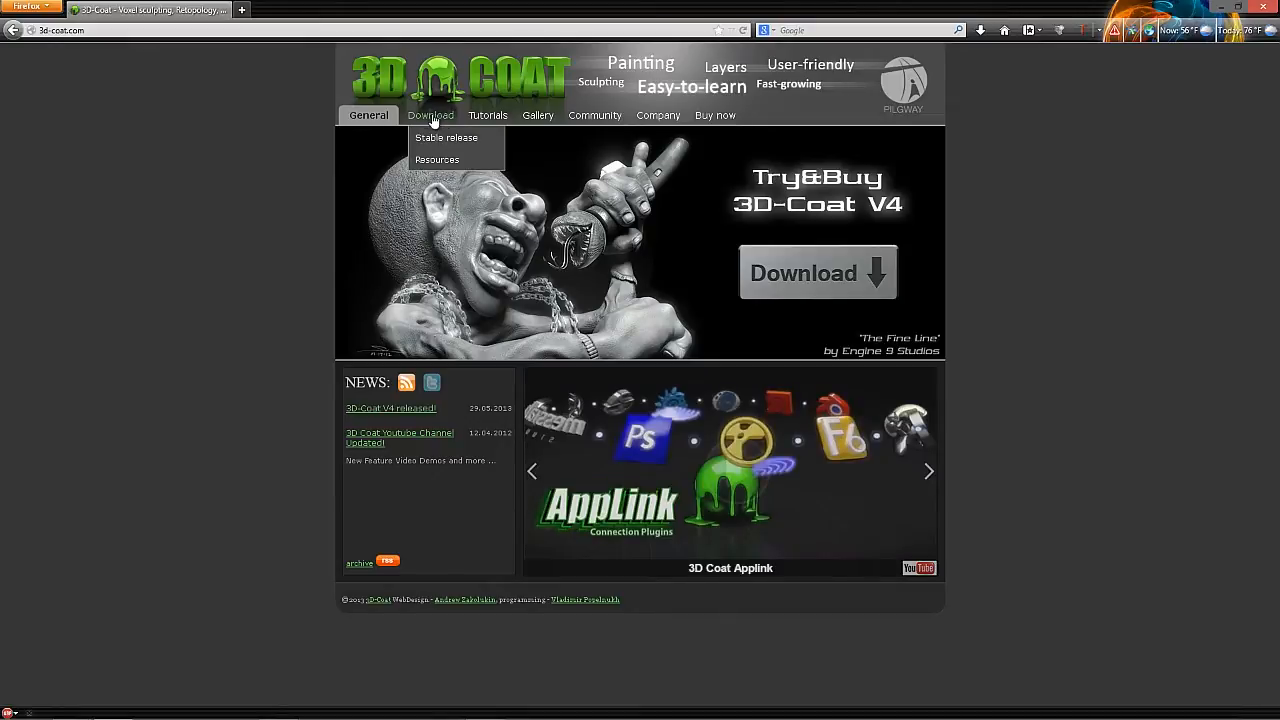
mouse_move(445, 138)
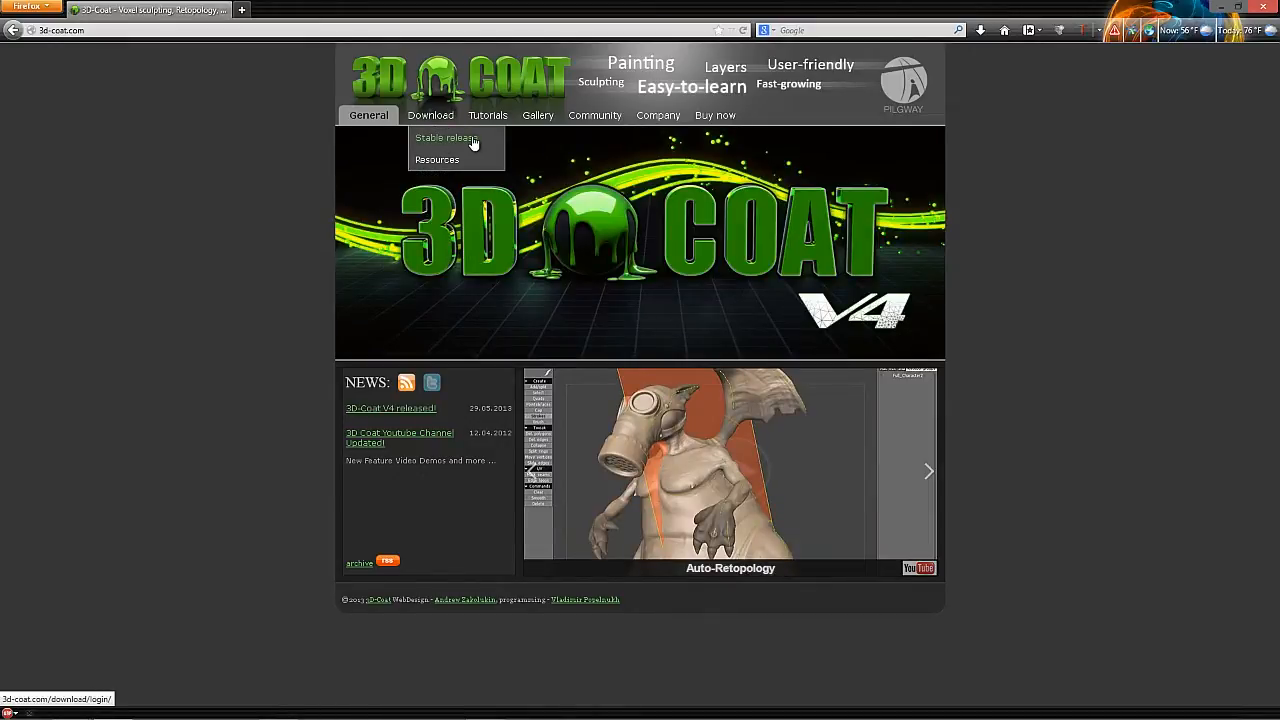
mouse_move(510, 164)
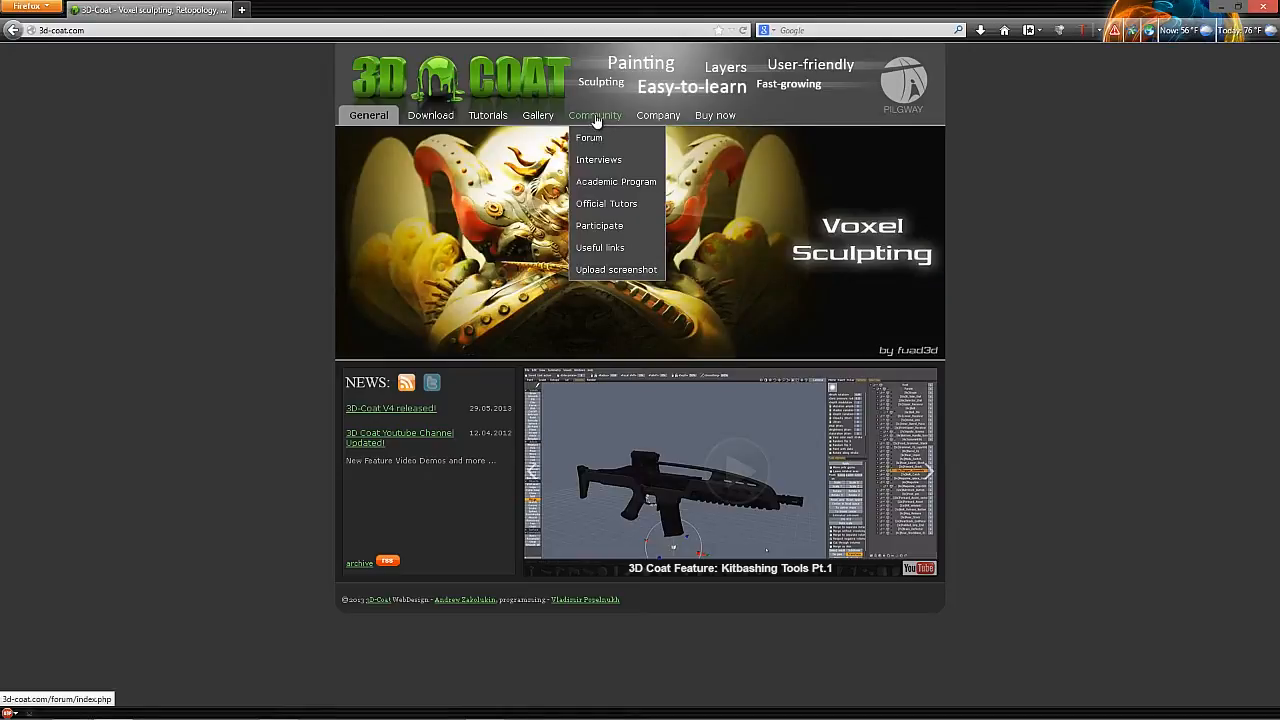
Browse the forum to the V4 BETA (experimental) thread under New Releases and Betas and scroll it.
left_click(589, 137)
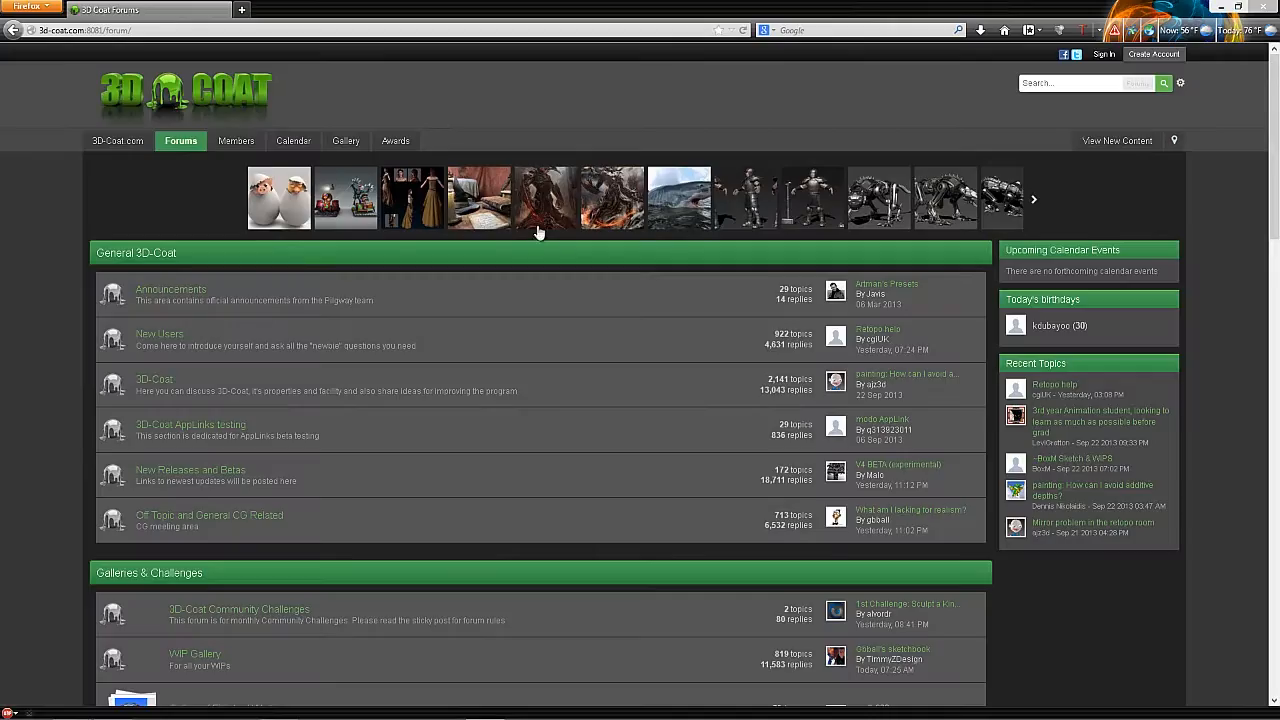
mouse_move(213, 502)
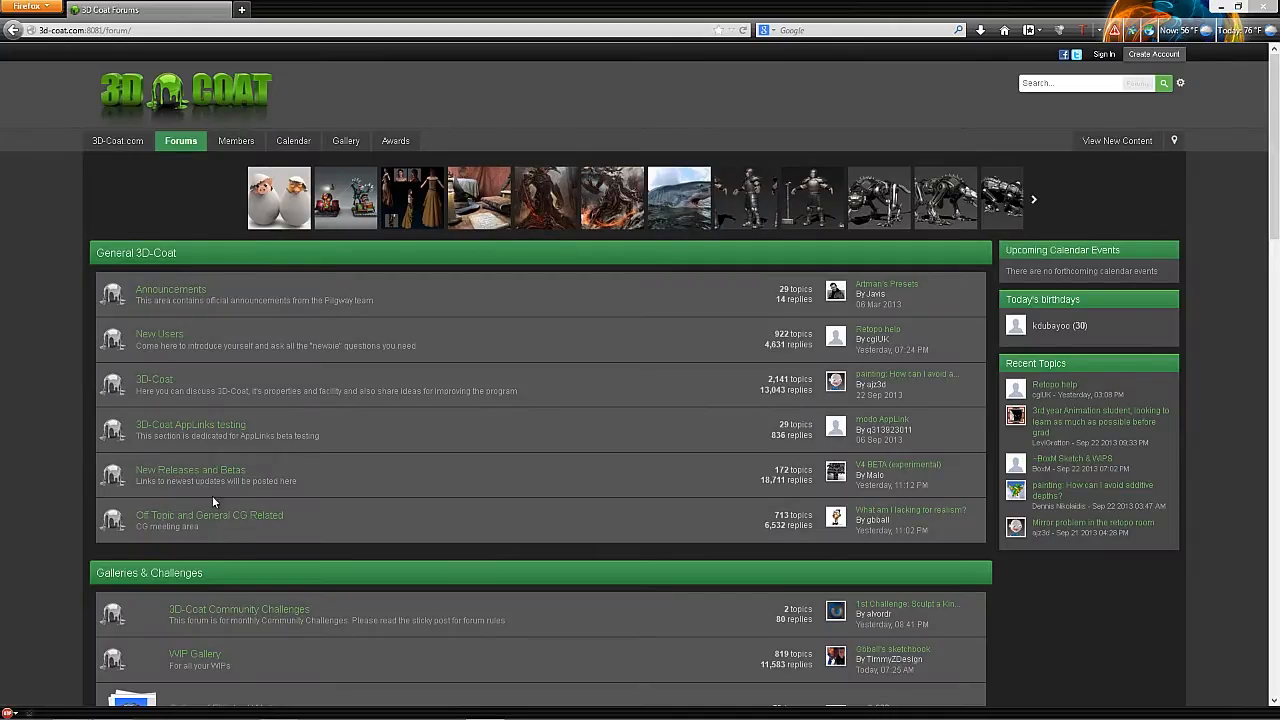
left_click(190, 469)
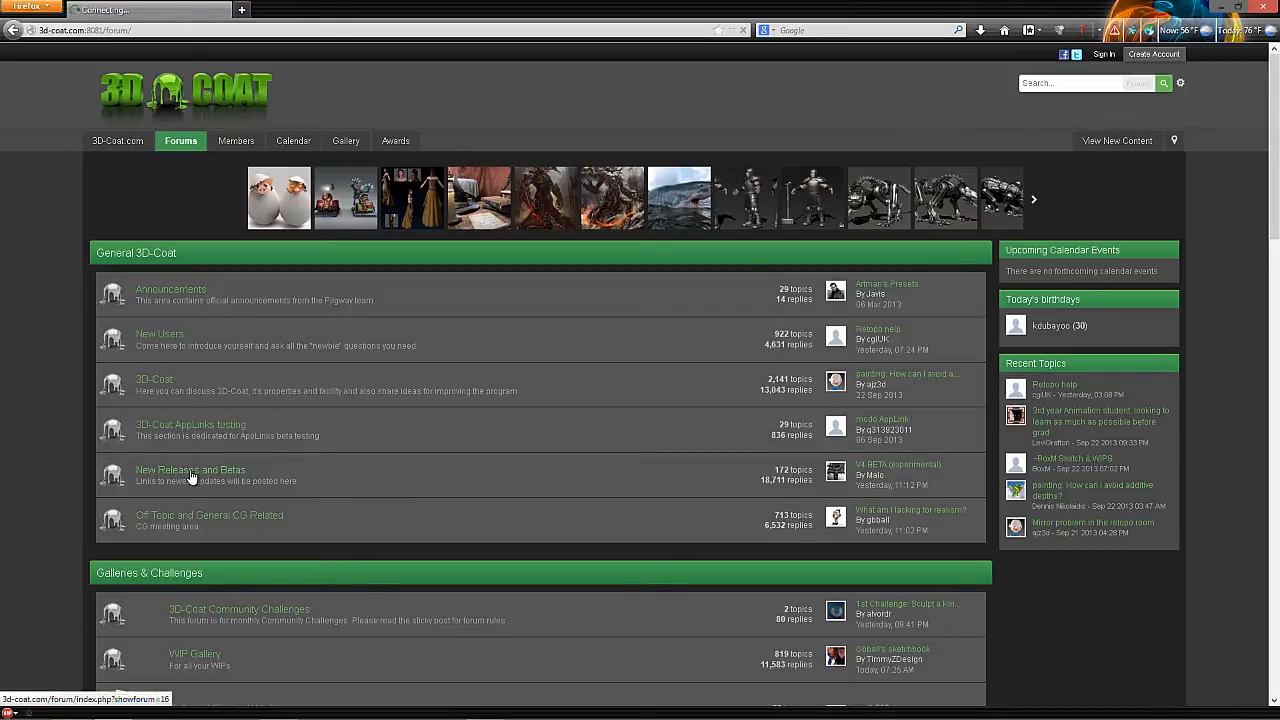
left_click(190, 470)
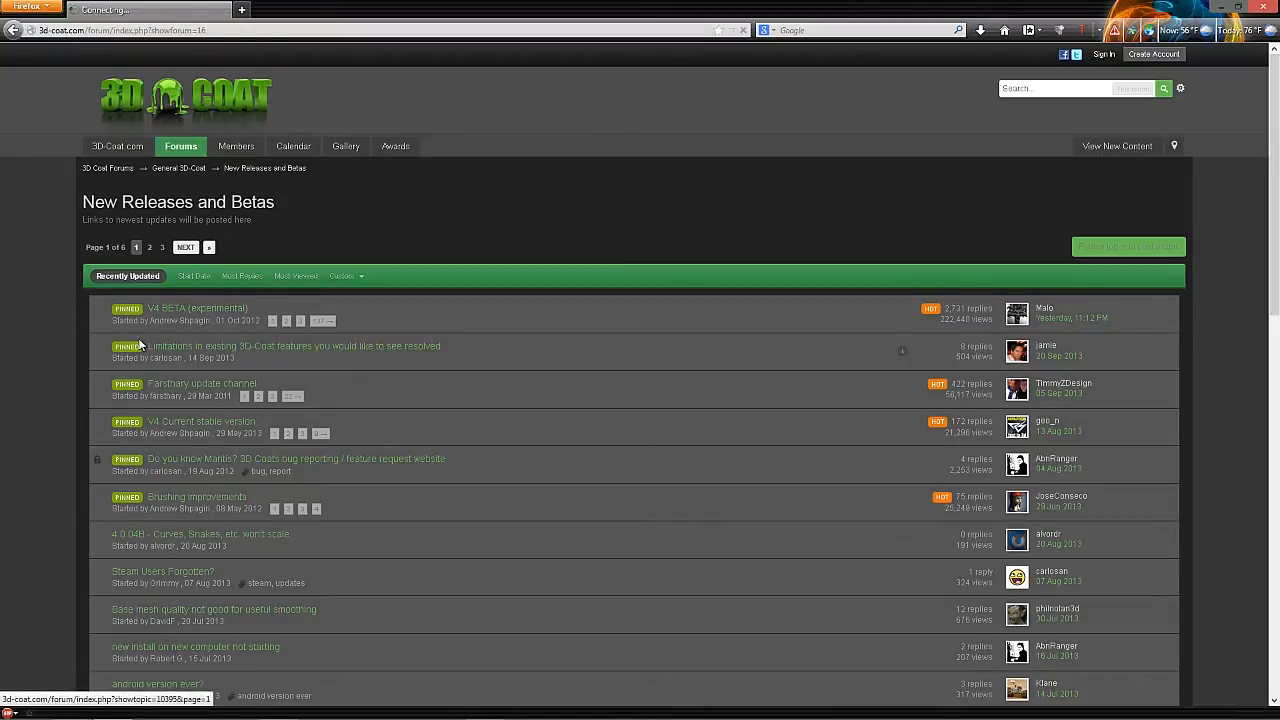
left_click(197, 307)
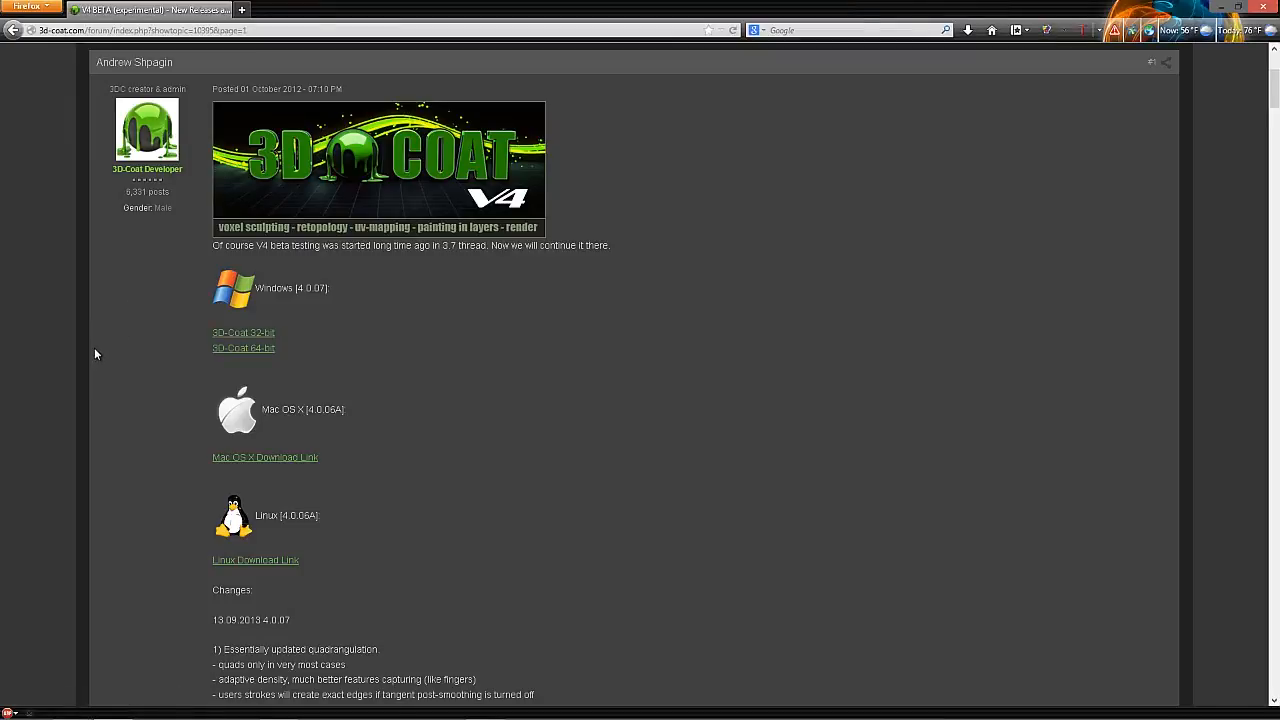
scroll("down", 3)
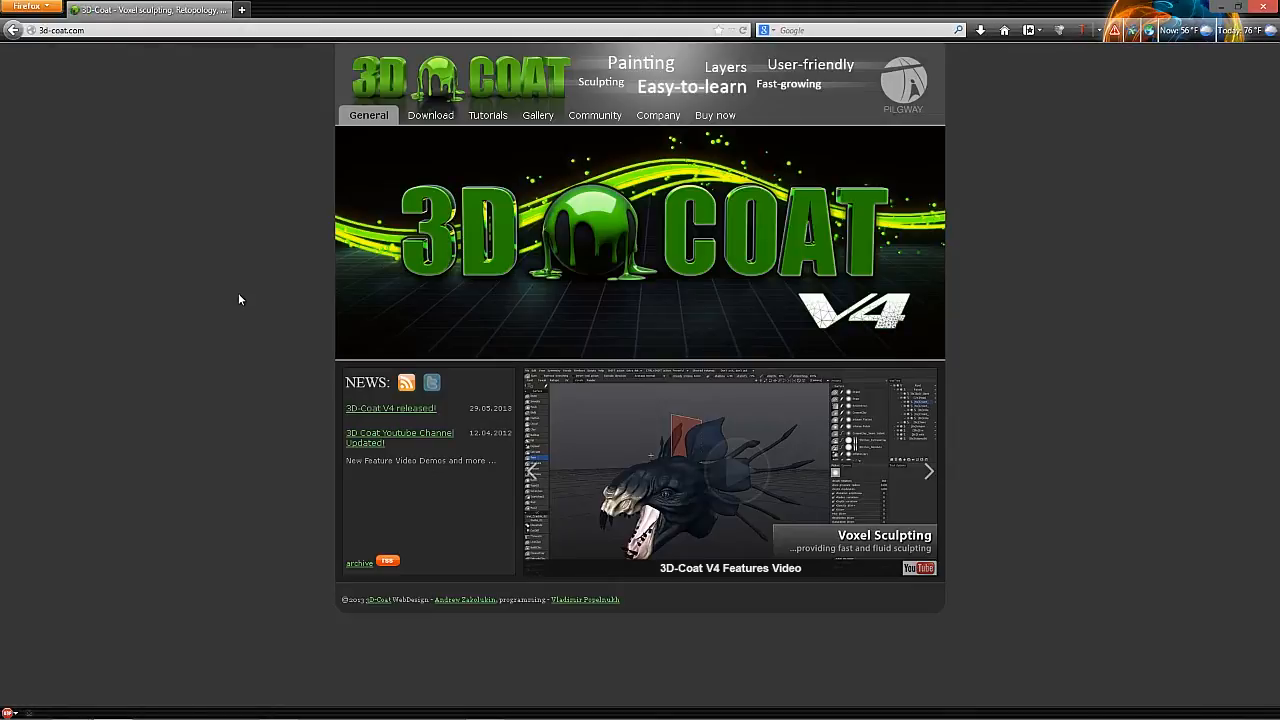
Go through Download > Resources to the Brushes 3dcpack category listing four packages.
left_click(927, 471)
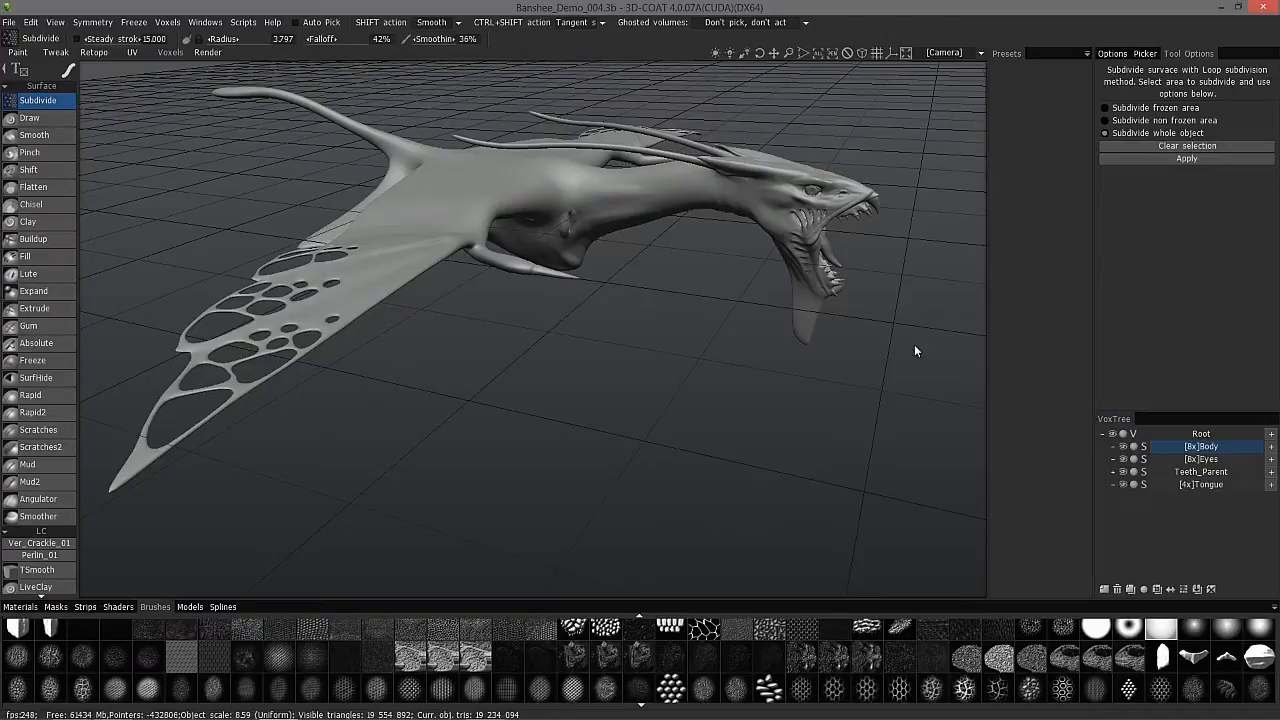
mouse_move(870, 325)
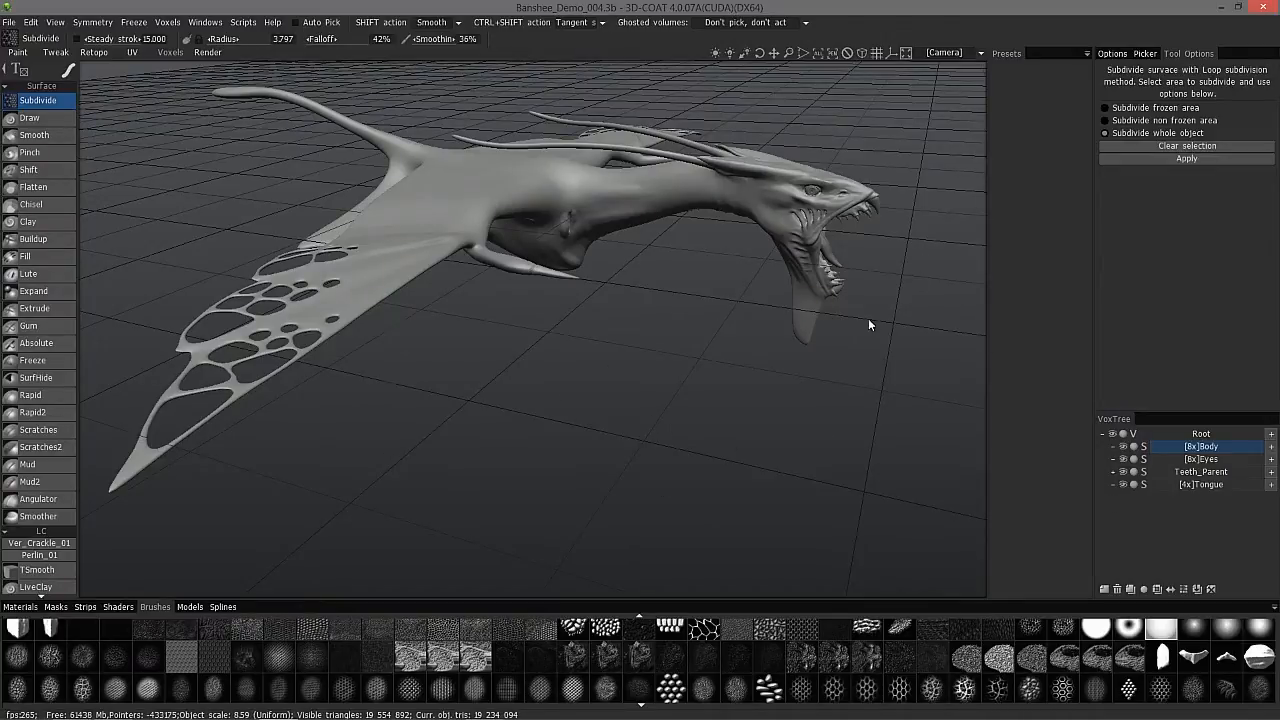
mouse_move(1049, 380)
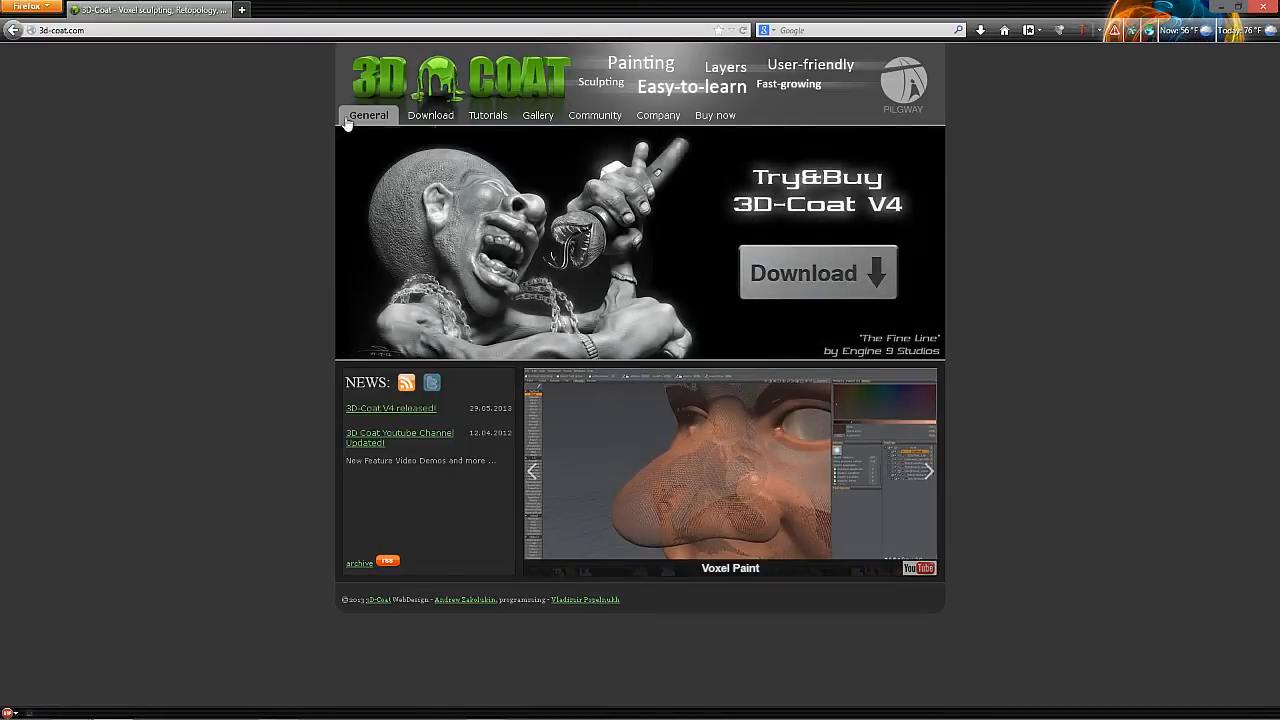
mouse_move(398, 92)
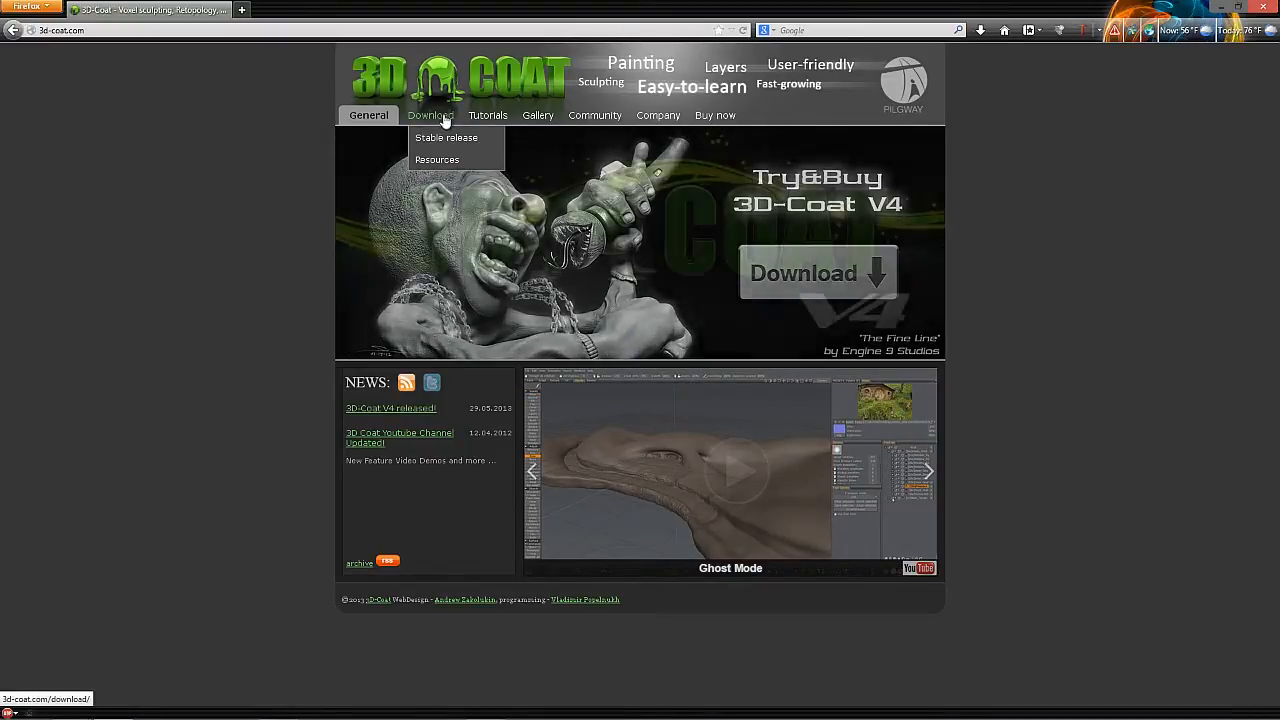
left_click(437, 160)
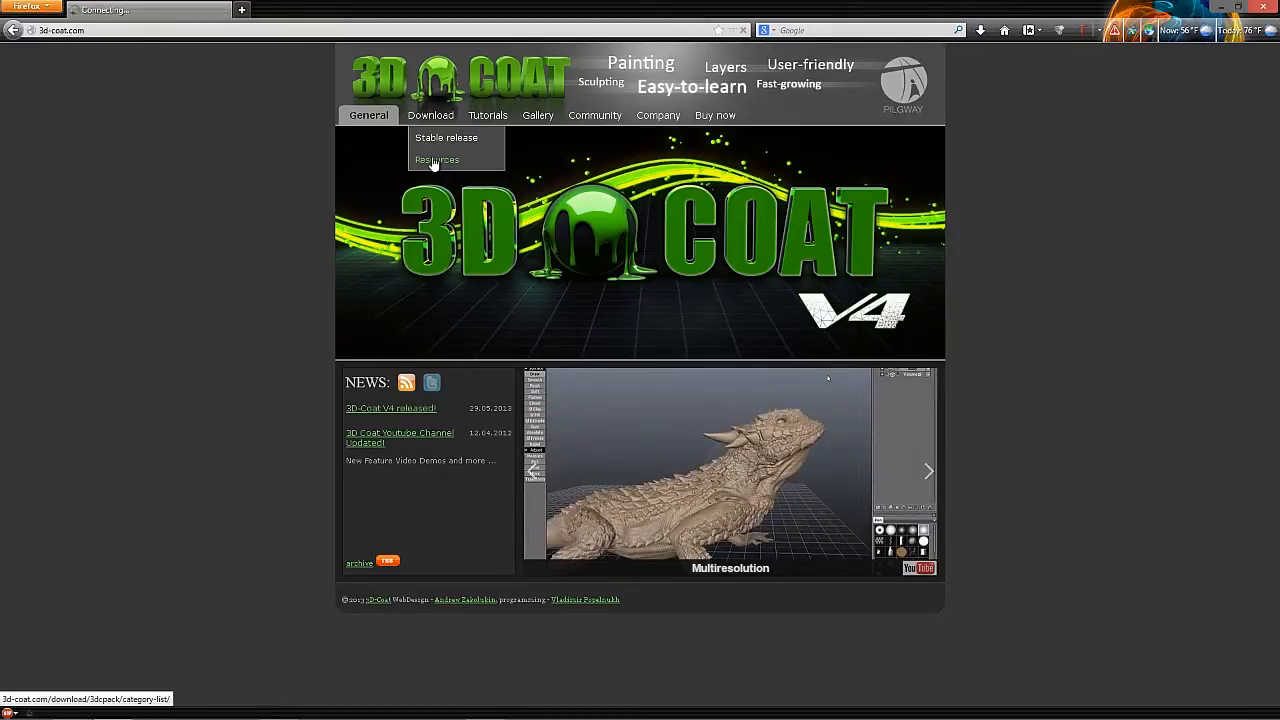
left_click(437, 160)
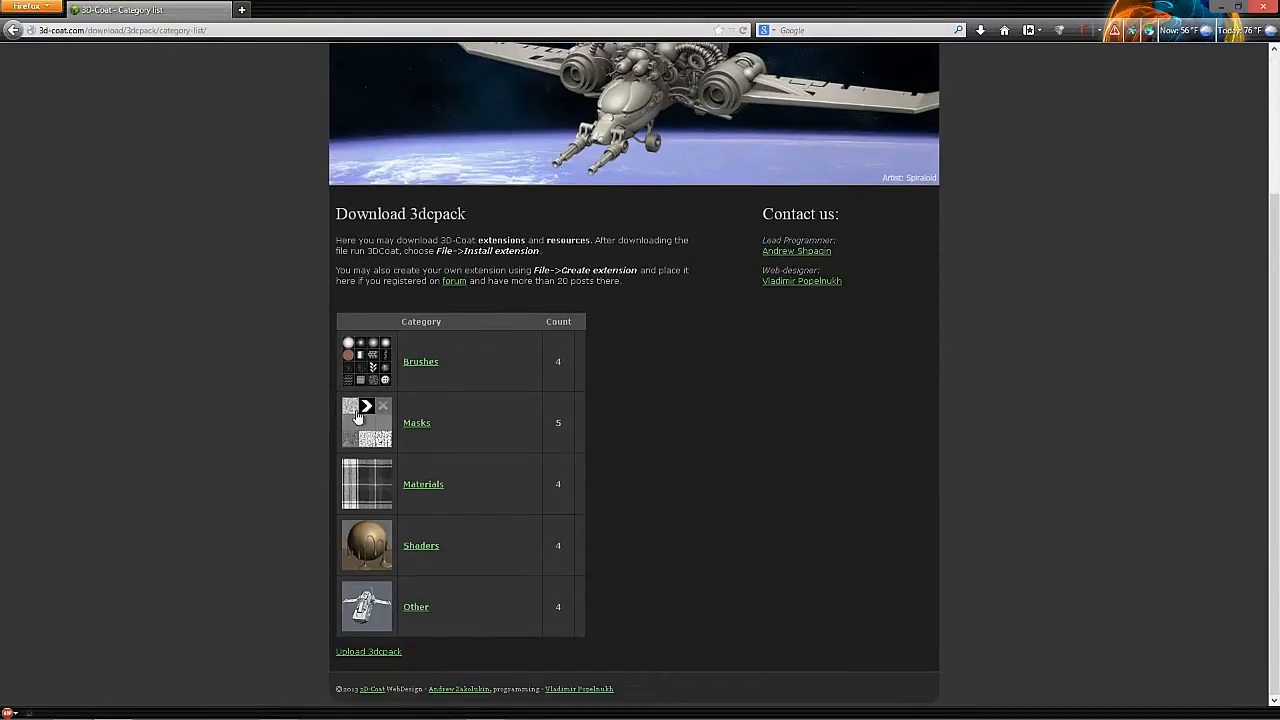
left_click(420, 361)
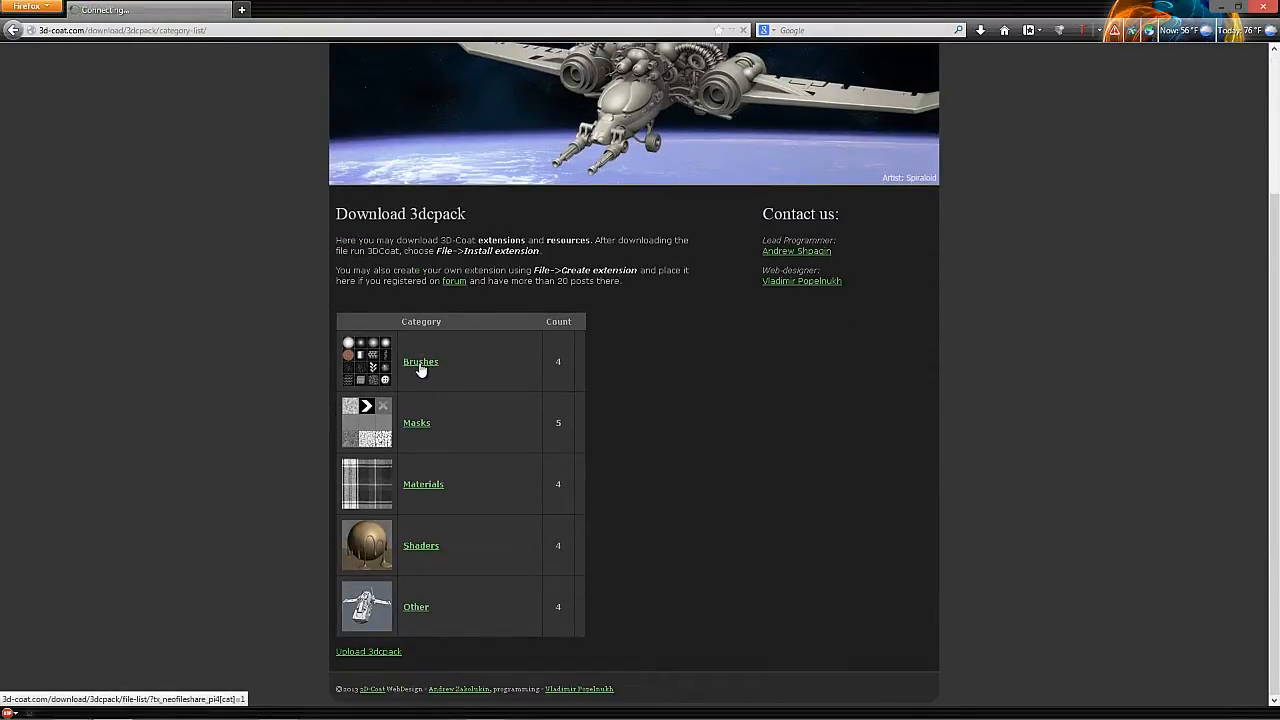
left_click(420, 361)
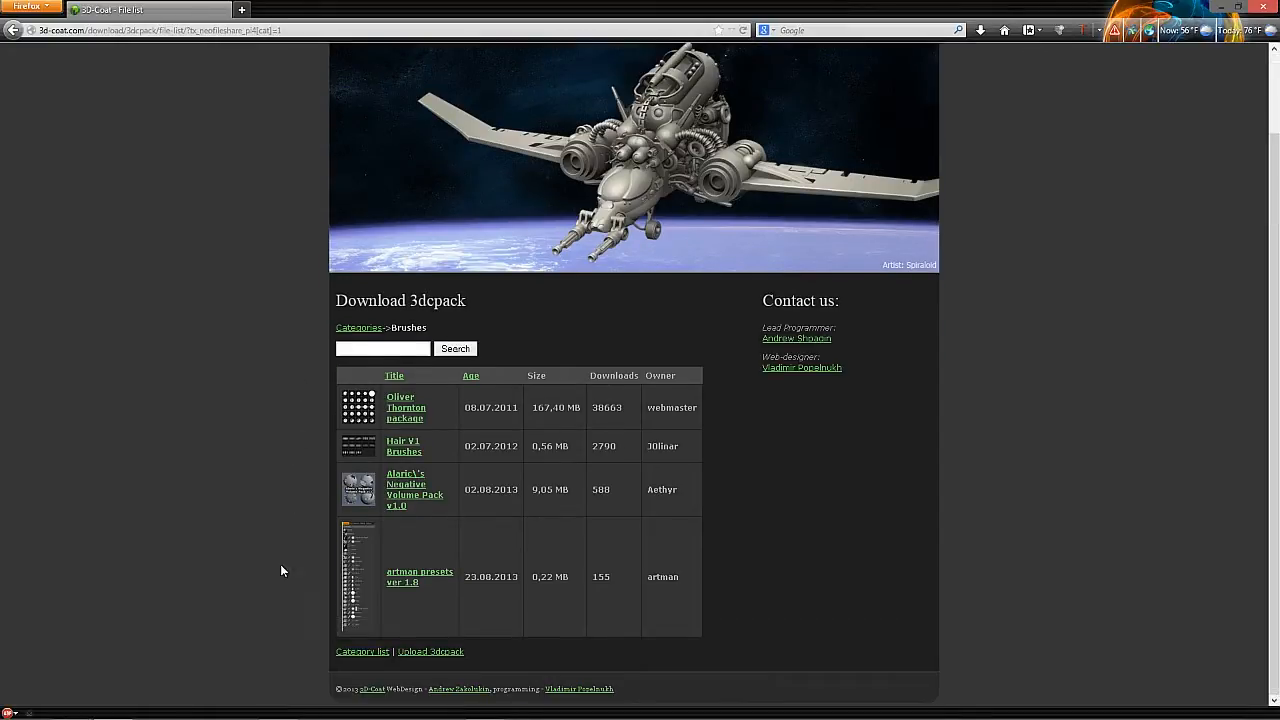
left_click(419, 576)
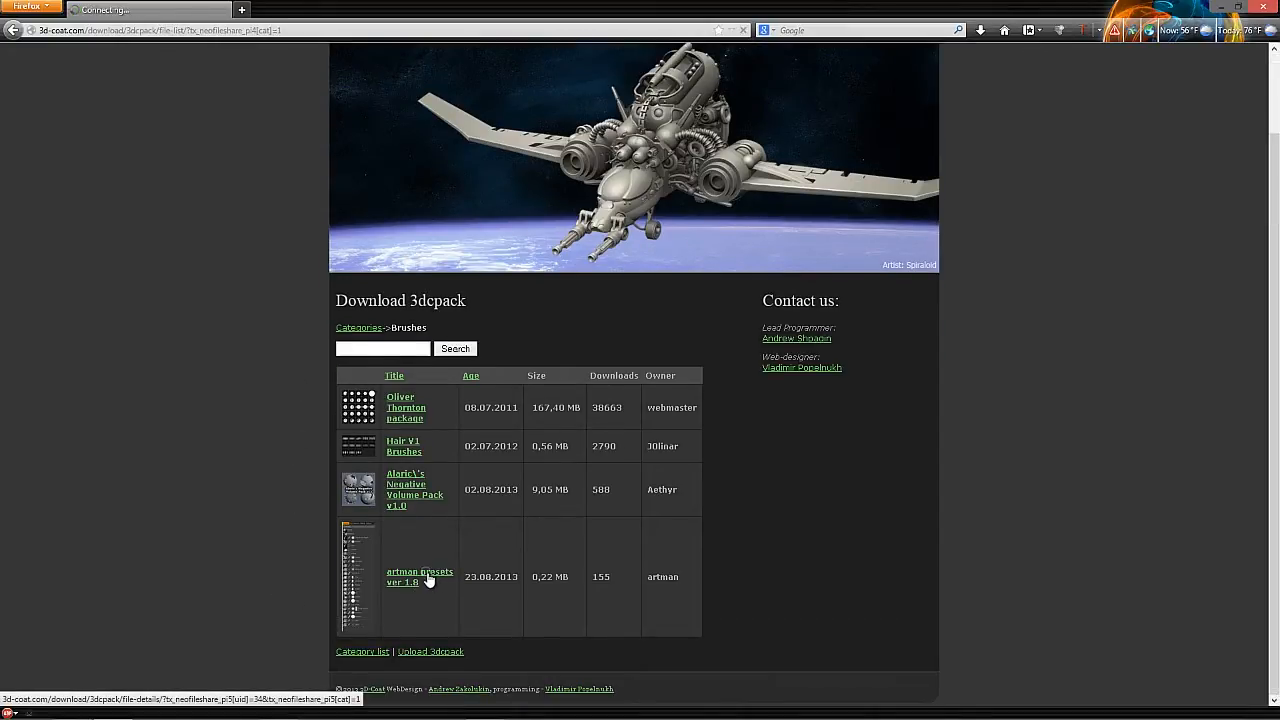
Preview the artman presets ver 1.8 image, then download and save its 3dcpack file.
left_click(419, 576)
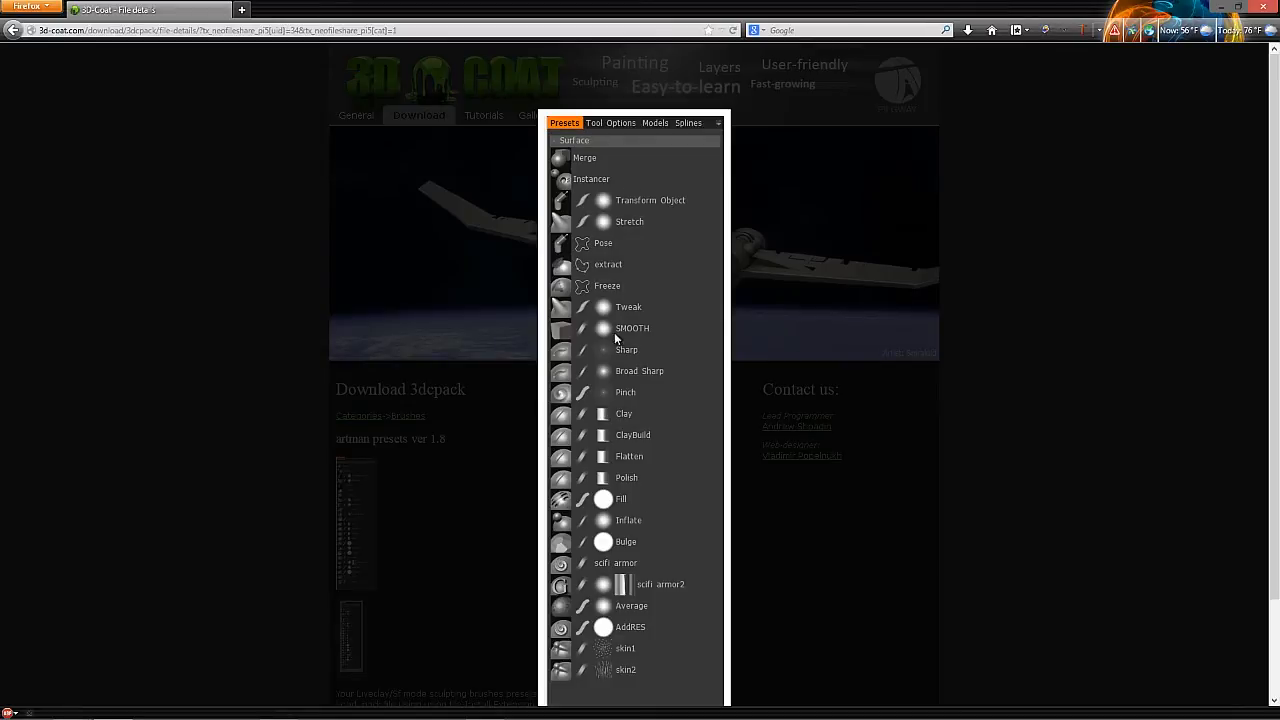
scroll("down", 3)
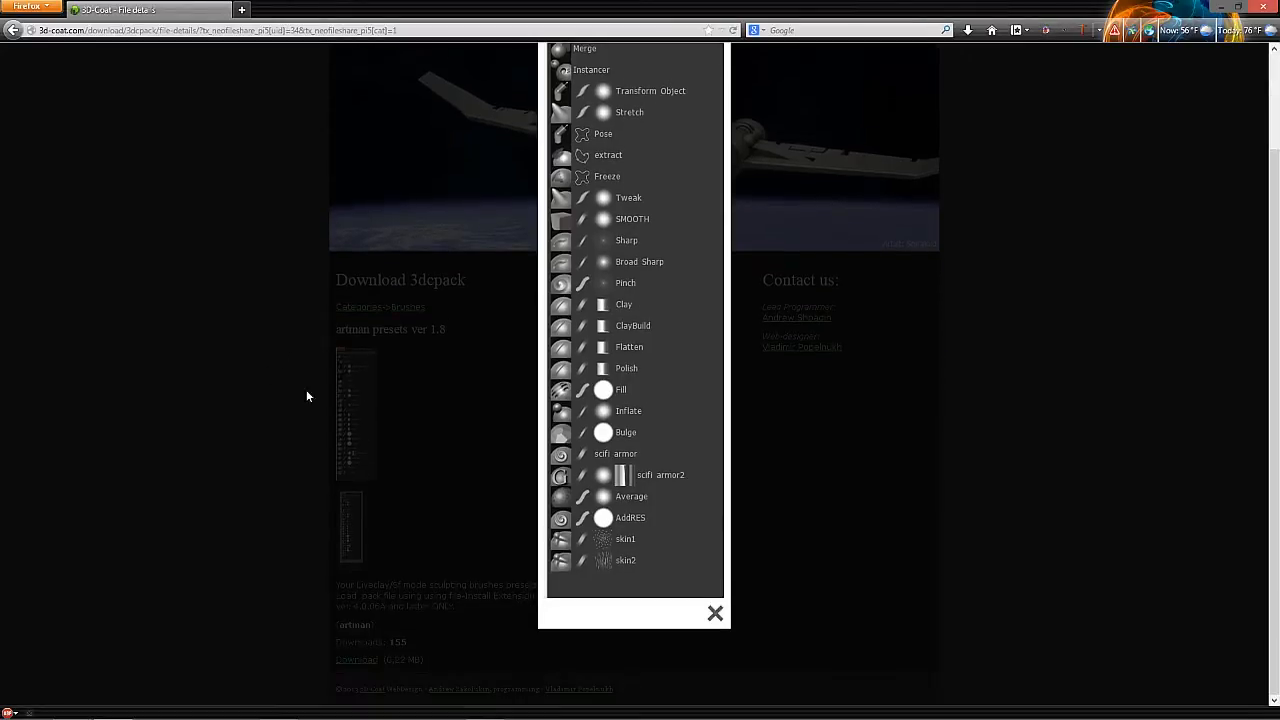
left_click(715, 613)
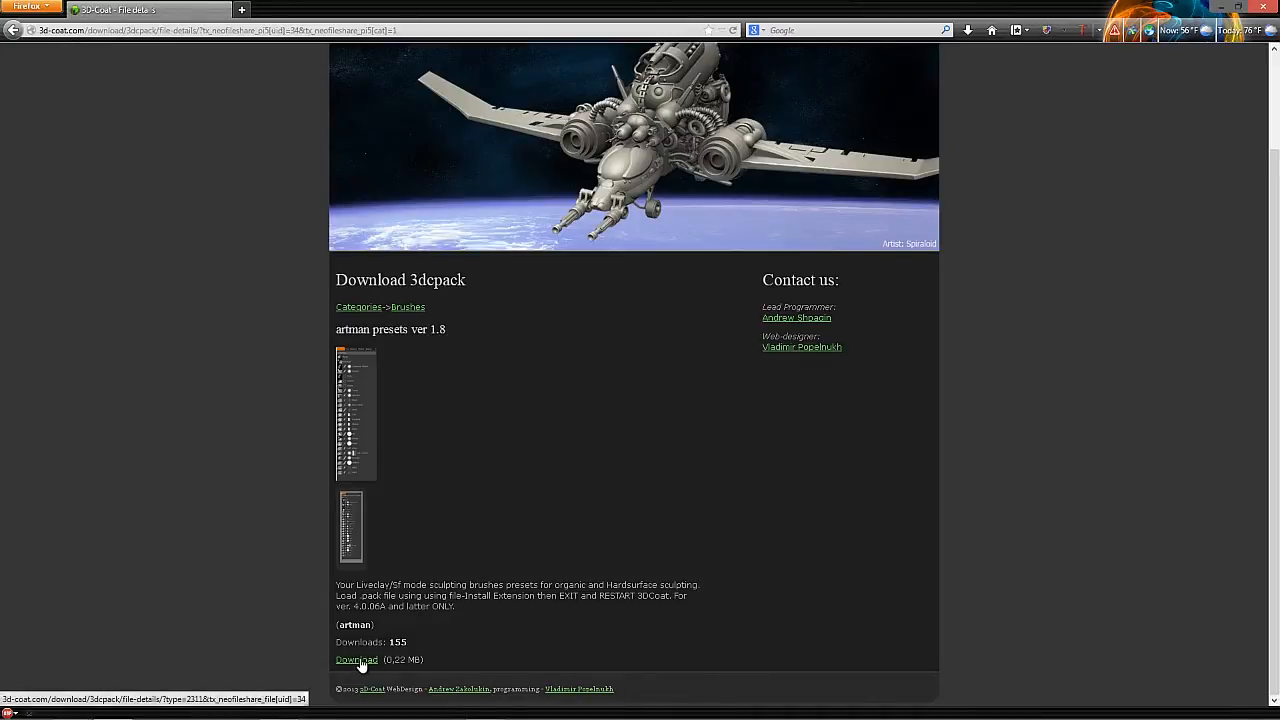
left_click(356, 659)
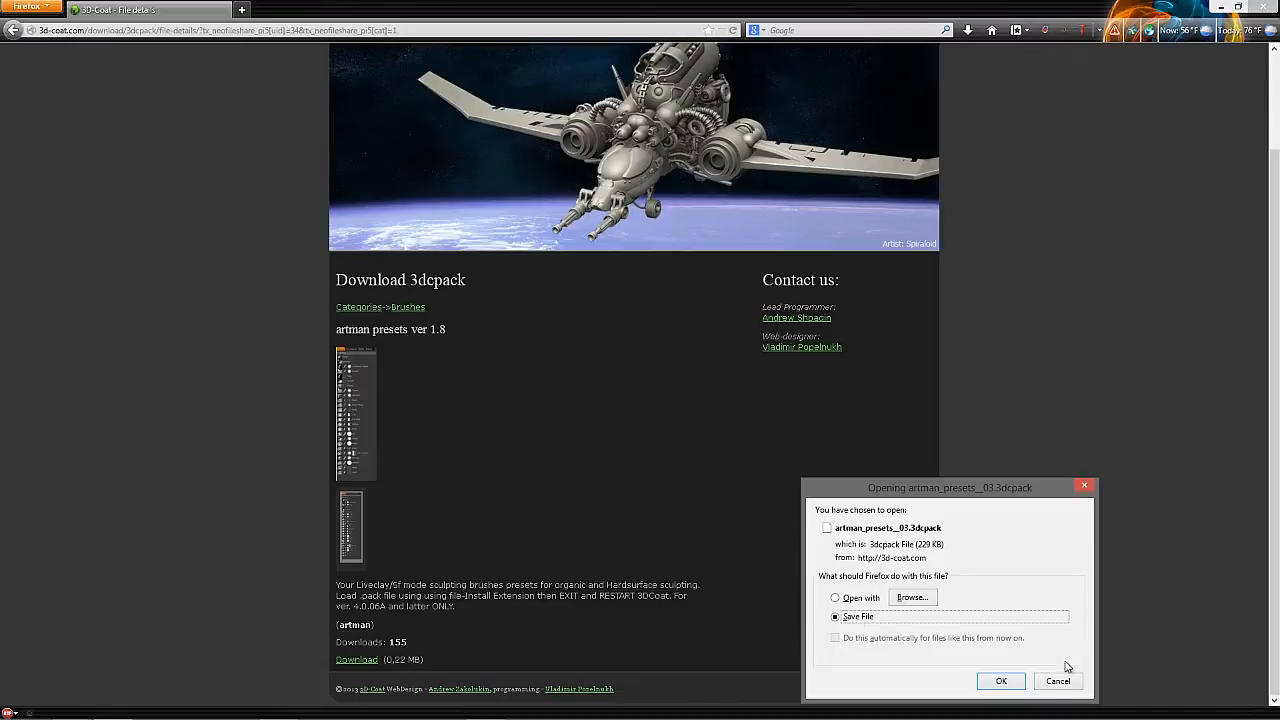
left_click(1000, 681)
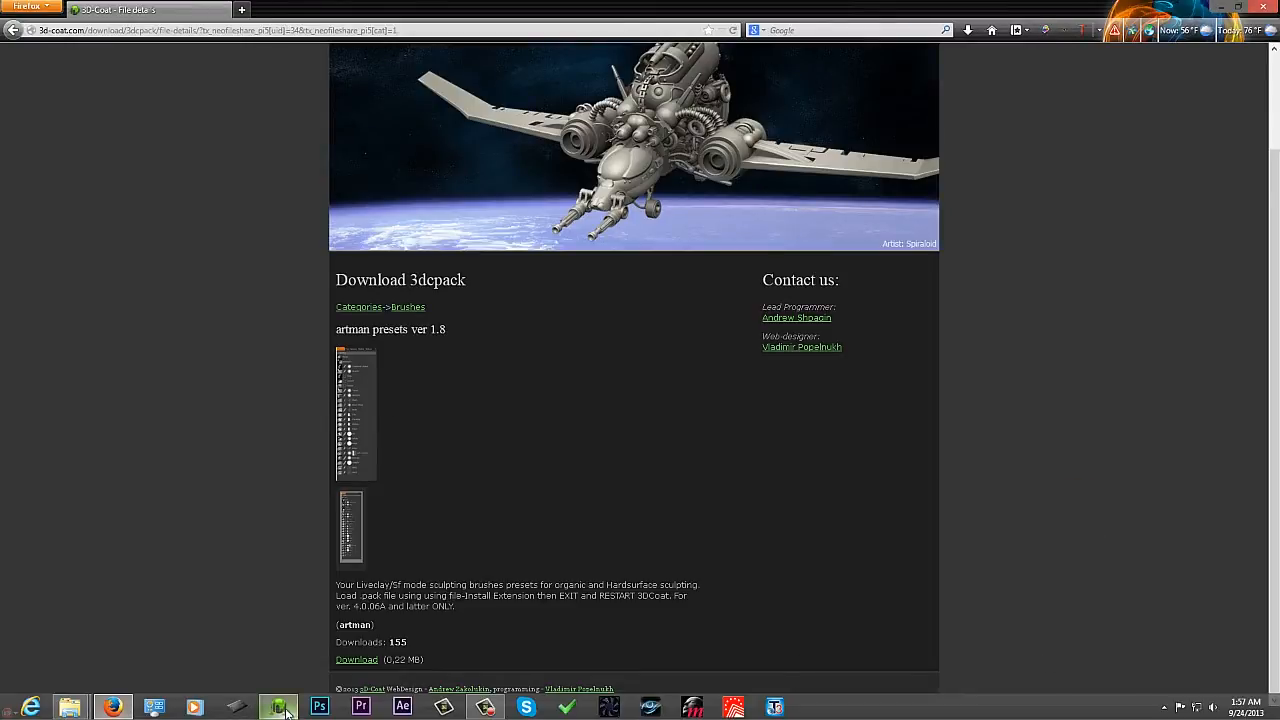
Install the artman preset pack through File > Install extension and dismiss the restart notice.
left_click(278, 707)
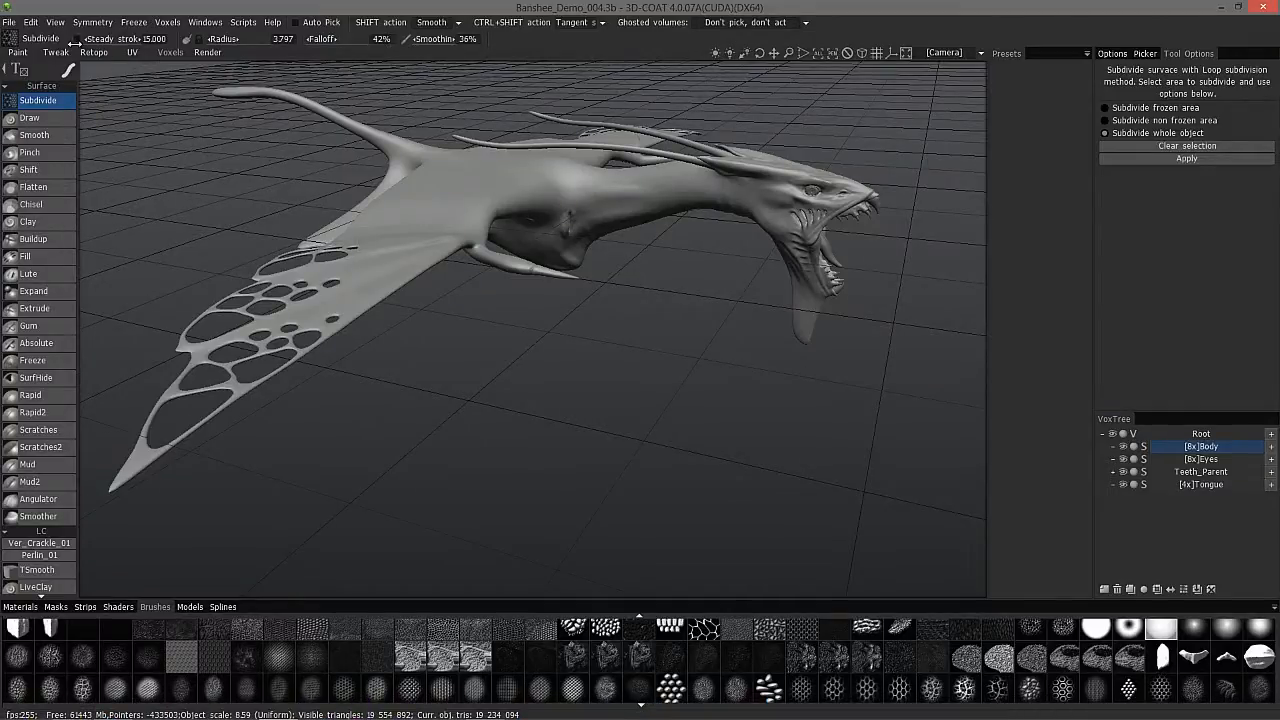
left_click(9, 22)
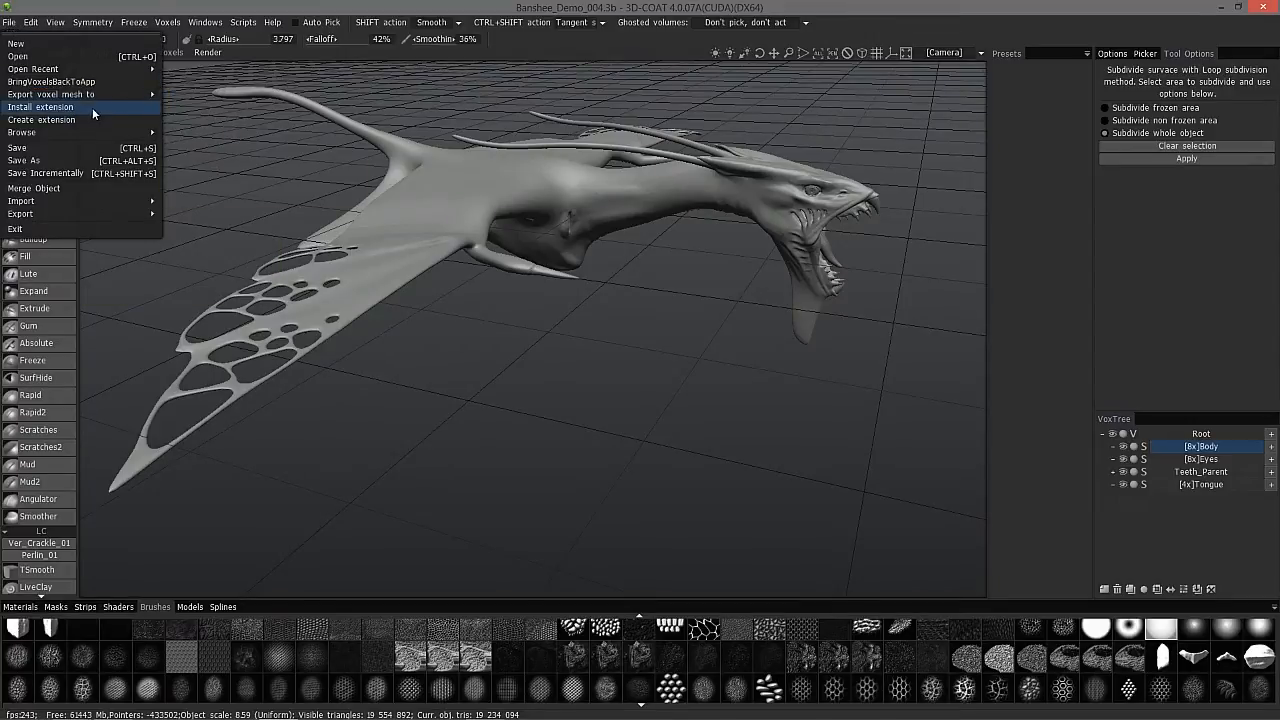
left_click(40, 107)
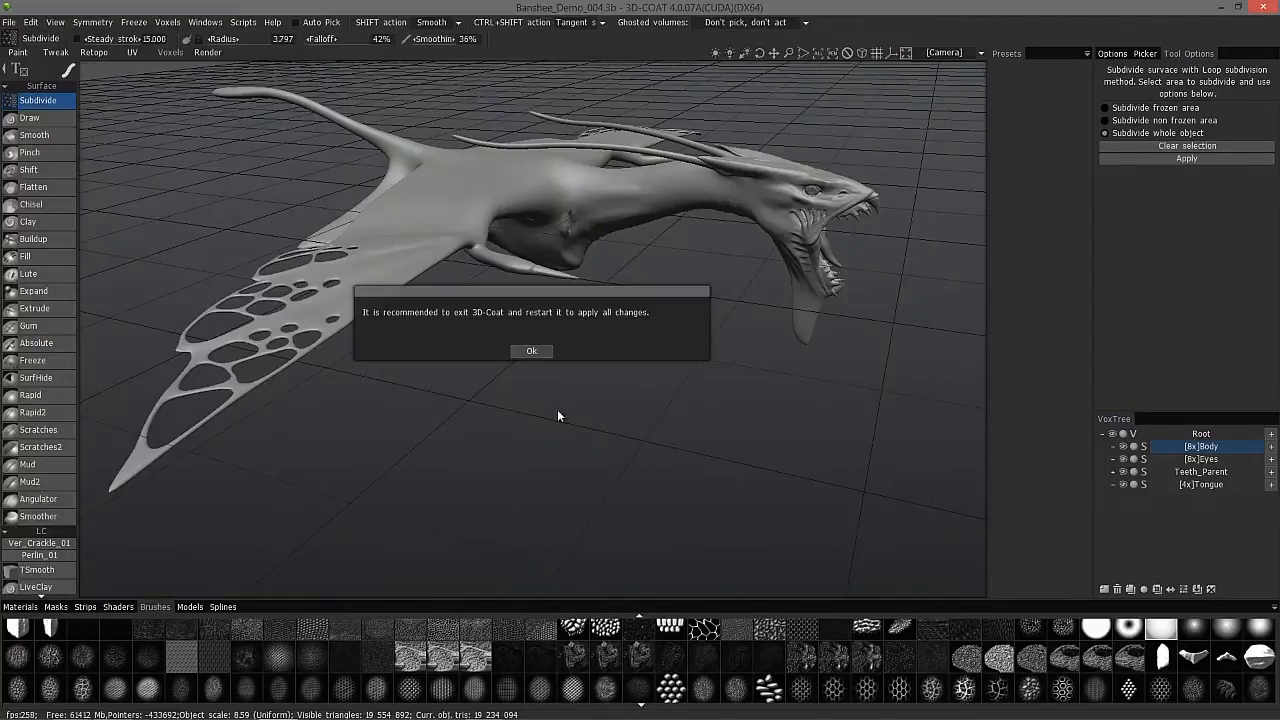
mouse_move(432, 313)
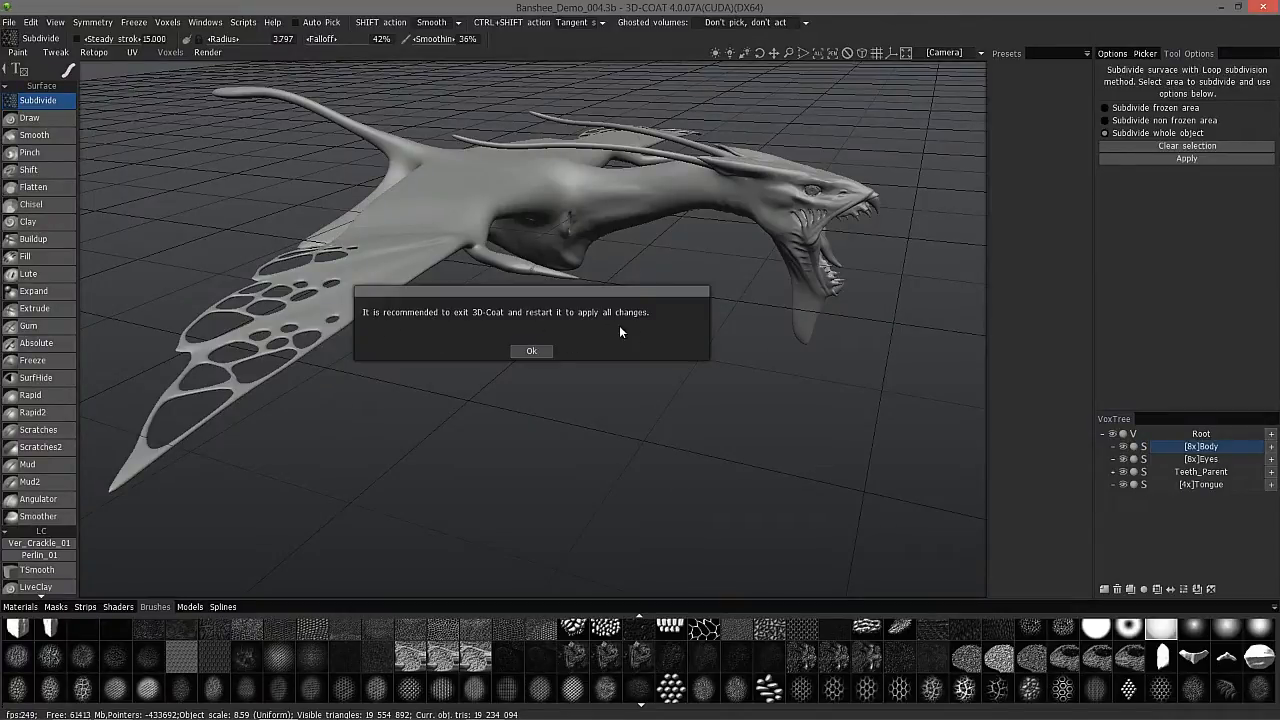
left_click(531, 351)
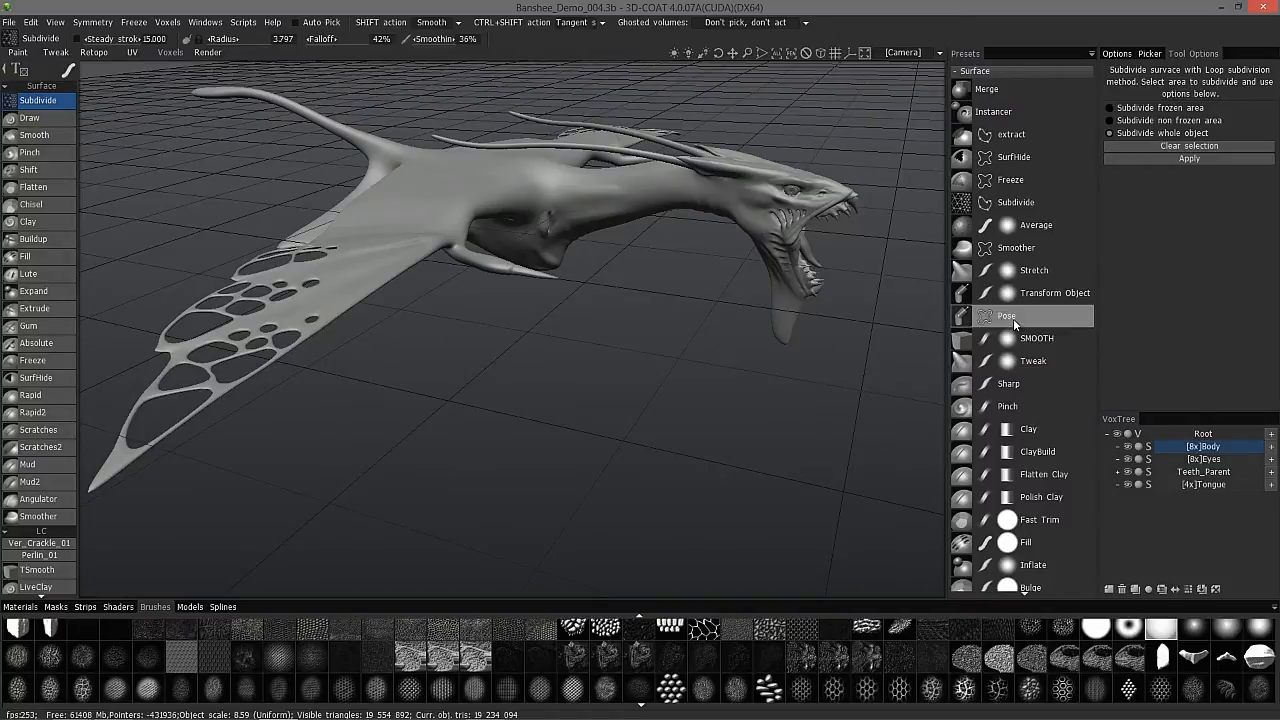
mouse_move(985, 322)
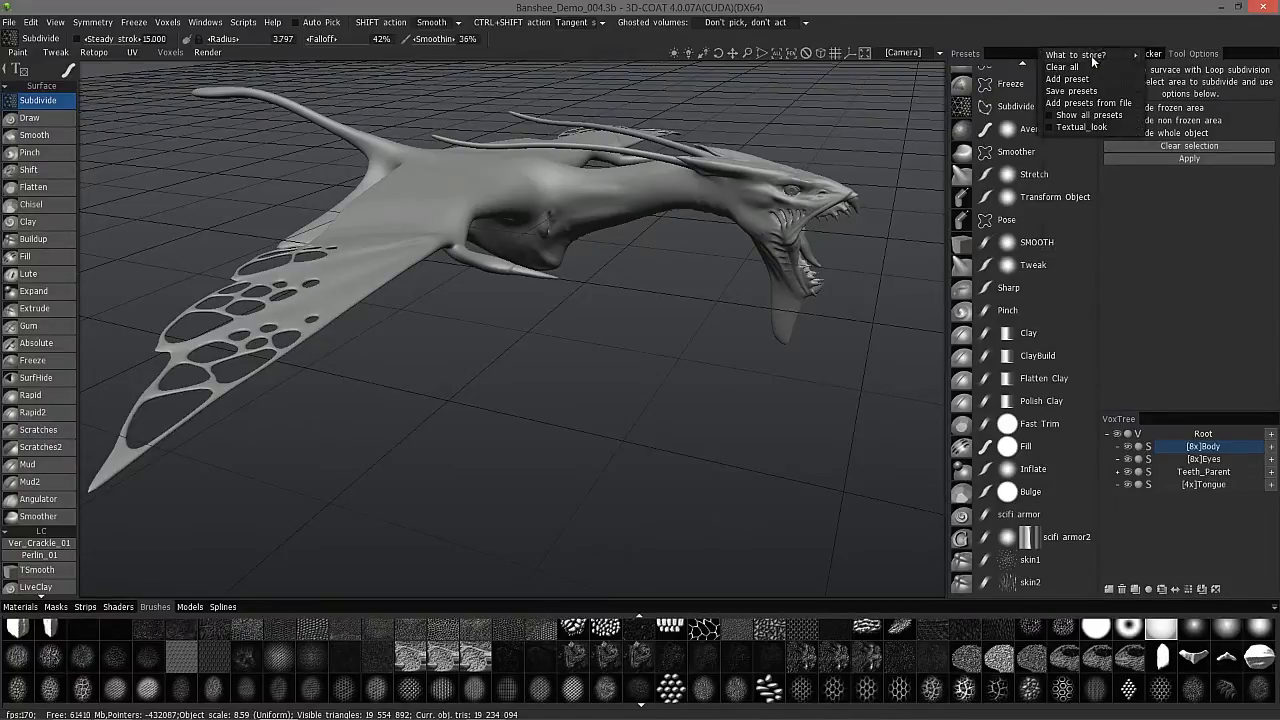
mouse_move(1088, 103)
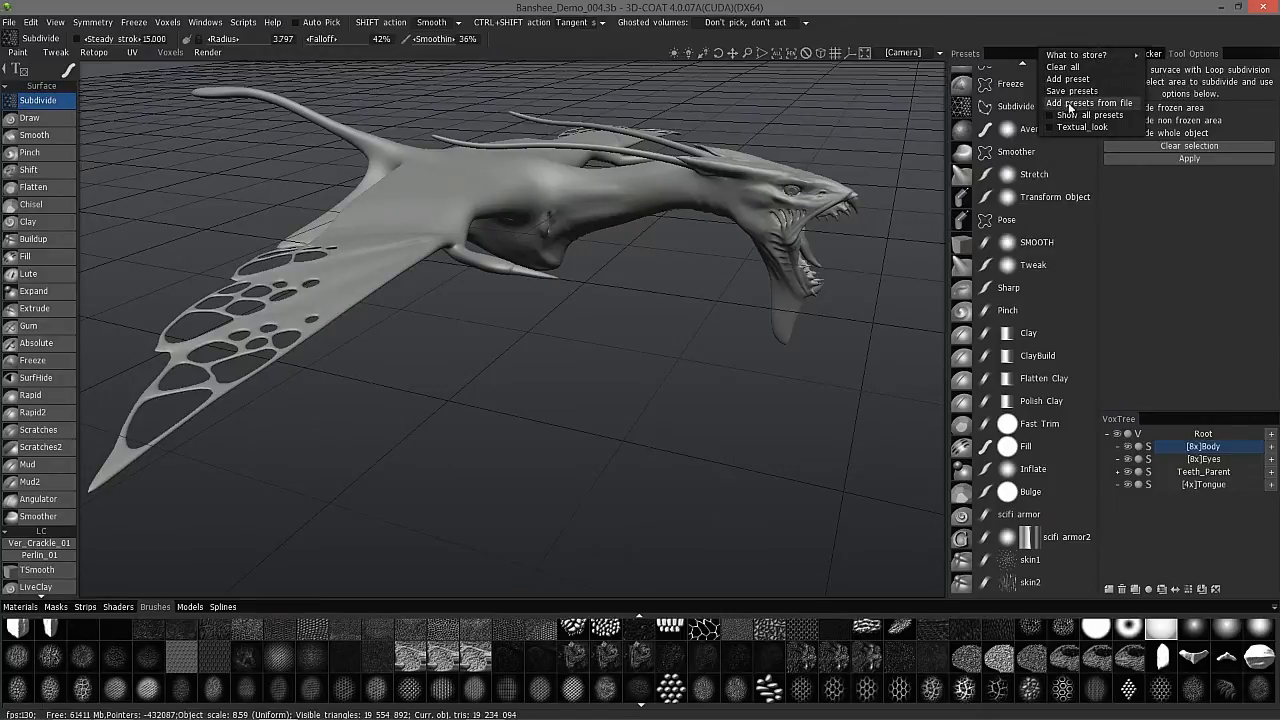
Add an artman preset file from Brush_Presets, bringing in presets like CreaseClay and Skin1_Brush.
left_click(1089, 102)
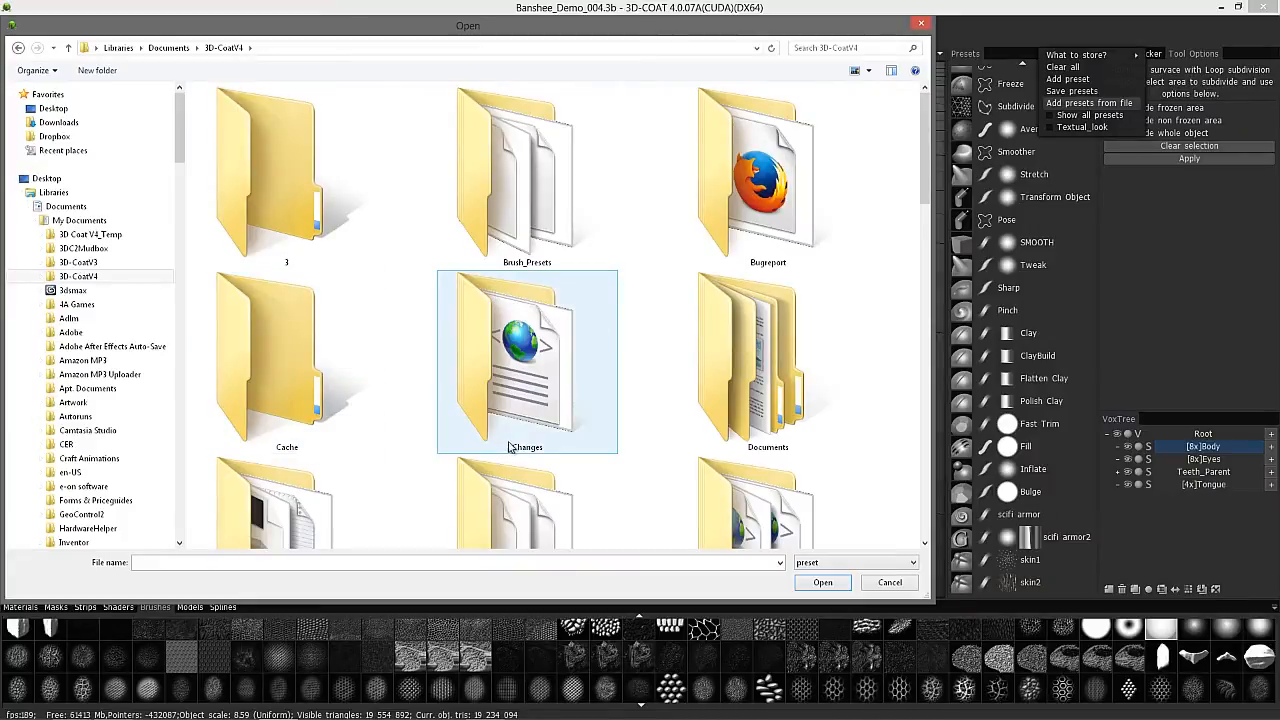
scroll("down", 3)
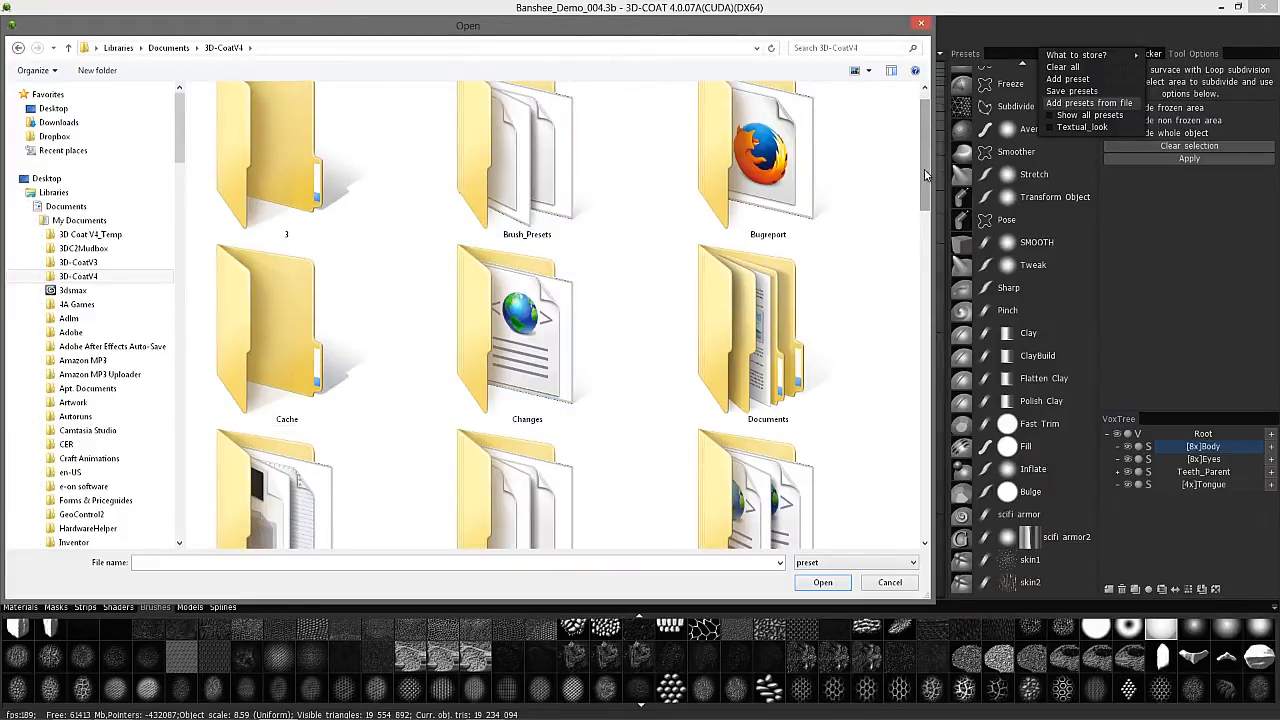
double_click(527, 155)
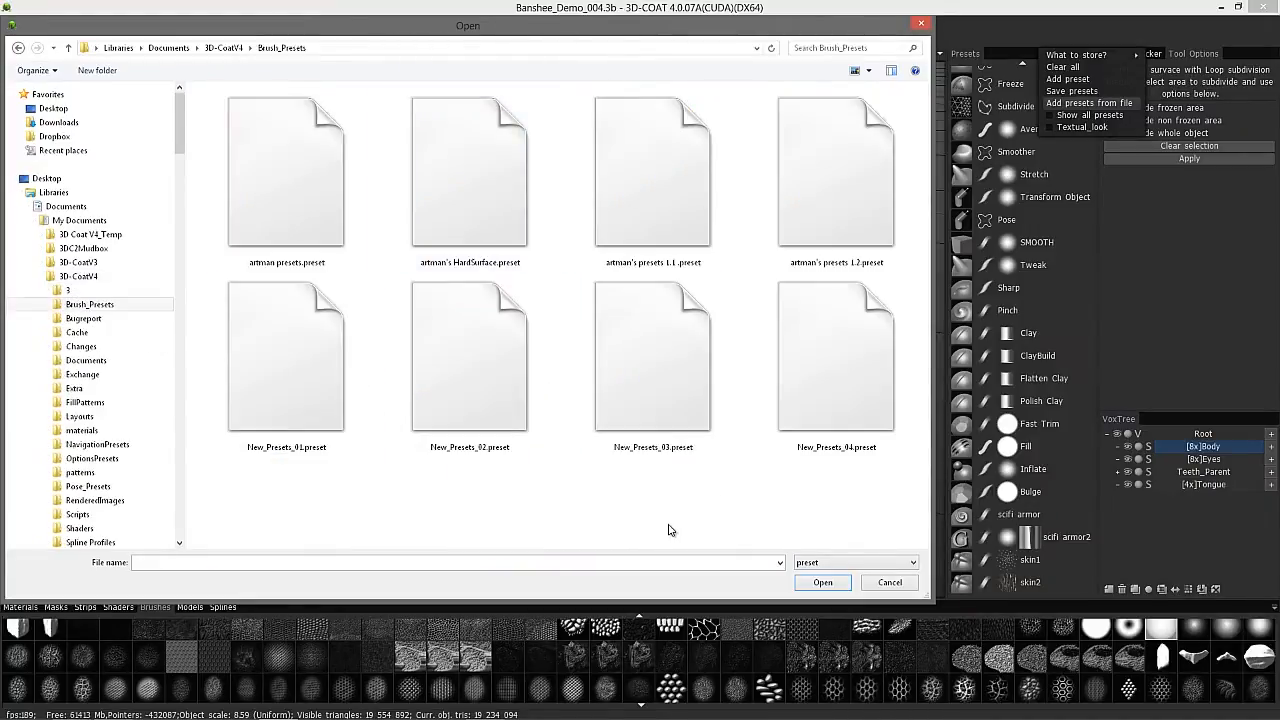
left_click(888, 582)
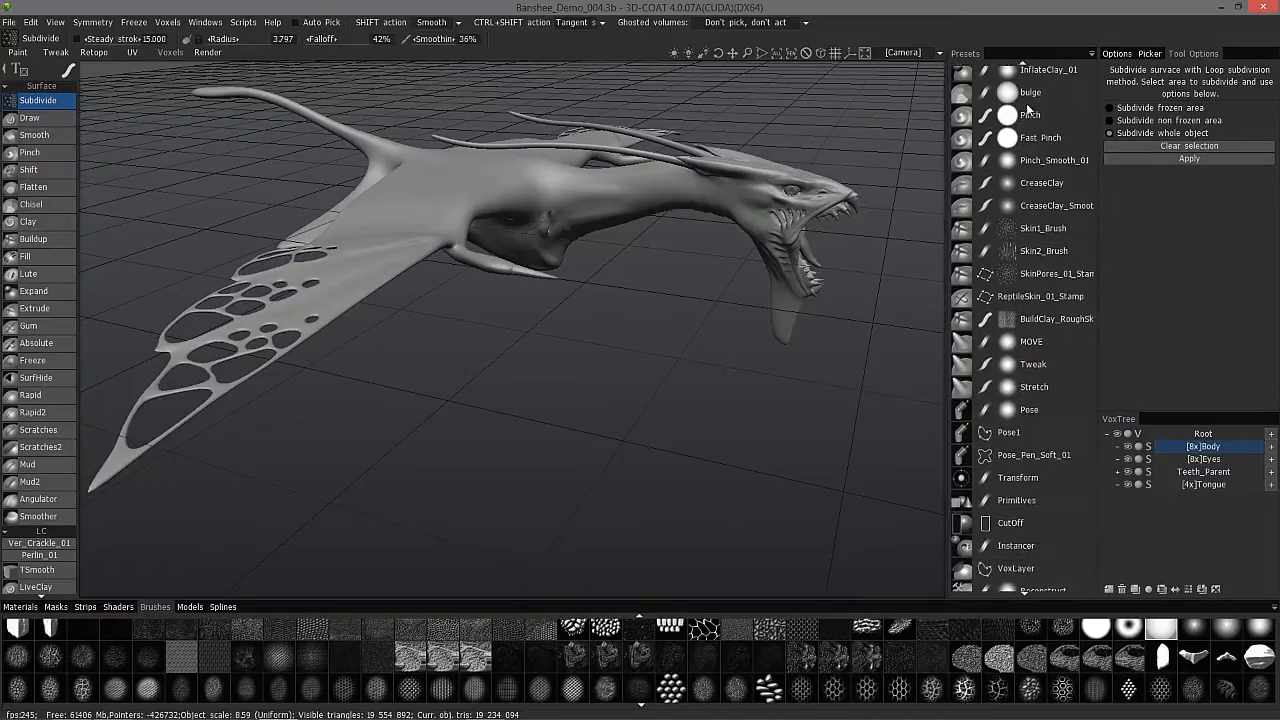
scroll("down", 3)
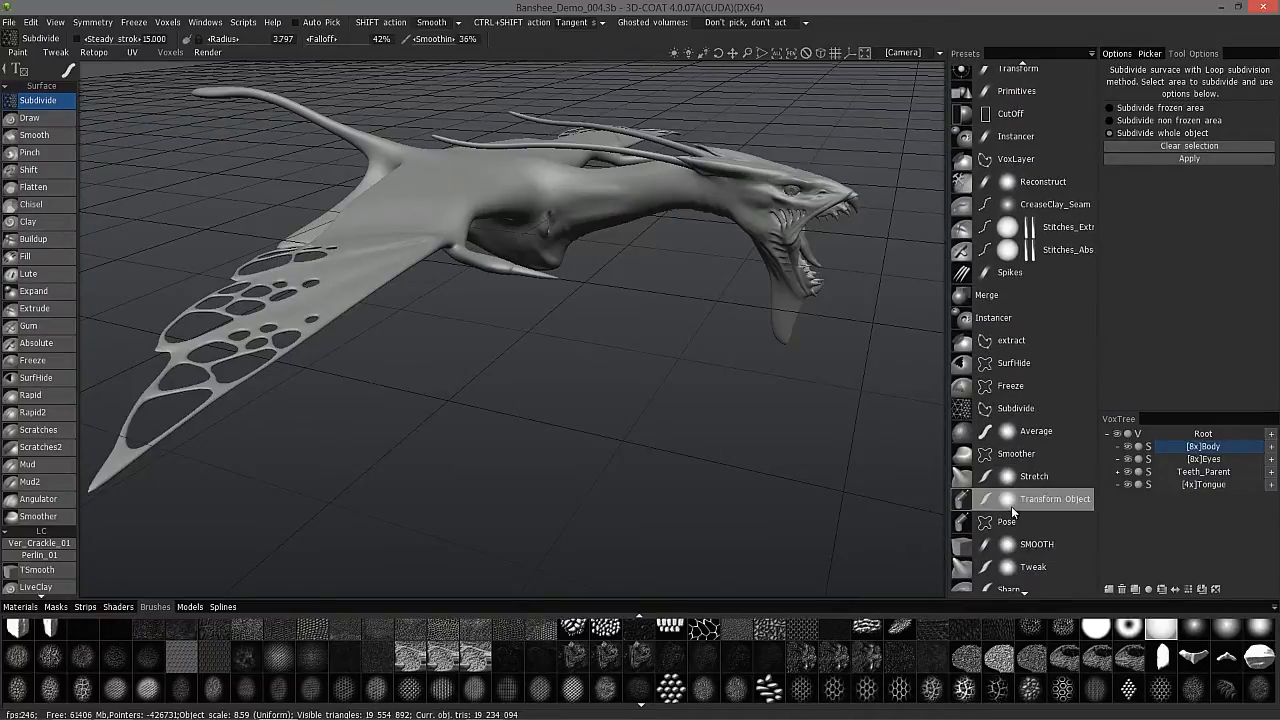
scroll("down", 3)
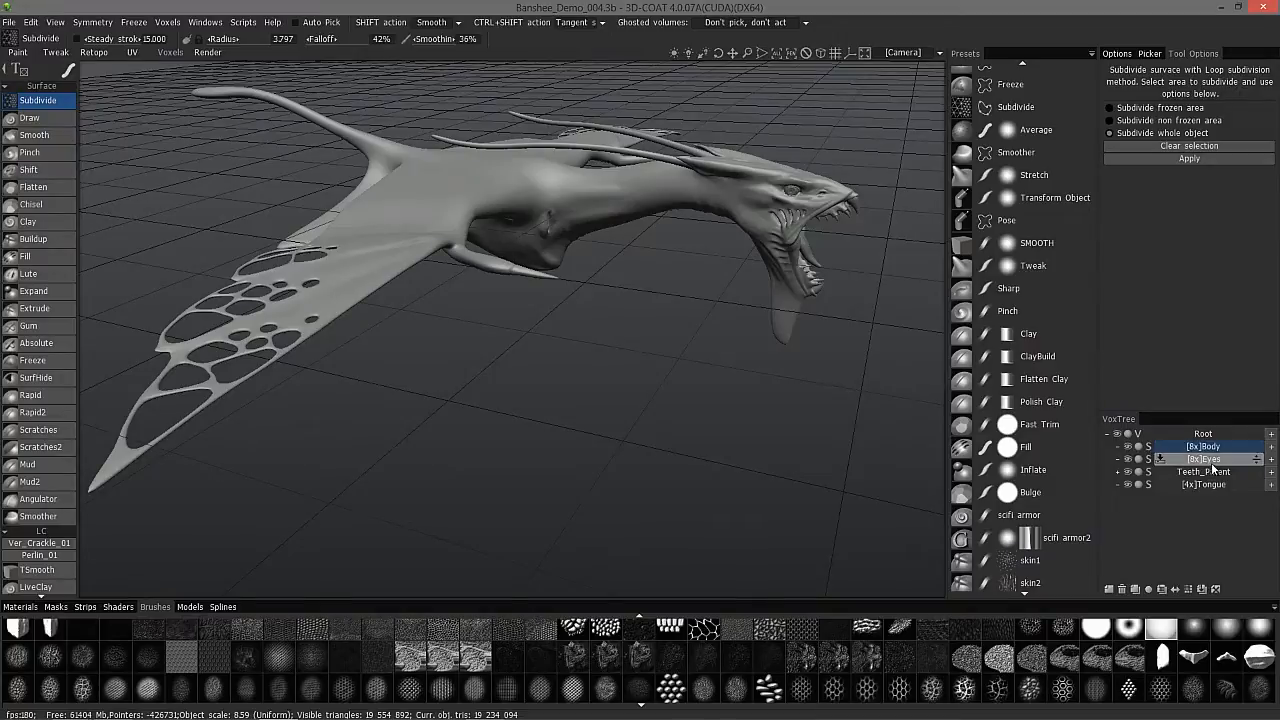
left_click(1203, 459)
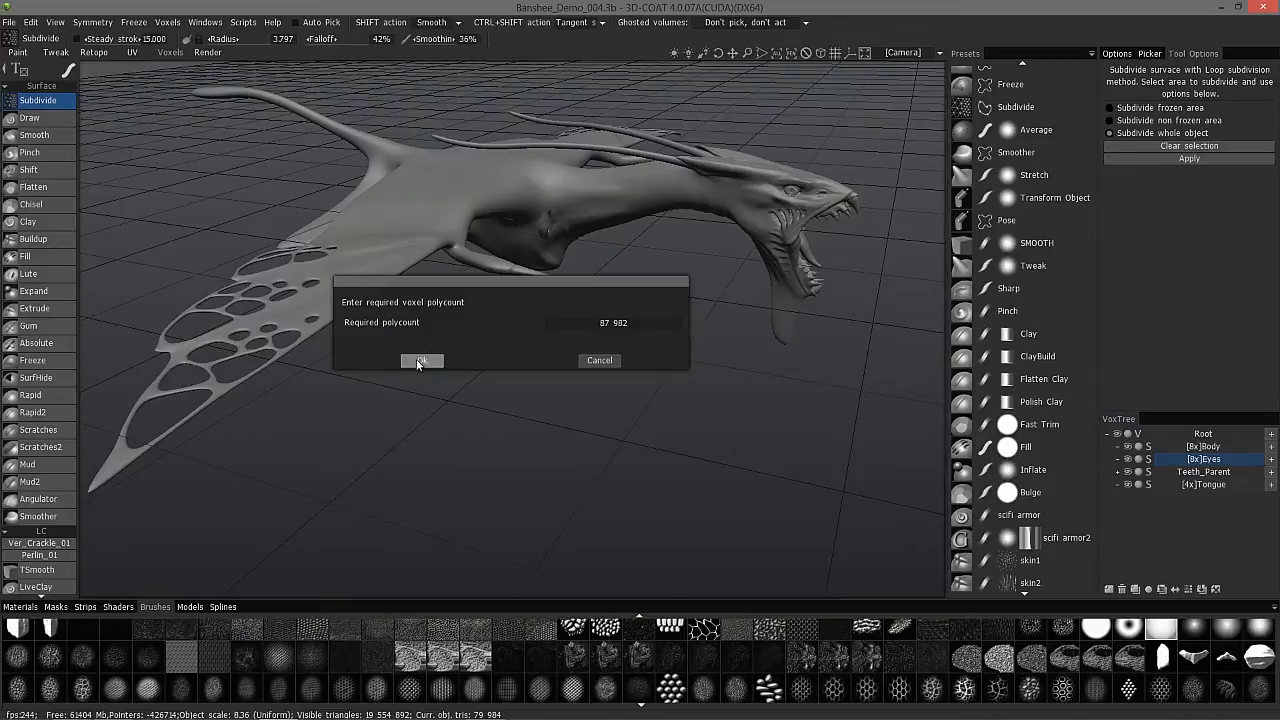
left_click(421, 361)
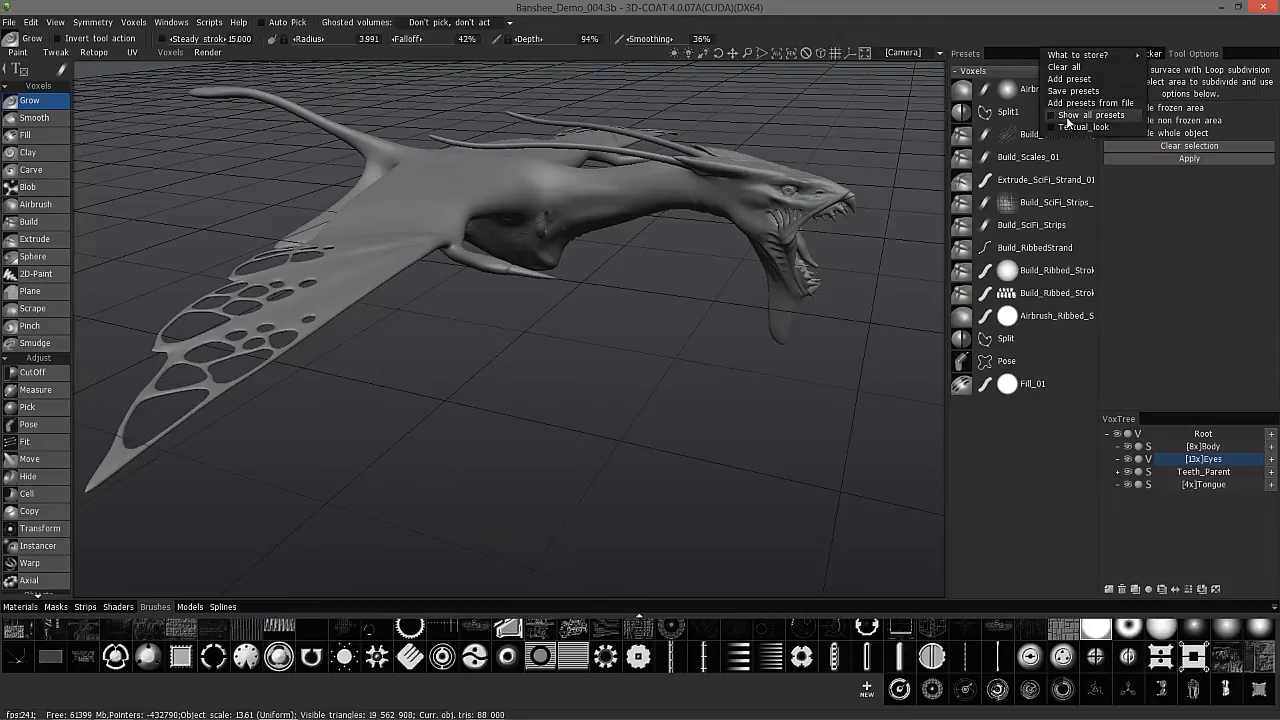
left_click(1090, 115)
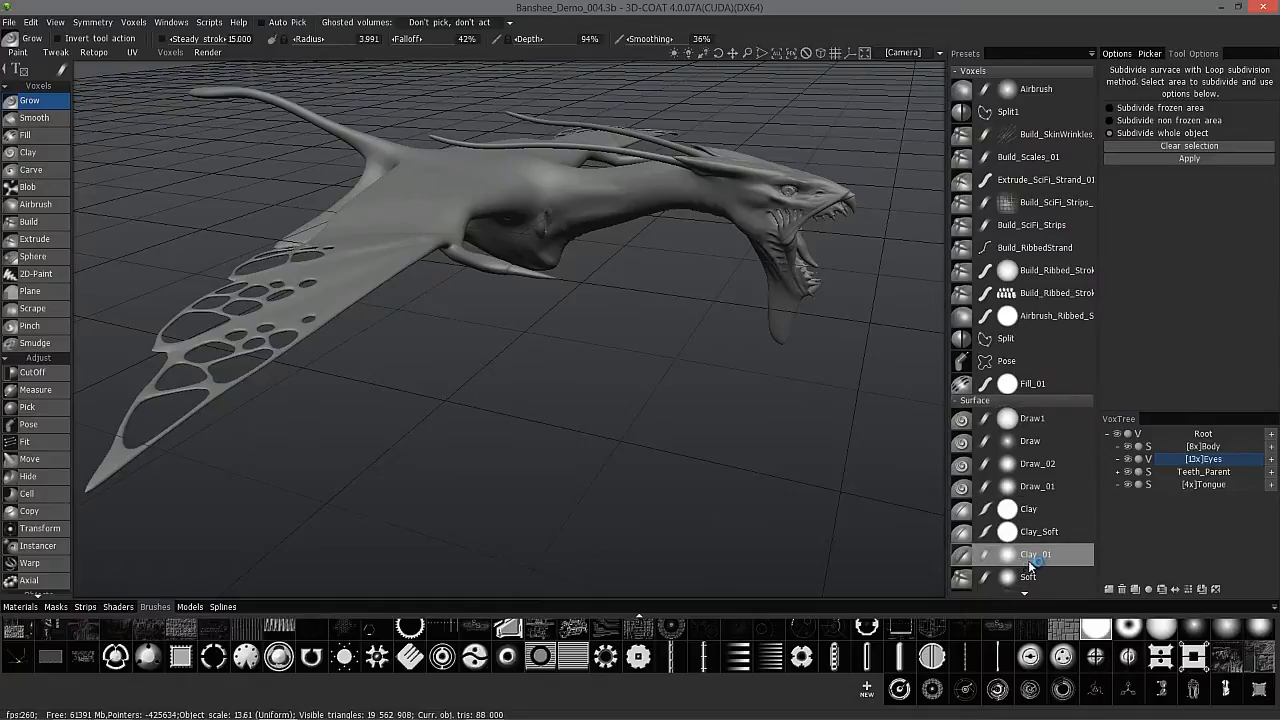
scroll("down", 3)
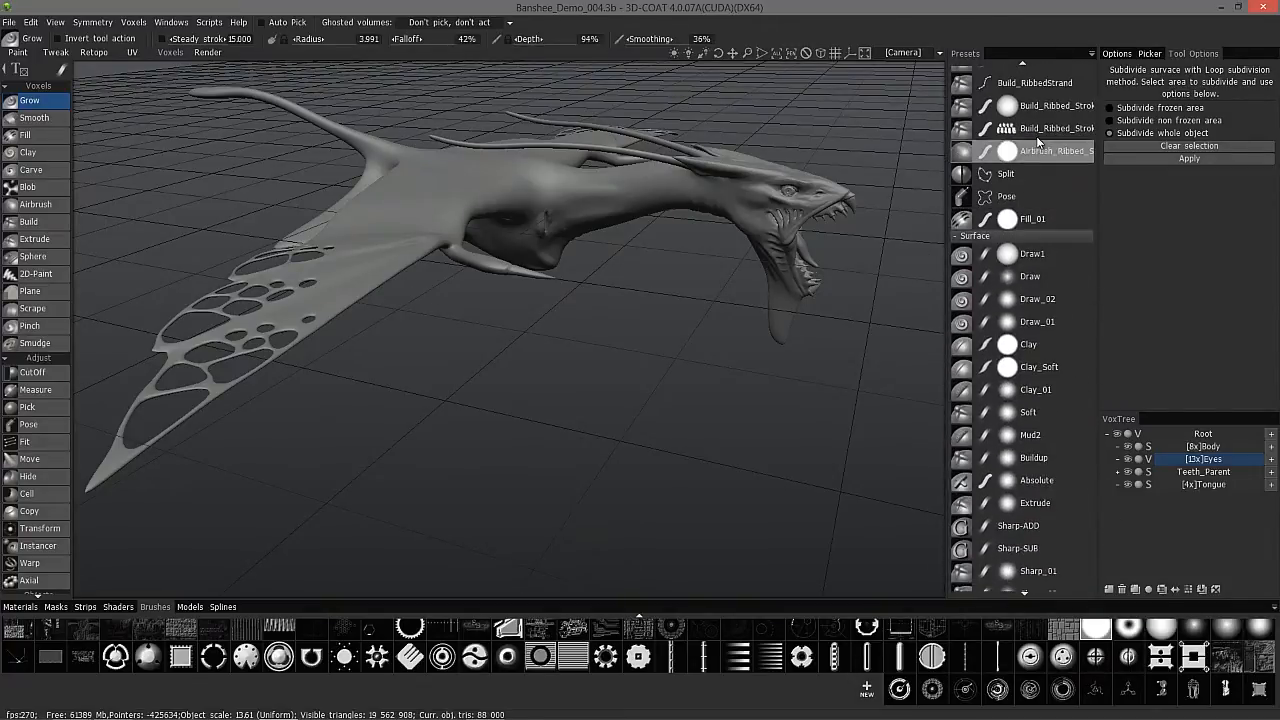
left_click(1020, 53)
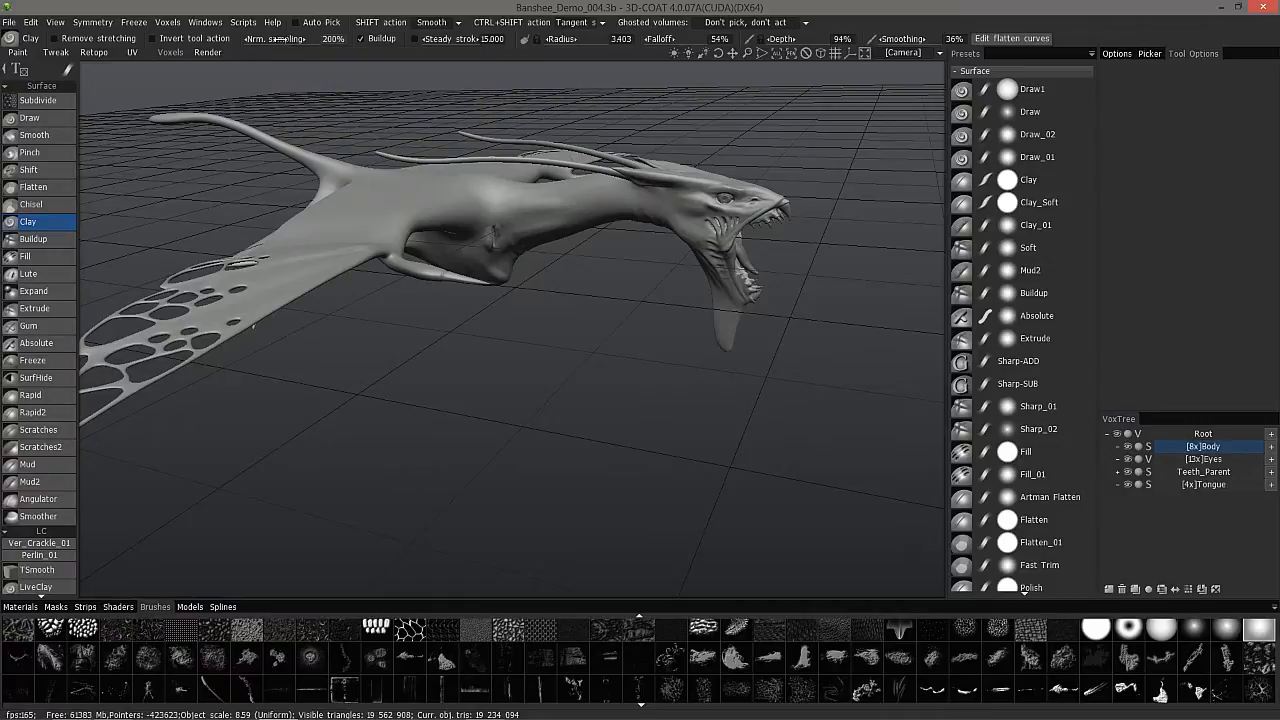
mouse_move(275, 38)
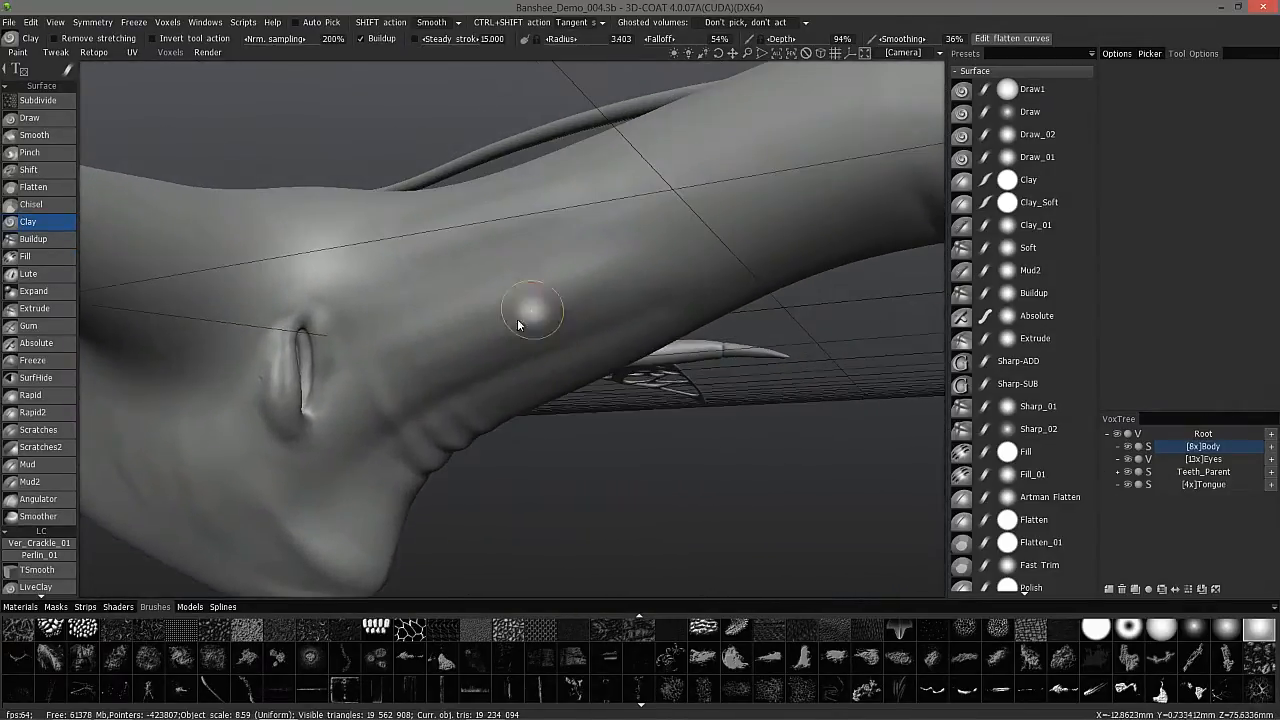
Paint a raised Clay ridge stroke on the Banshee's body.
left_click_drag(530, 310, 600, 345)
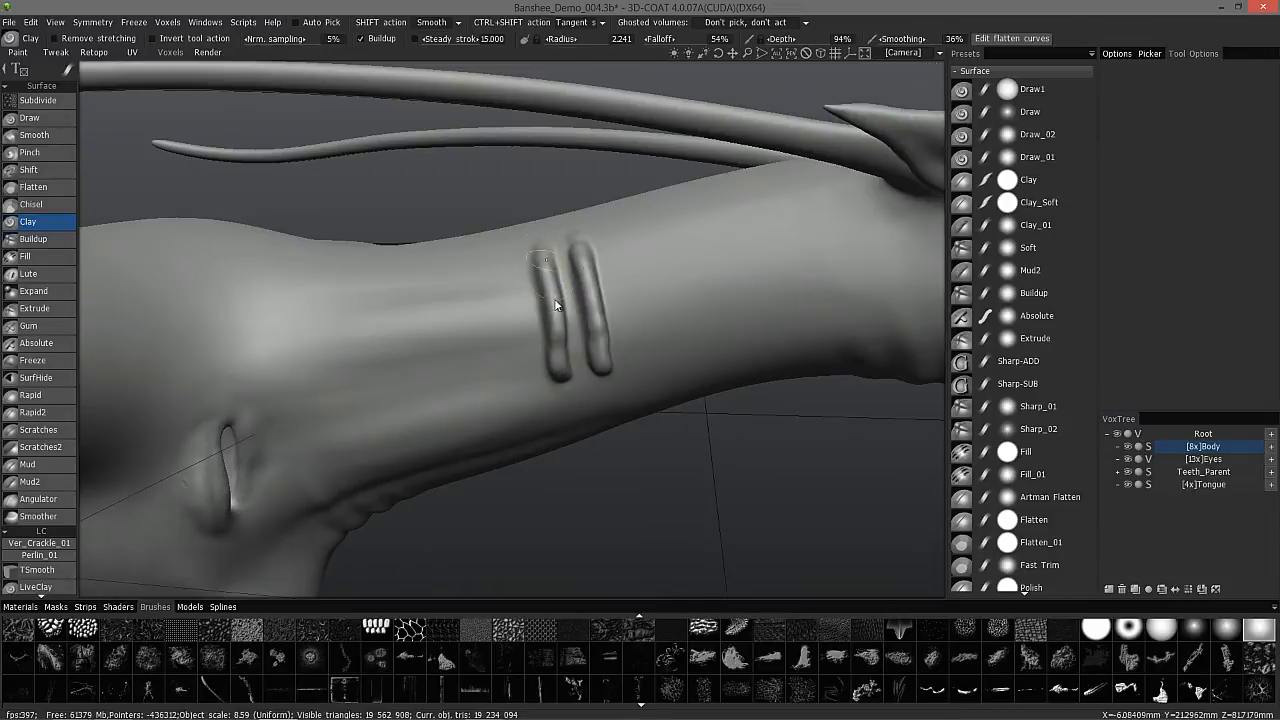
Add more Clay ridges beside the existing ones, turning on Buildup for the strokes.
left_click_drag(555, 305, 625, 380)
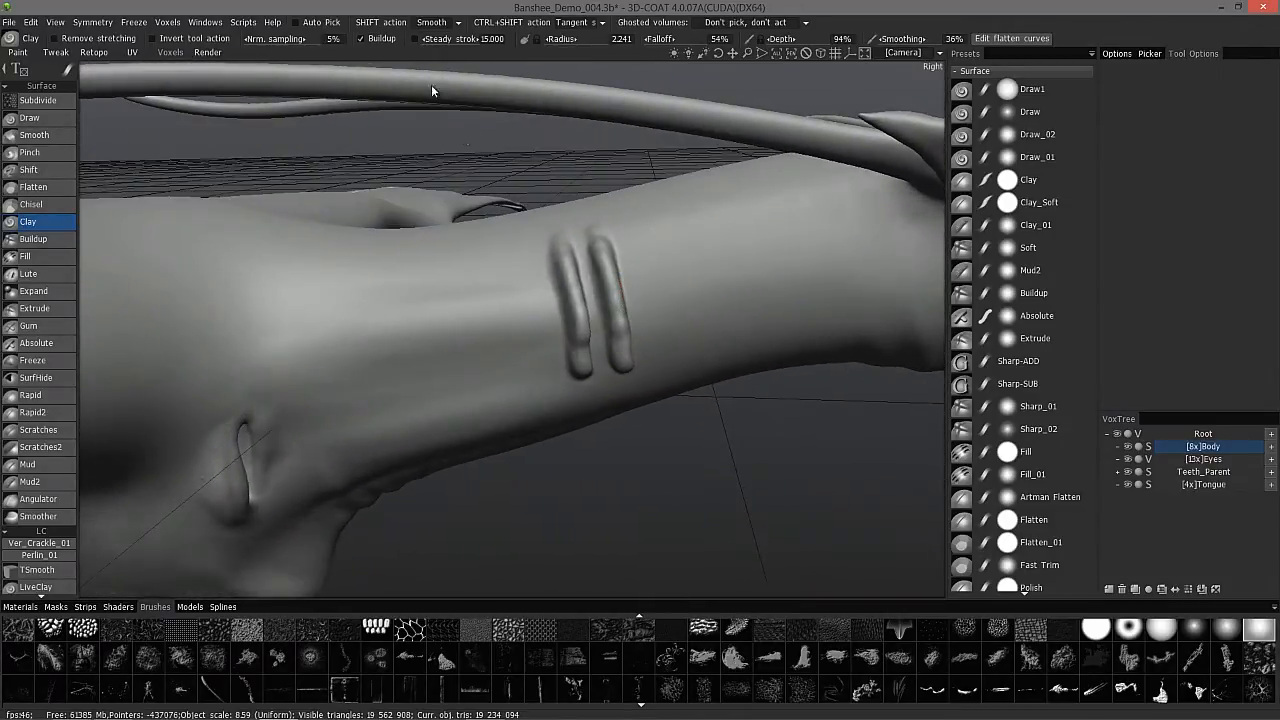
mouse_move(518, 265)
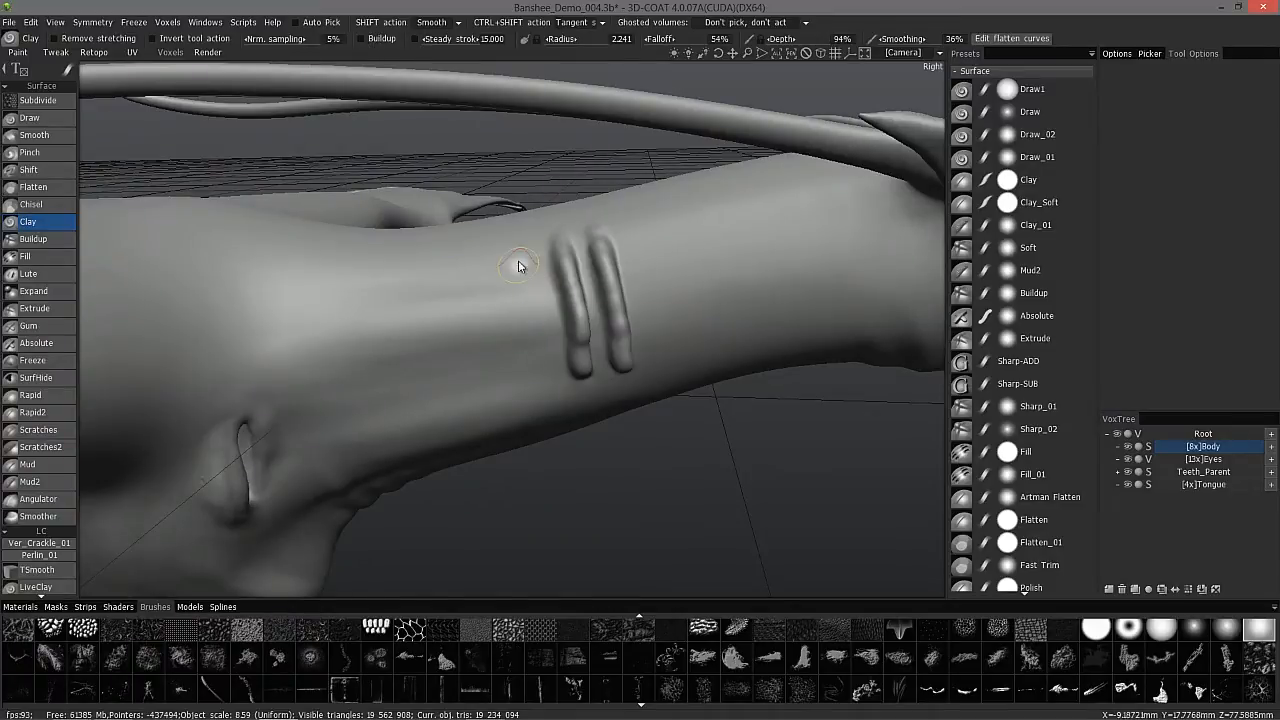
left_click_drag(518, 265, 510, 320)
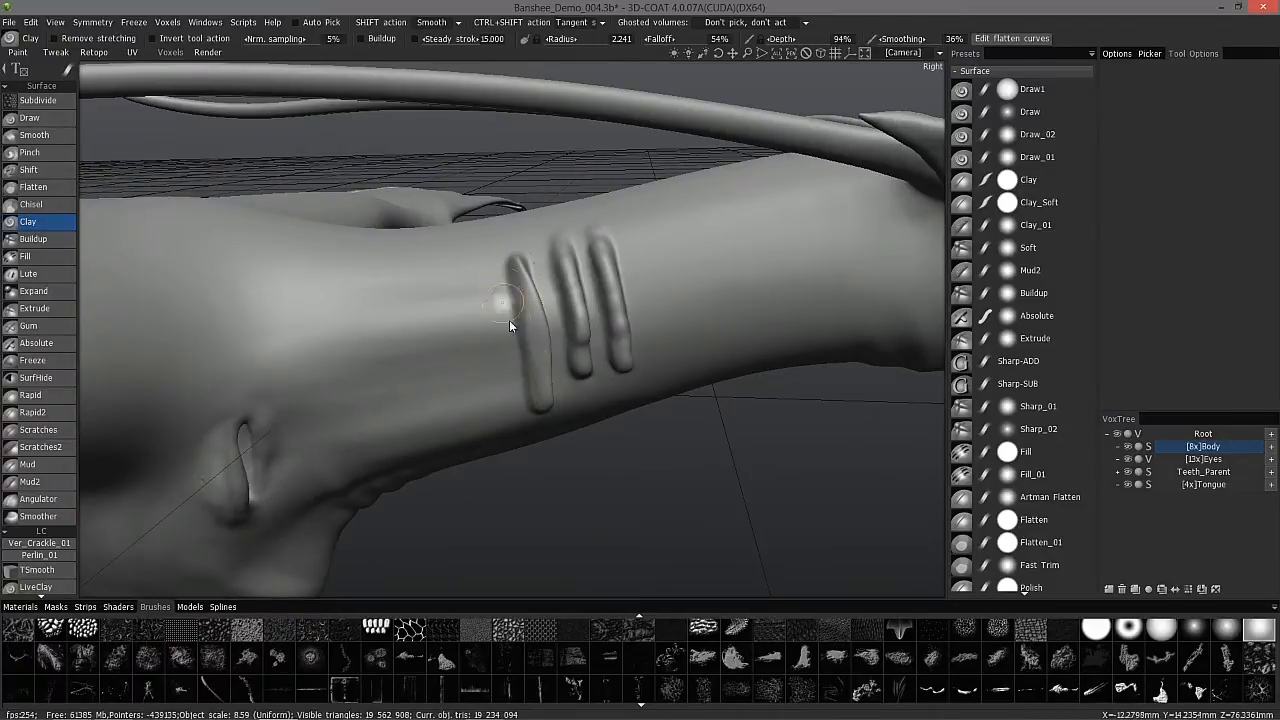
left_click_drag(510, 300, 490, 395)
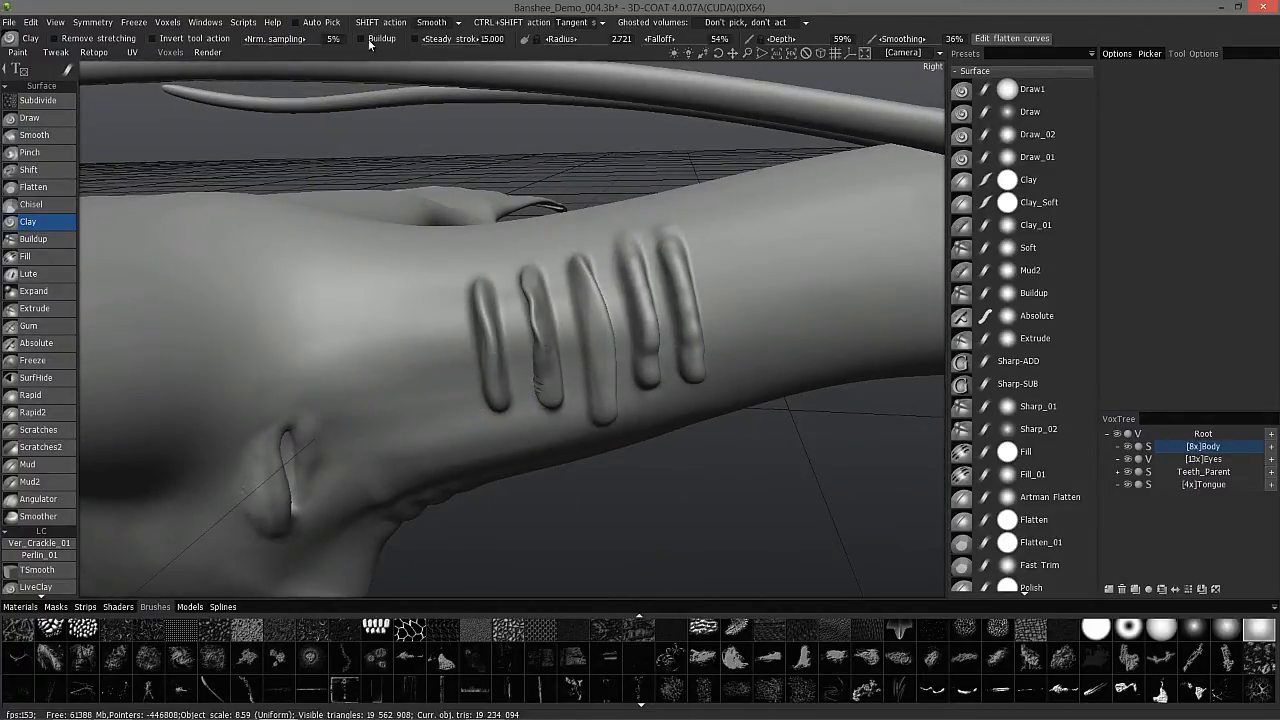
left_click(363, 38)
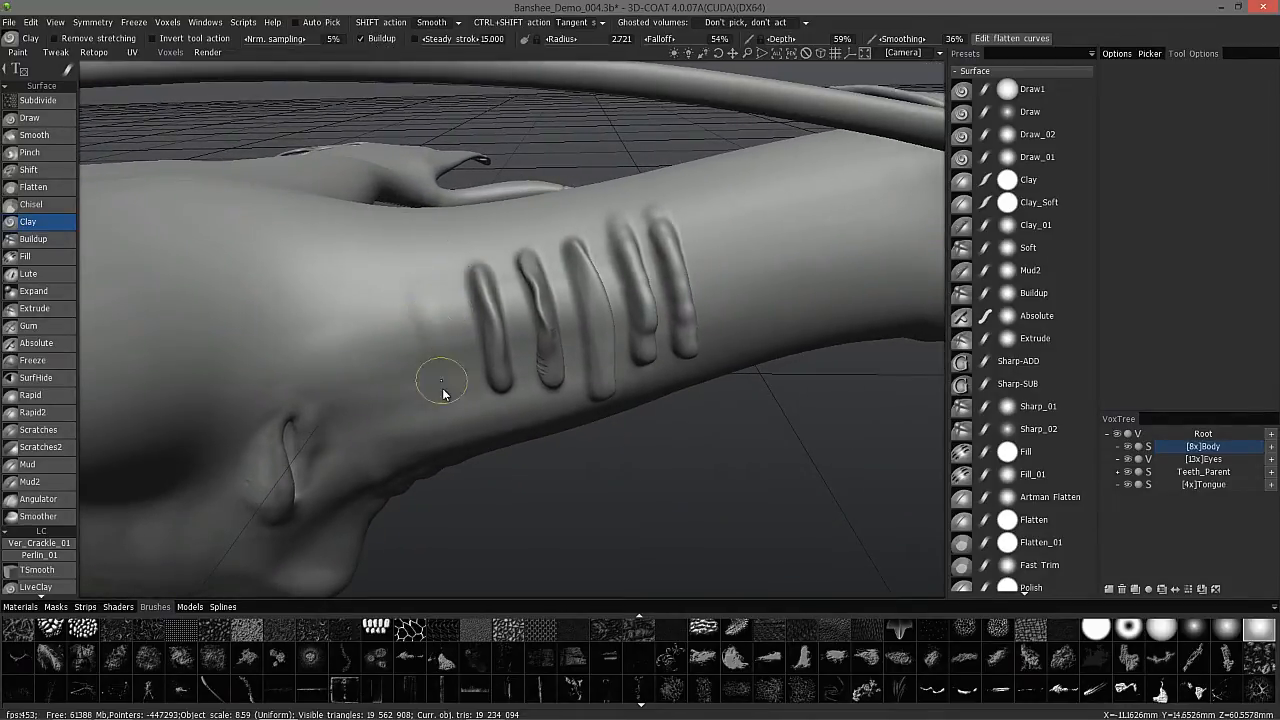
left_click_drag(443, 390, 423, 290)
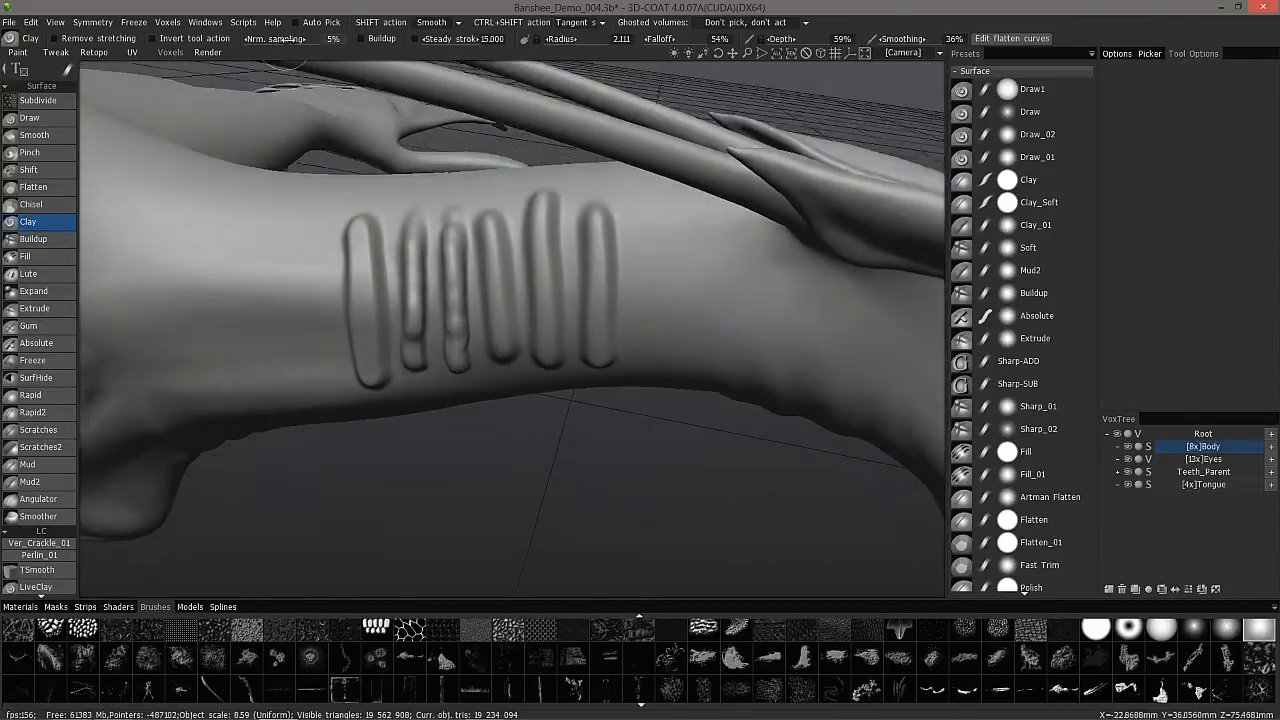
Stroke a horizontal Clay band across the vertical ridges, plus a shallower stroke below it.
left_click_drag(500, 300, 650, 250)
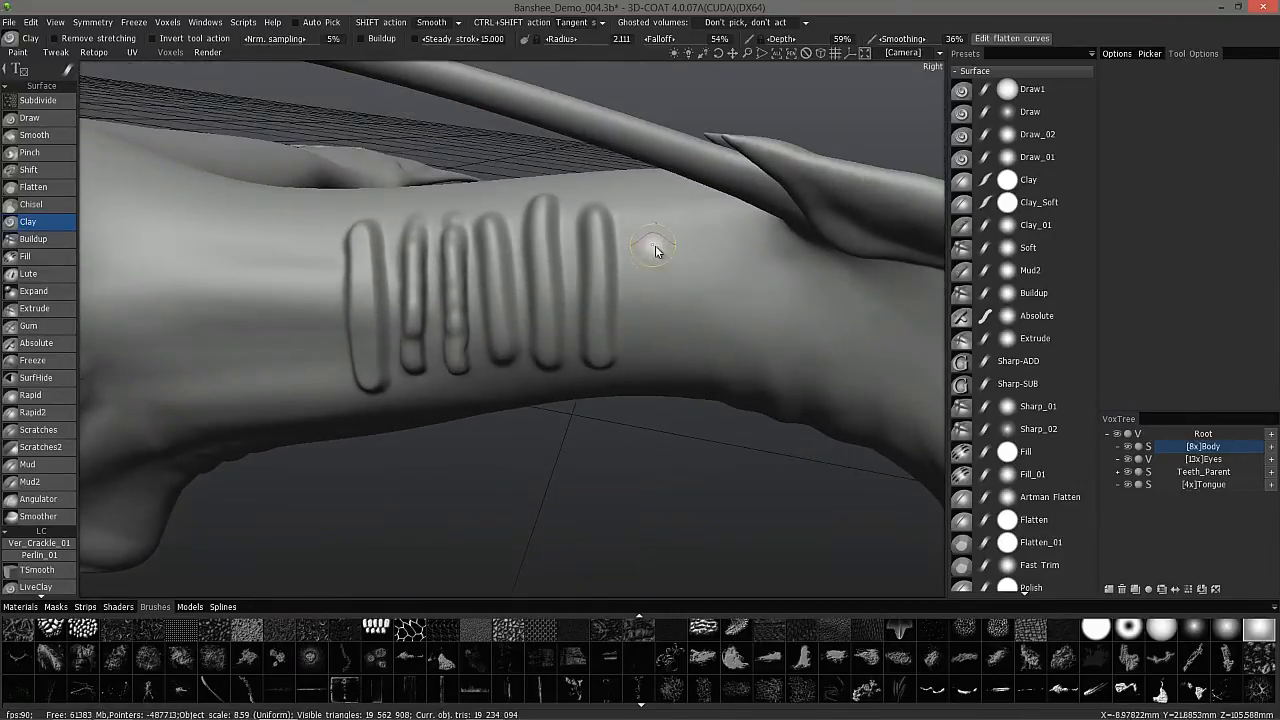
left_click_drag(655, 248, 400, 270)
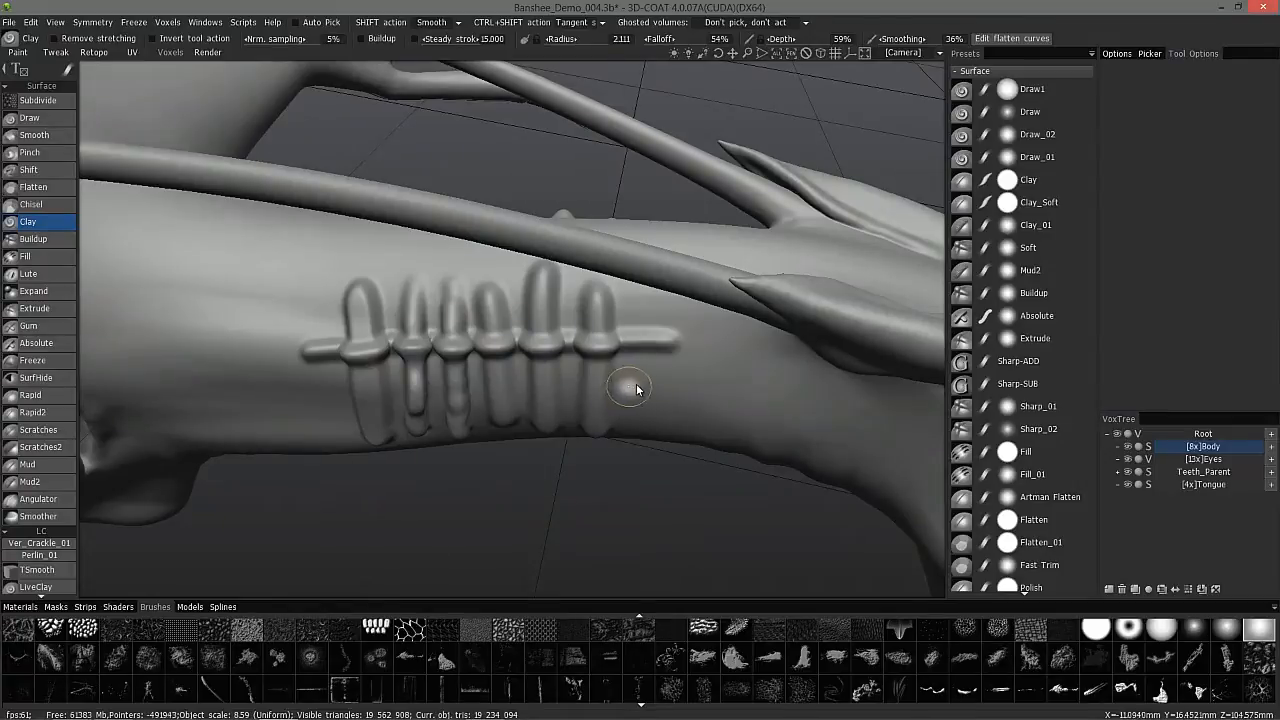
left_click_drag(640, 390, 645, 393)
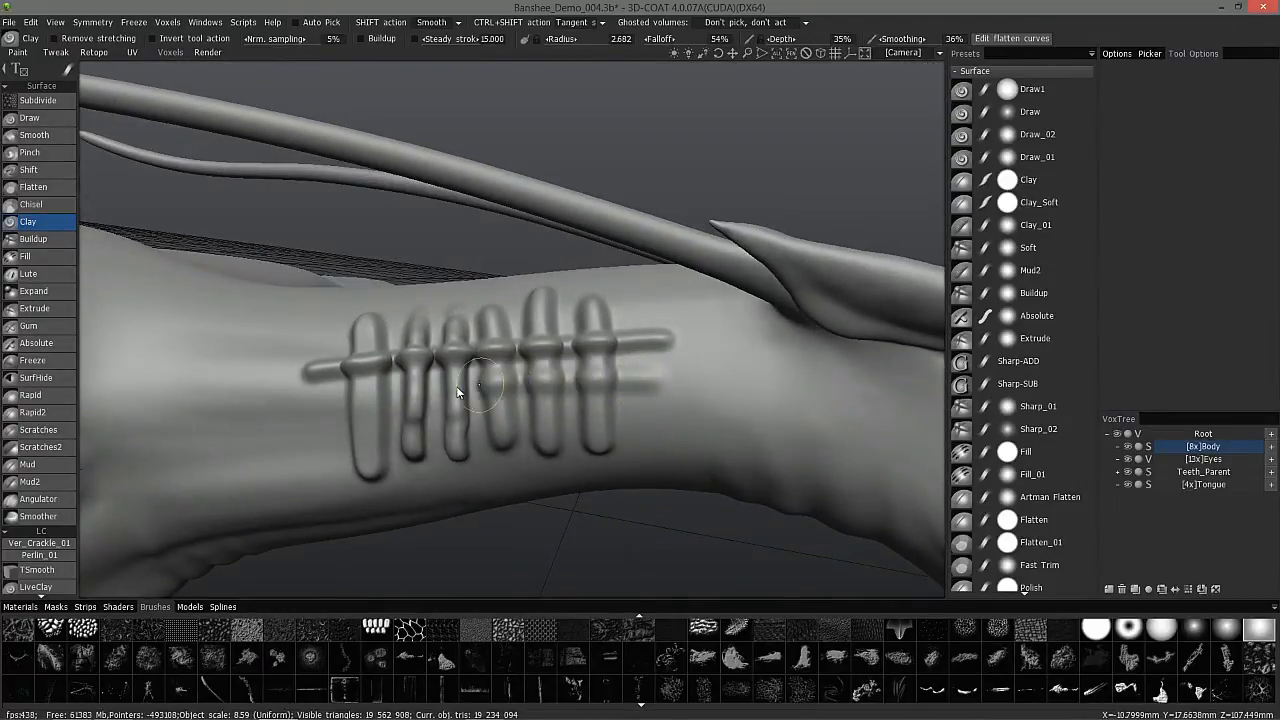
left_click_drag(458, 390, 648, 390)
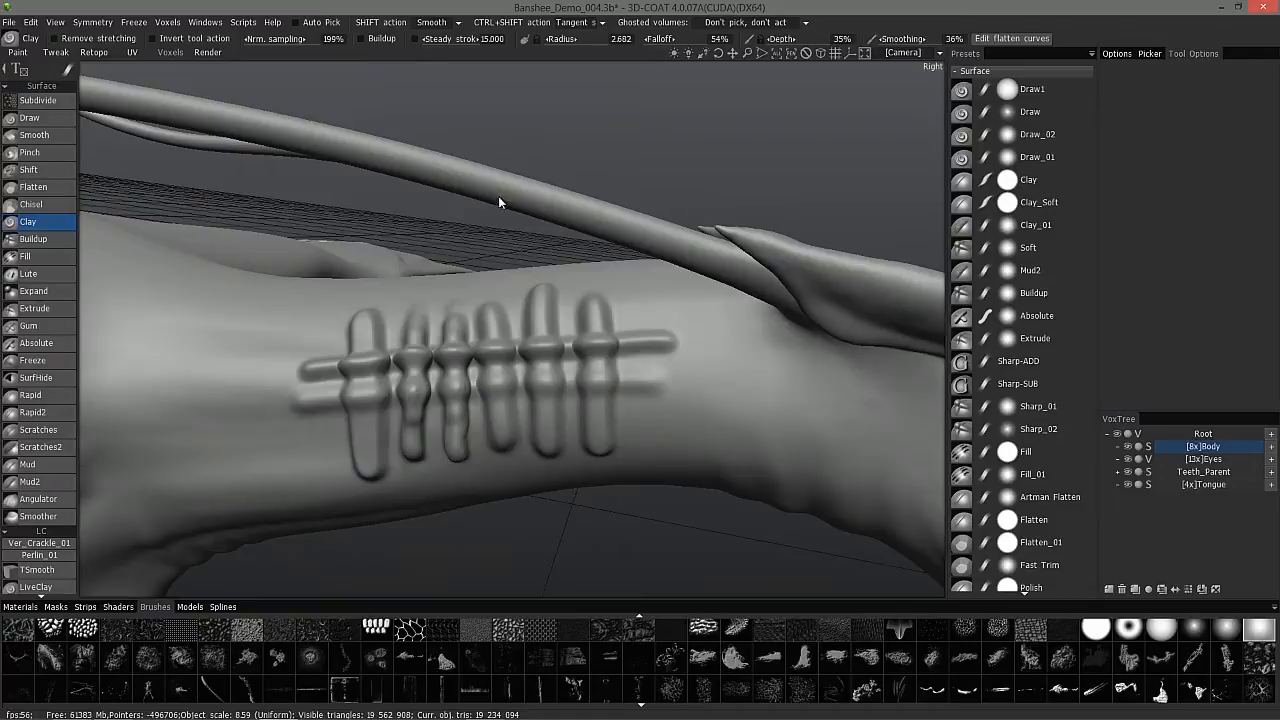
View the pattern from above and repaint a lower horizontal stroke at 38% Depth.
left_click_drag(500, 203, 638, 430)
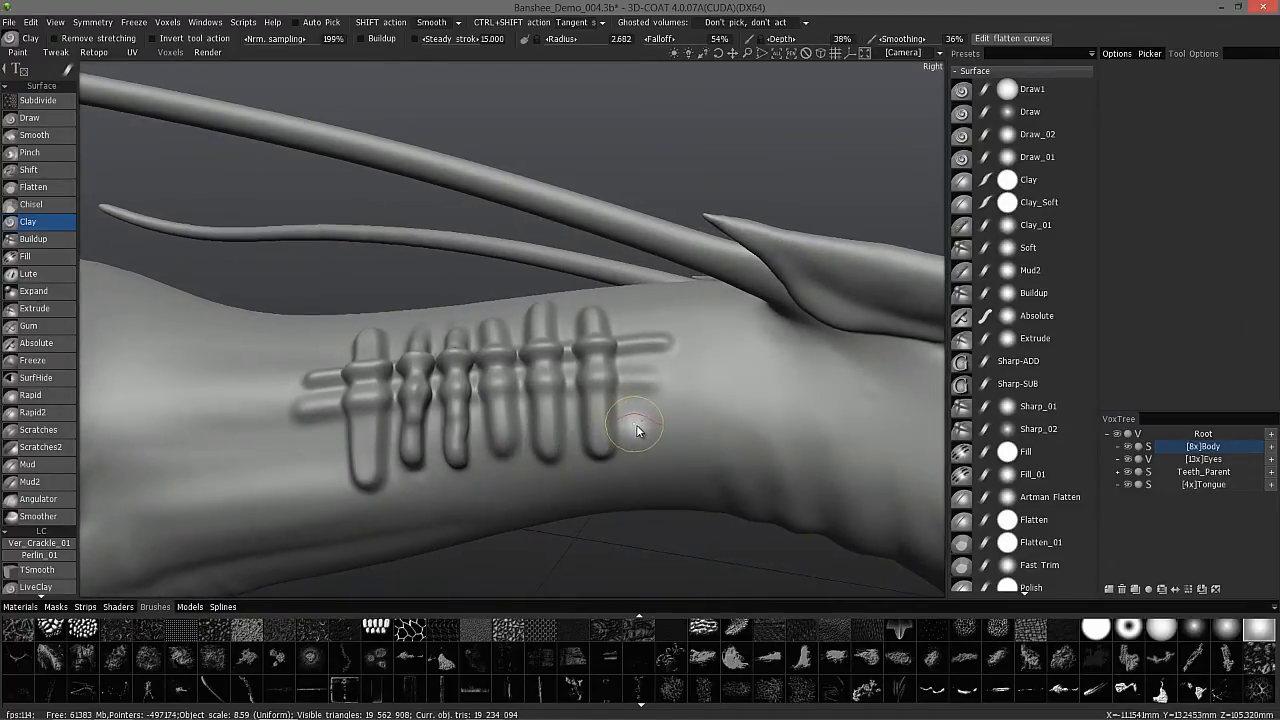
left_click_drag(640, 430, 620, 390)
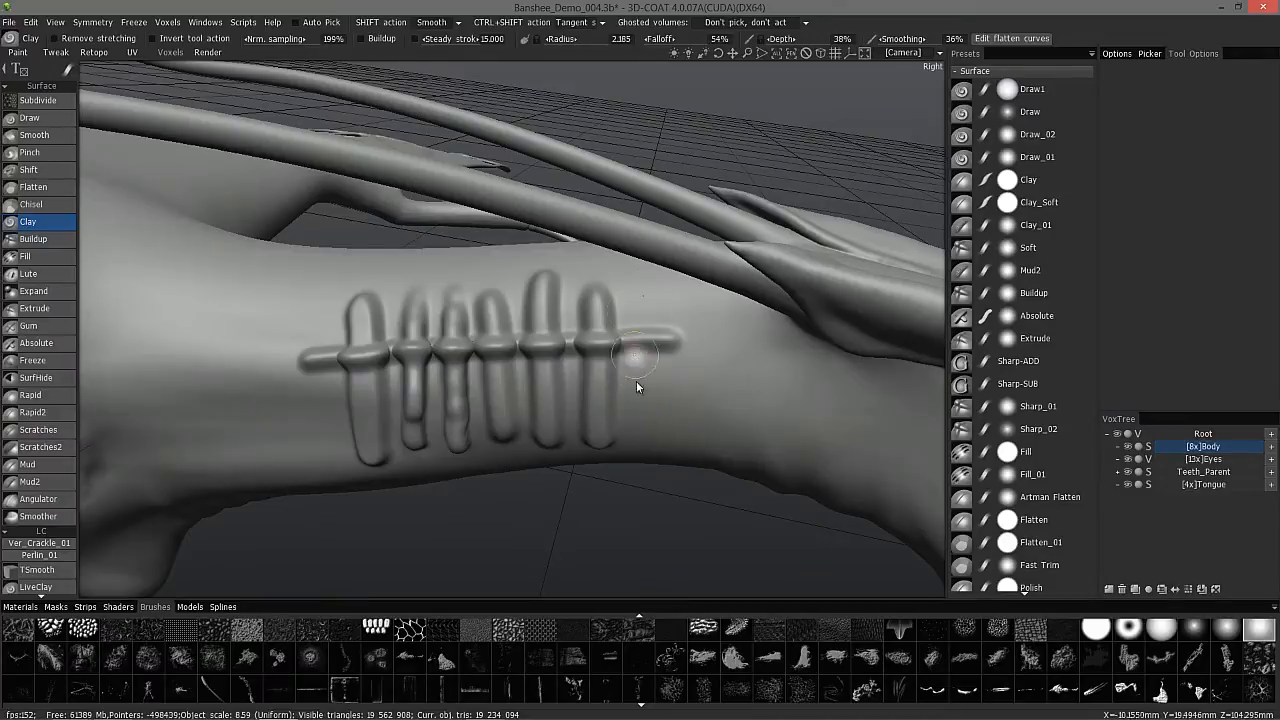
left_click_drag(650, 355, 410, 390)
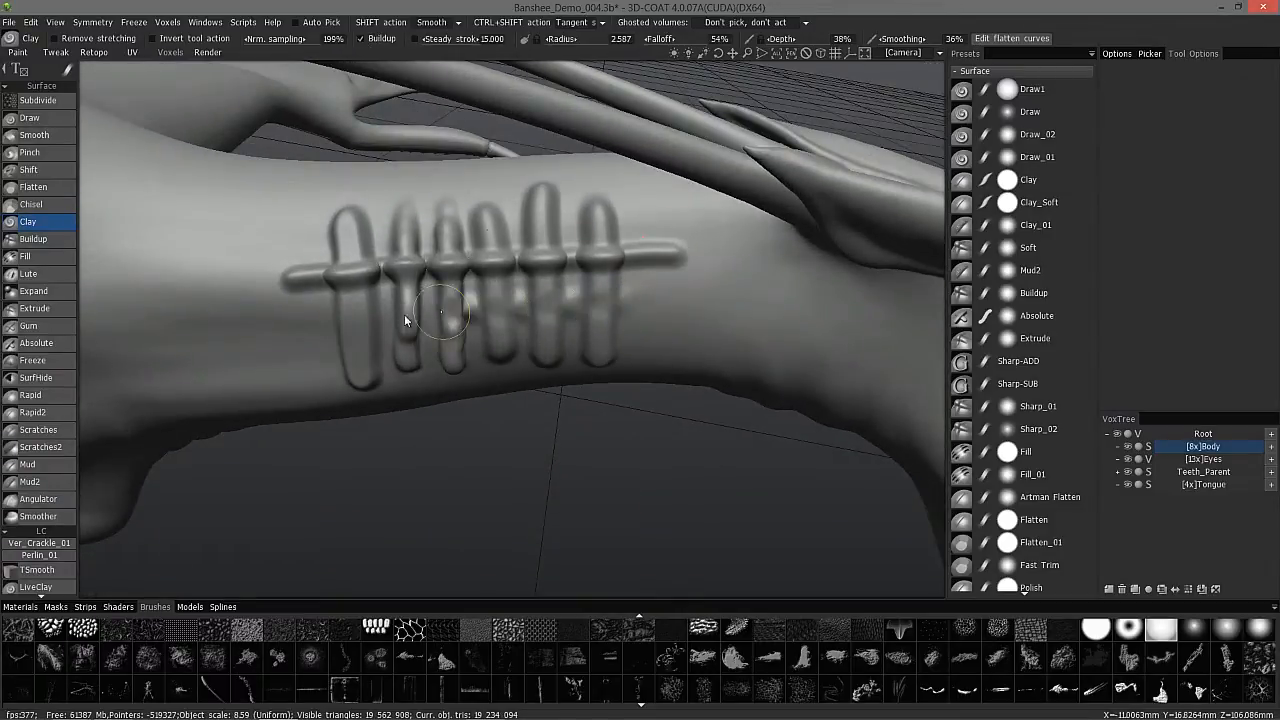
Drag two horizontal Clay strokes across the lower ridges to form a second band.
left_click_drag(445, 315, 385, 320)
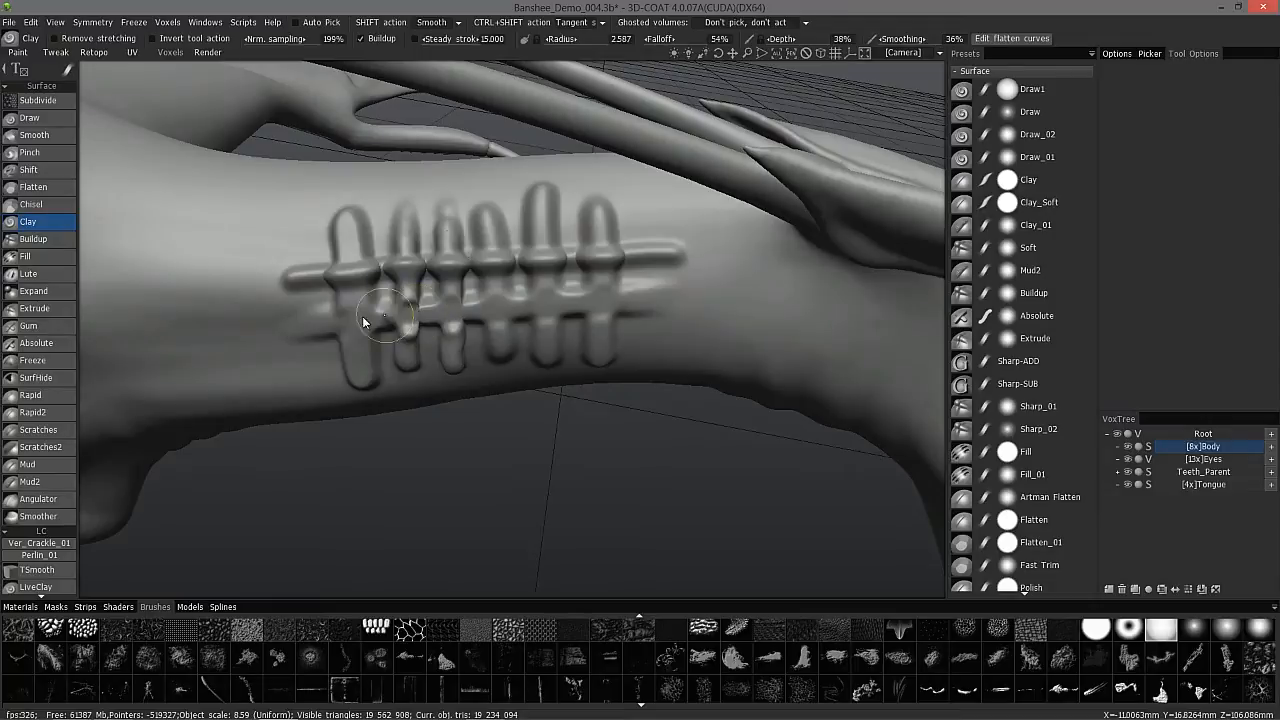
left_click_drag(385, 318, 462, 330)
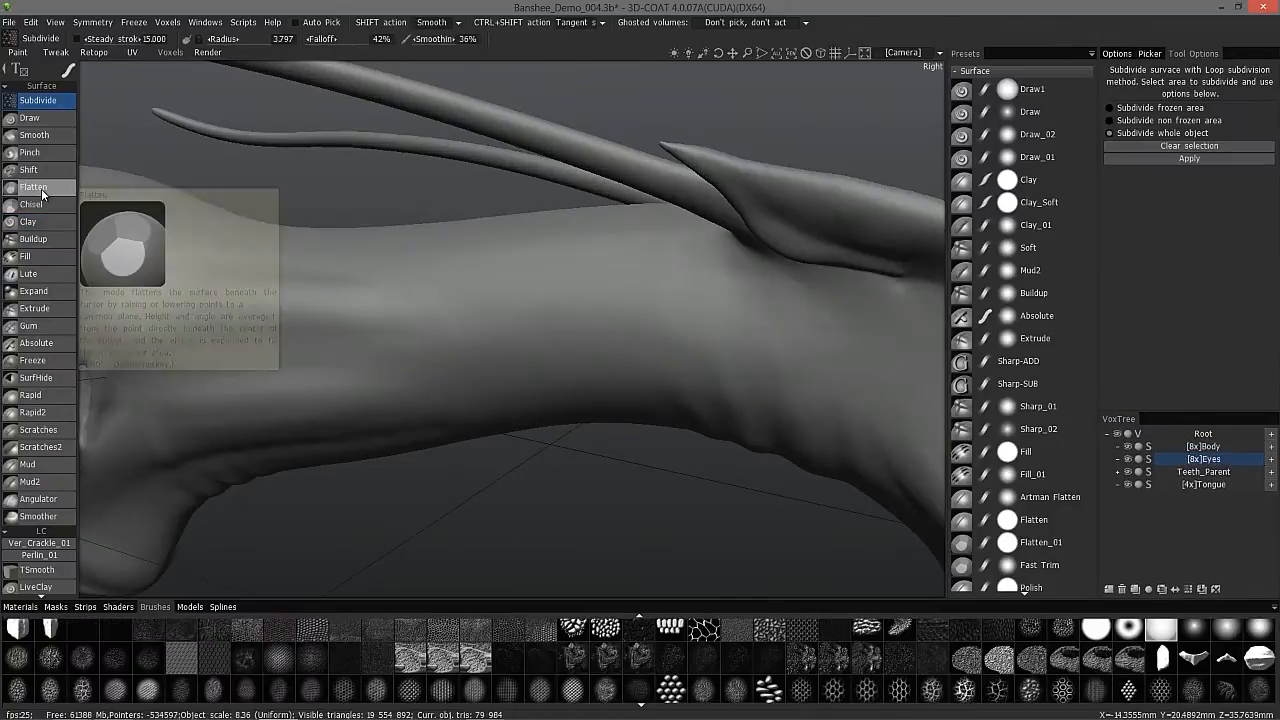
Select the Flatten brush in the Surface tools panel.
left_click(33, 187)
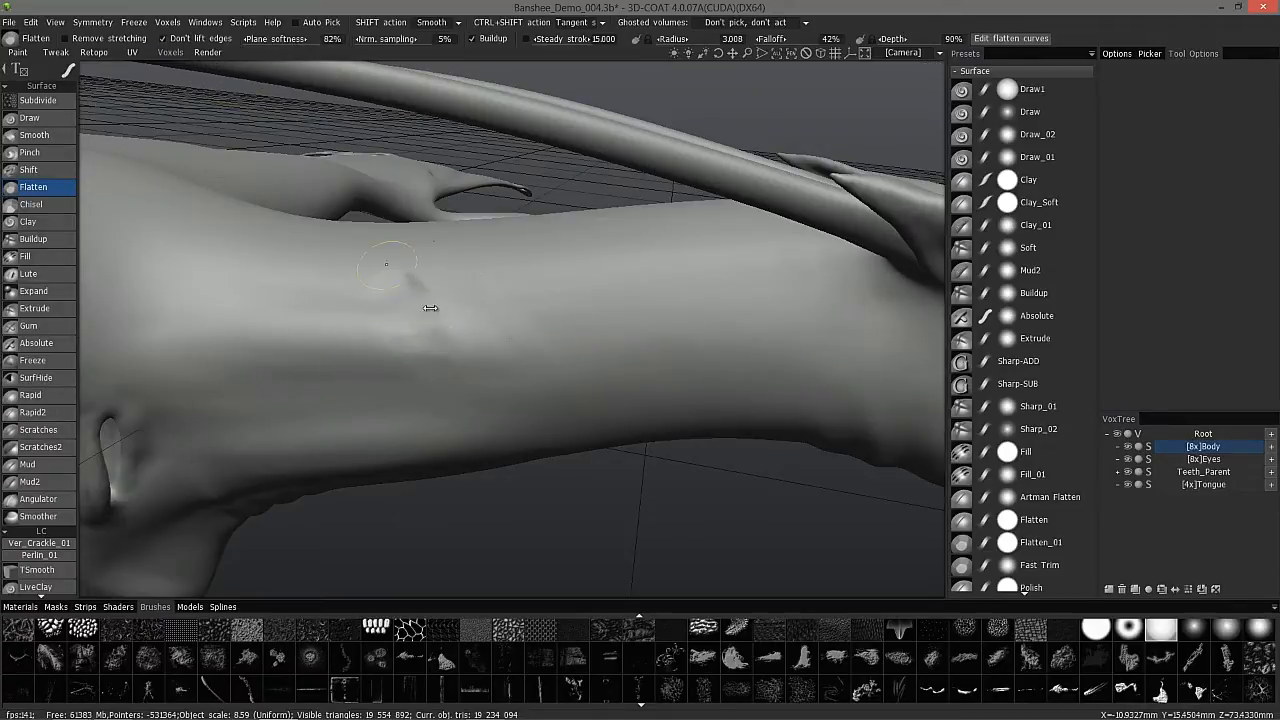
Stroke the Flatten brush over the ridged area of the Banshee's forearm.
left_click_drag(430, 307, 365, 375)
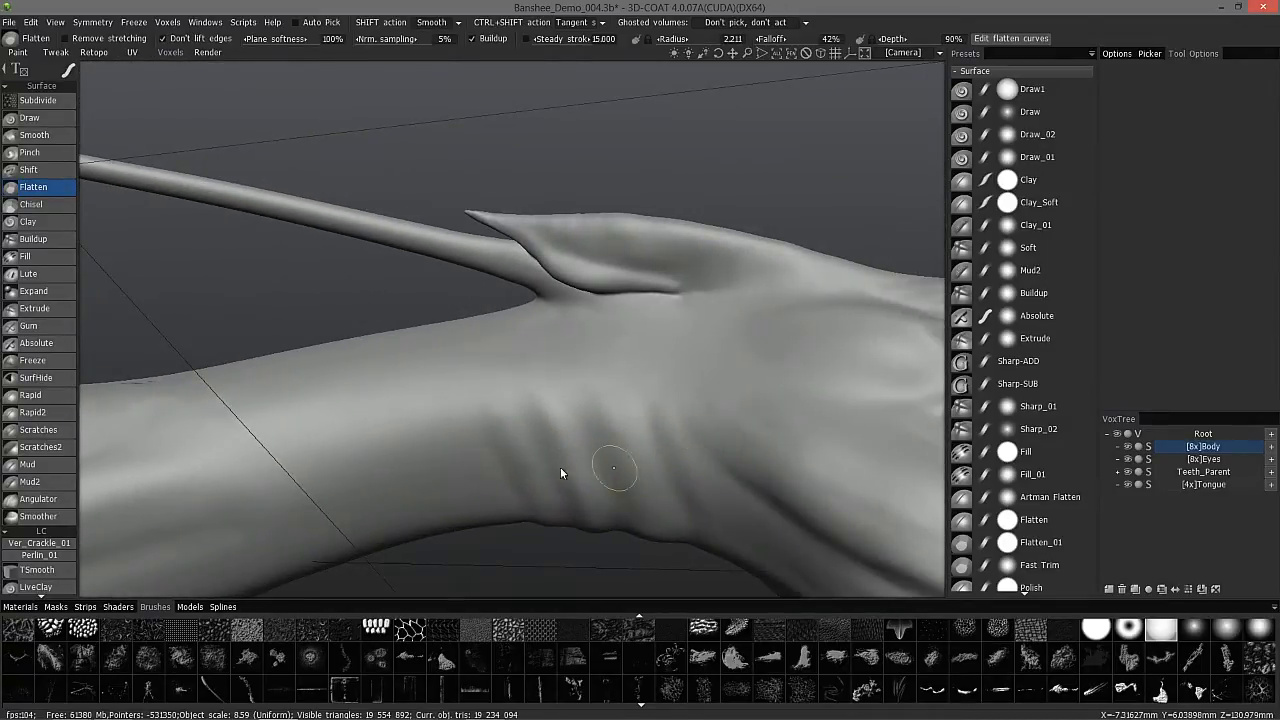
mouse_move(680, 468)
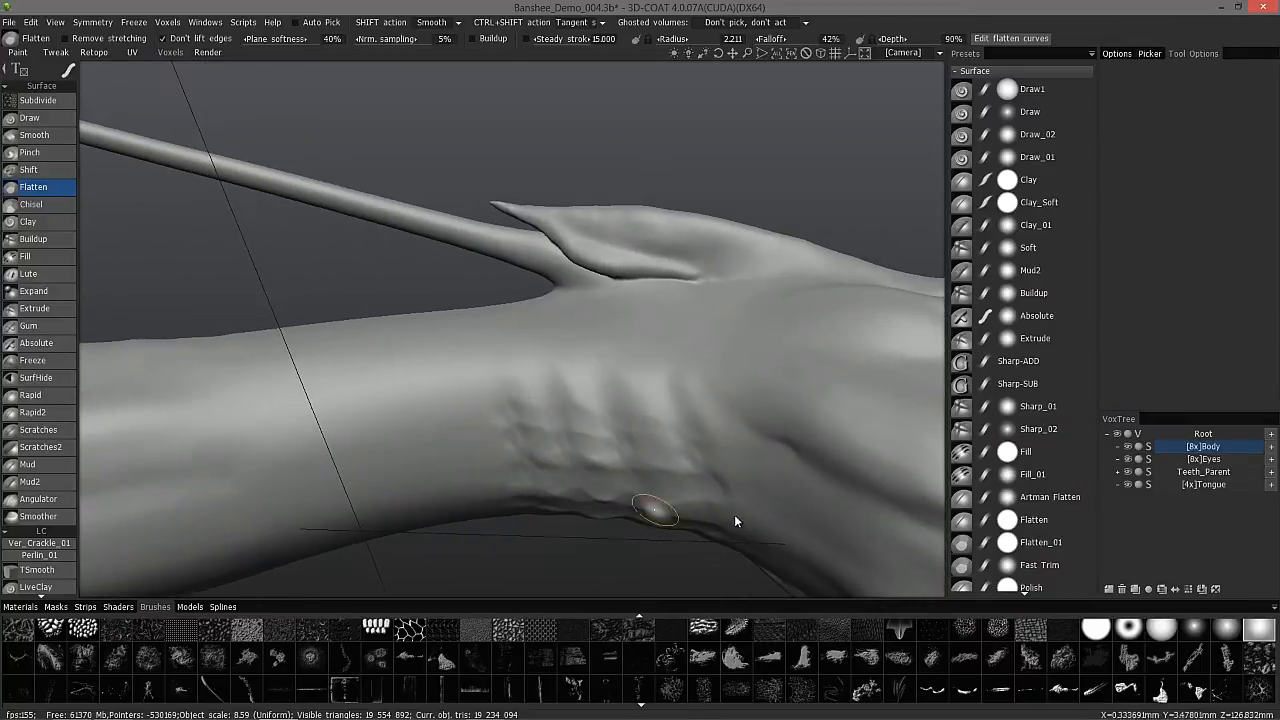
left_click(1116, 53)
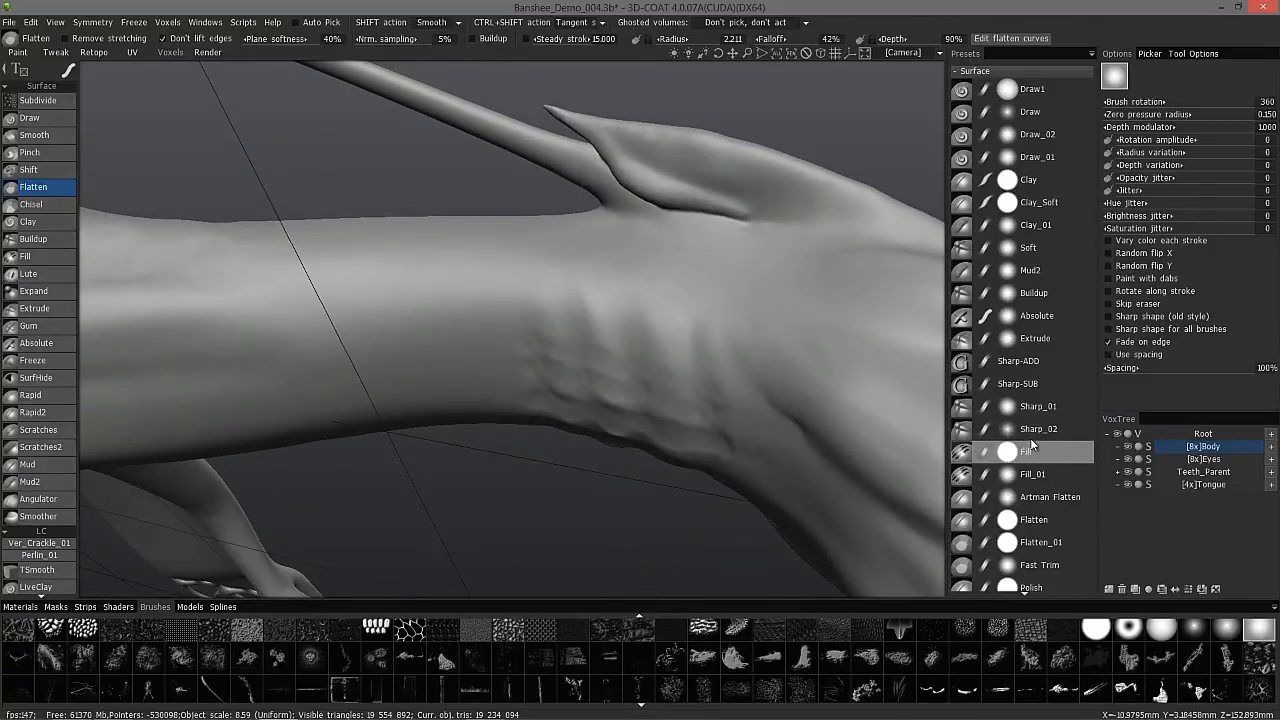
right_click(1035, 451)
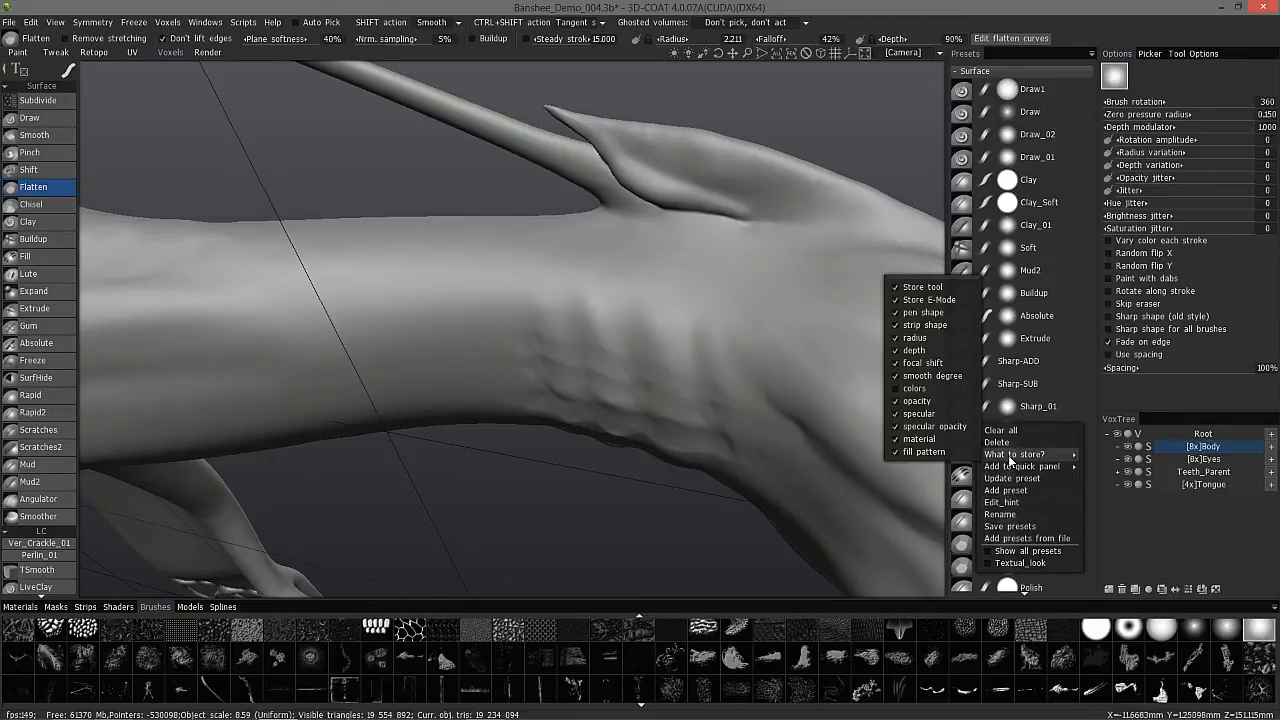
left_click(925, 325)
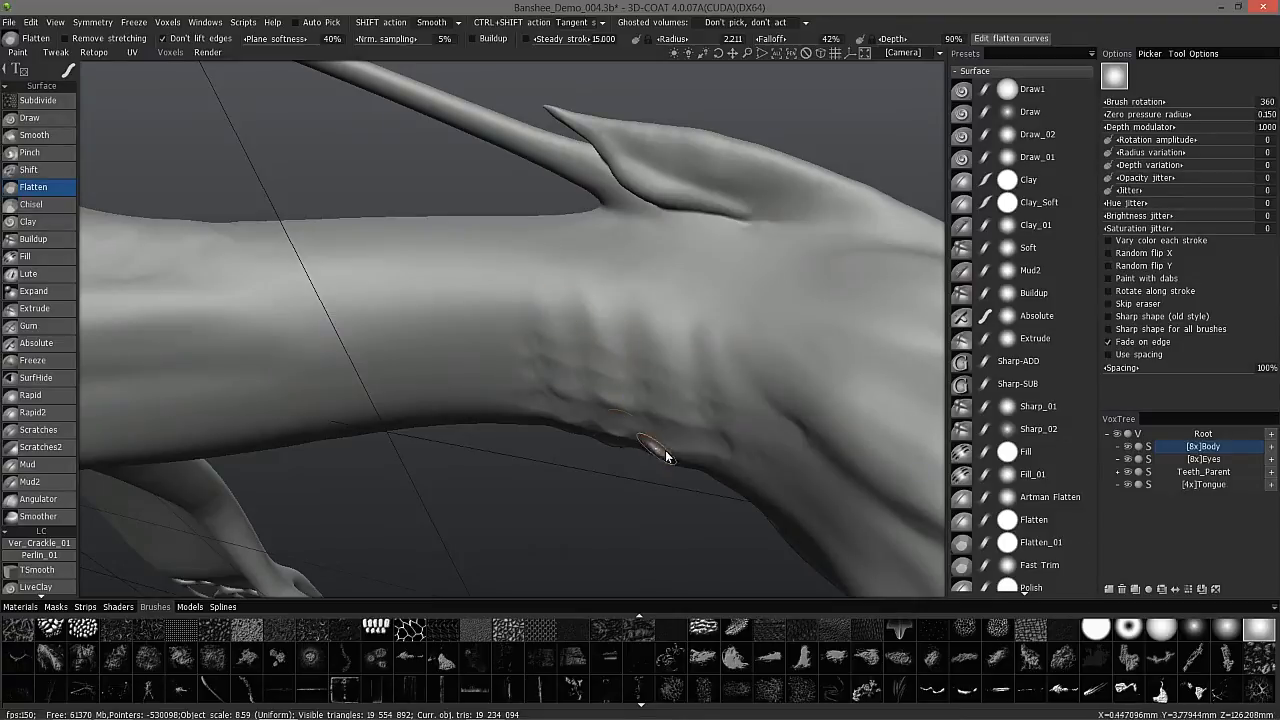
mouse_move(637, 353)
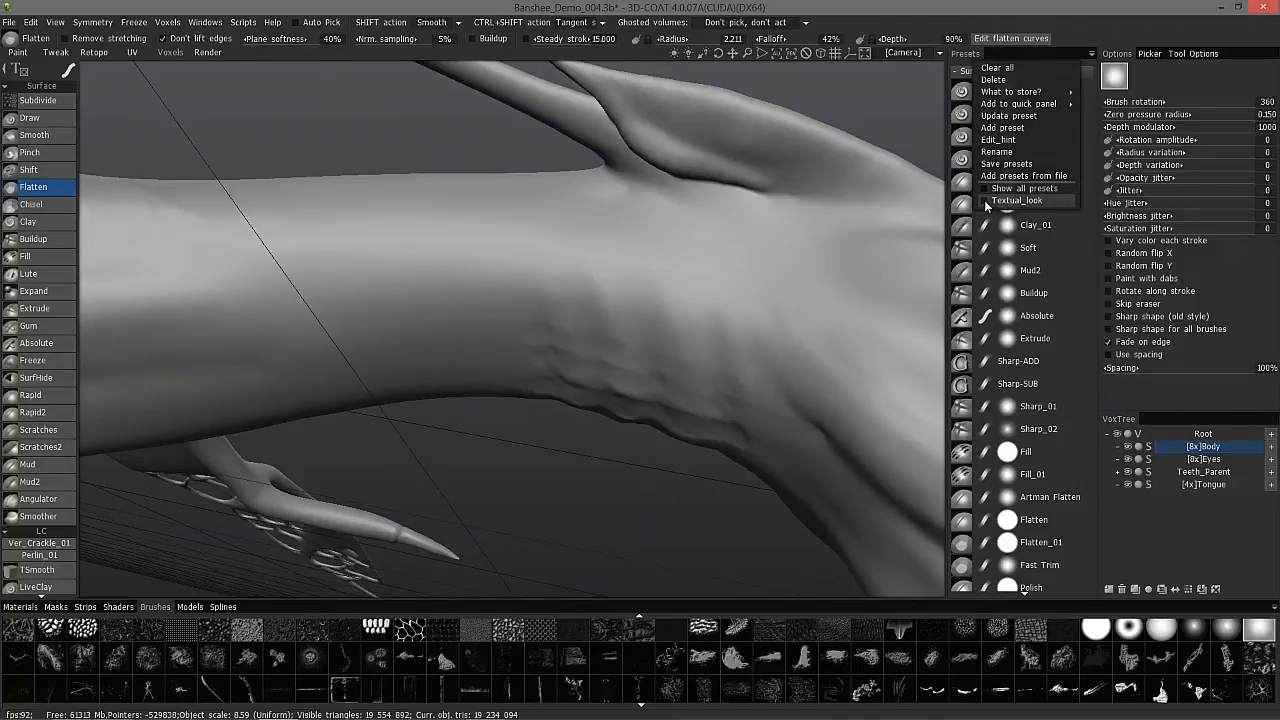
mouse_move(1005, 205)
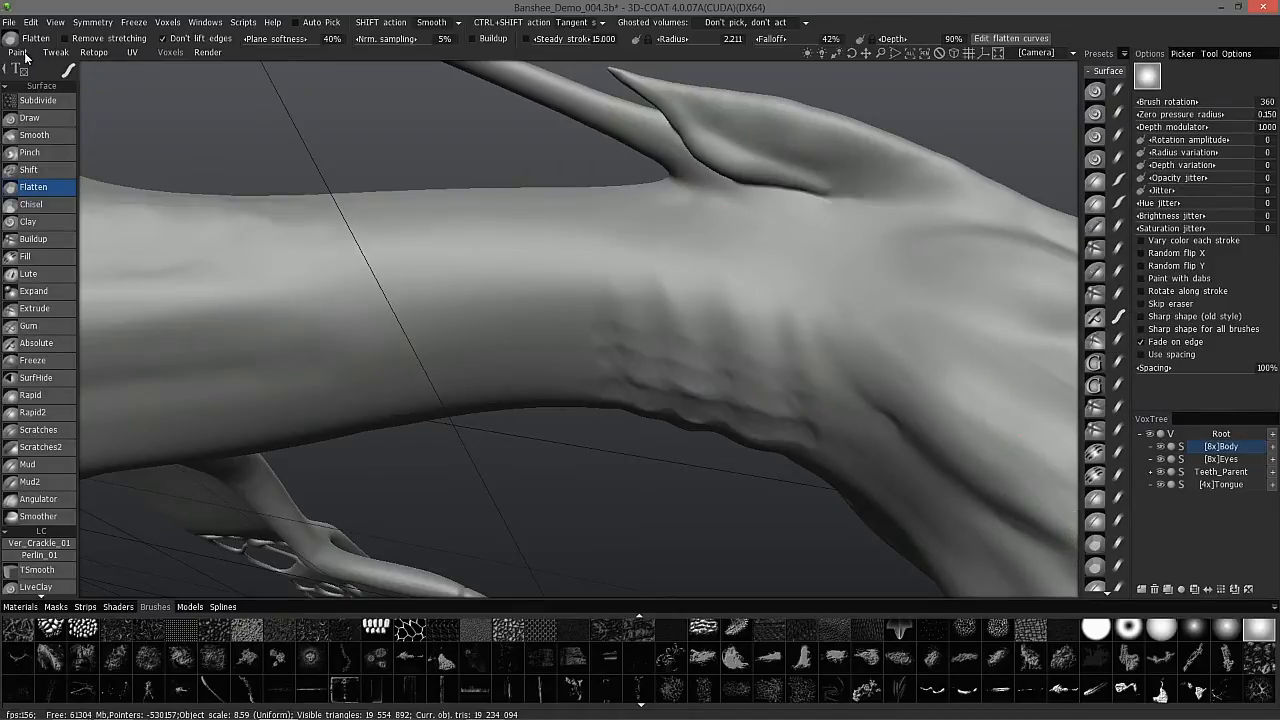
mouse_move(495, 340)
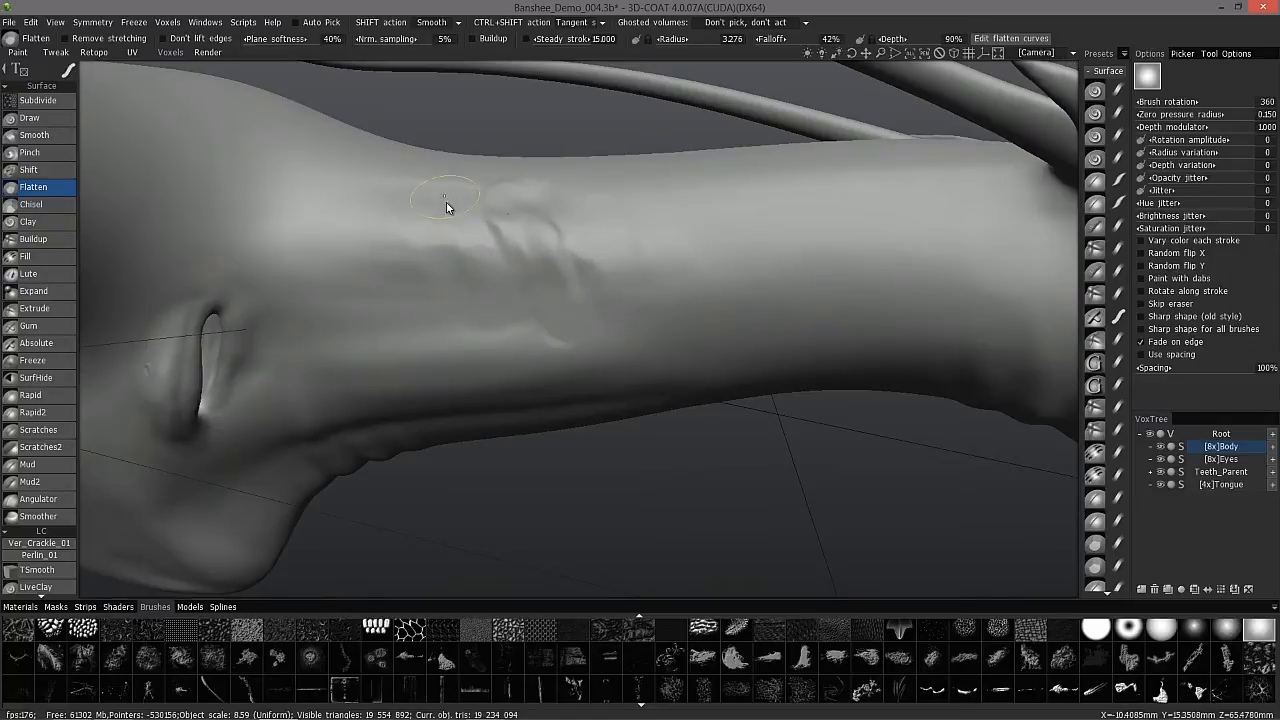
Drag a Flatten stroke down over the wrinkled bumps on the limb.
left_click_drag(447, 207, 420, 278)
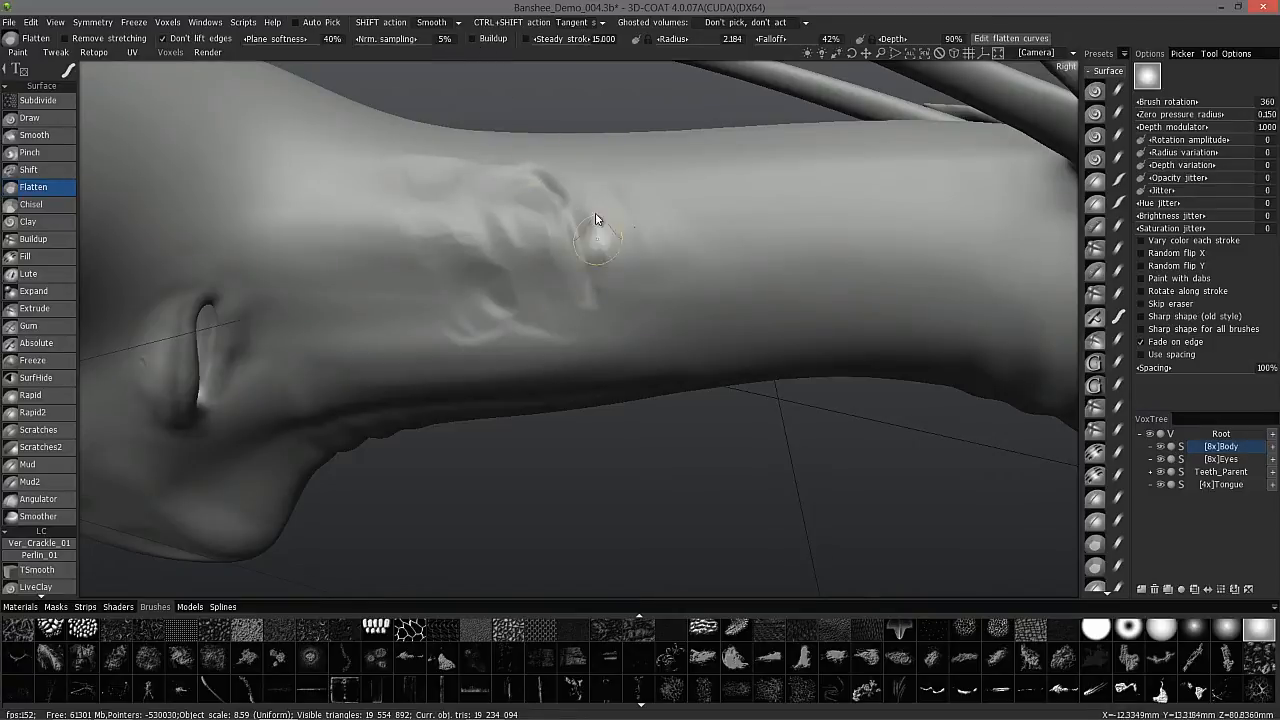
mouse_move(615, 265)
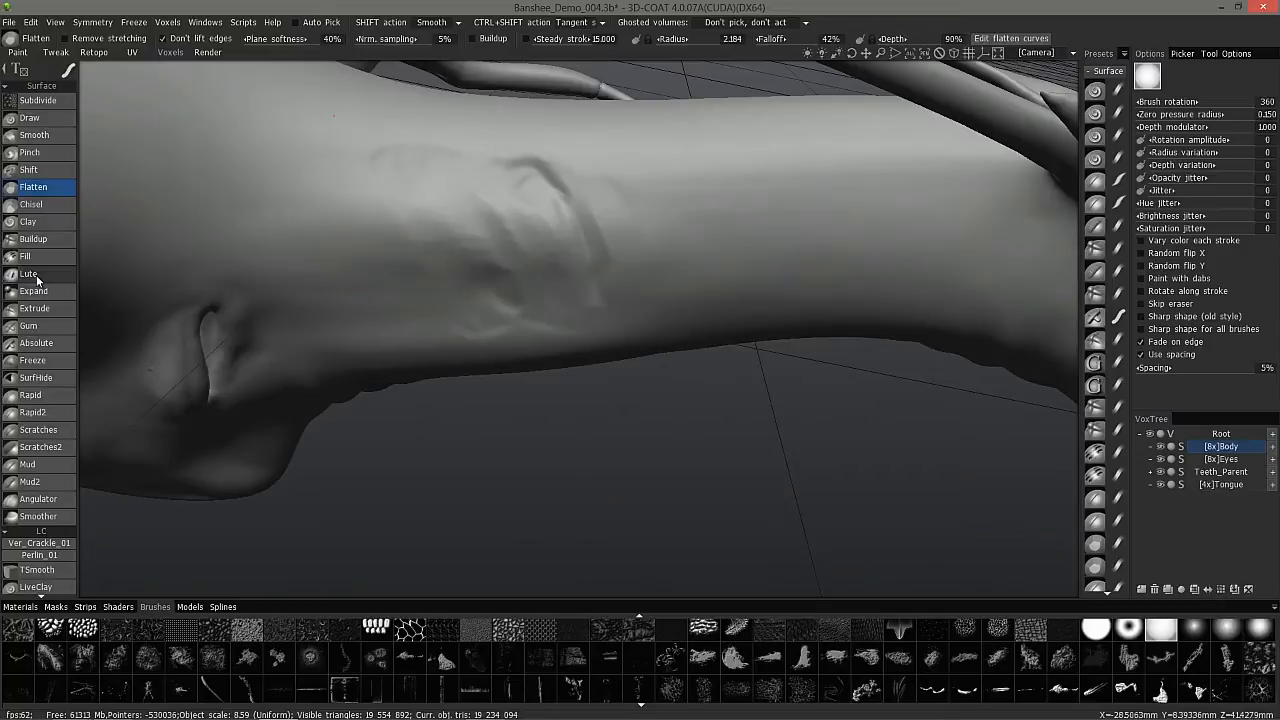
Switch to the Lute brush, briefly trying Fill before returning to Lute.
left_click(29, 274)
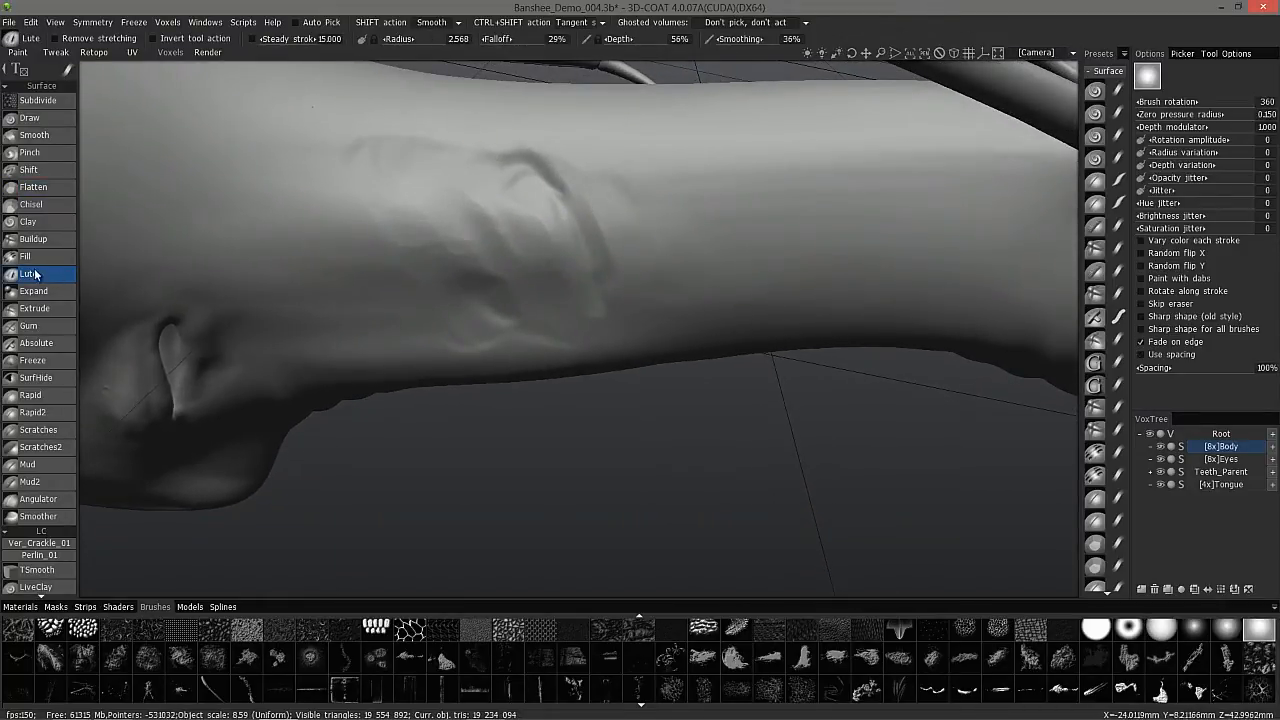
left_click(24, 255)
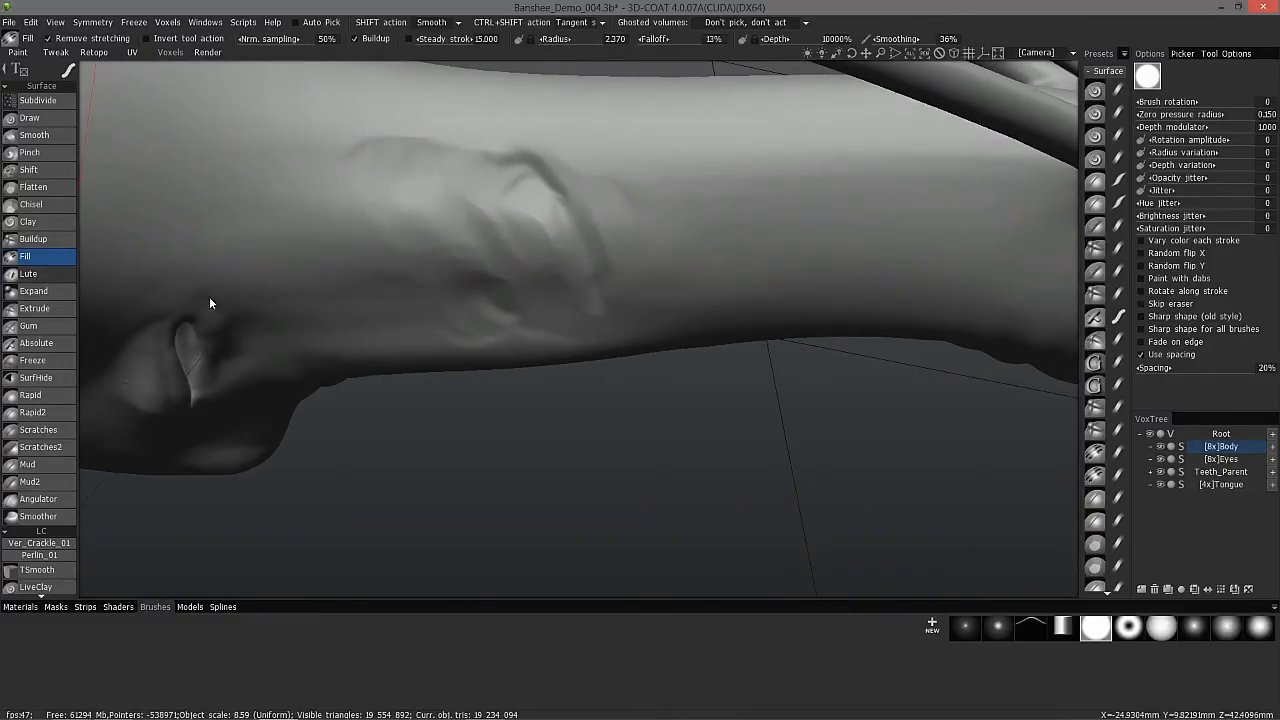
left_click(28, 274)
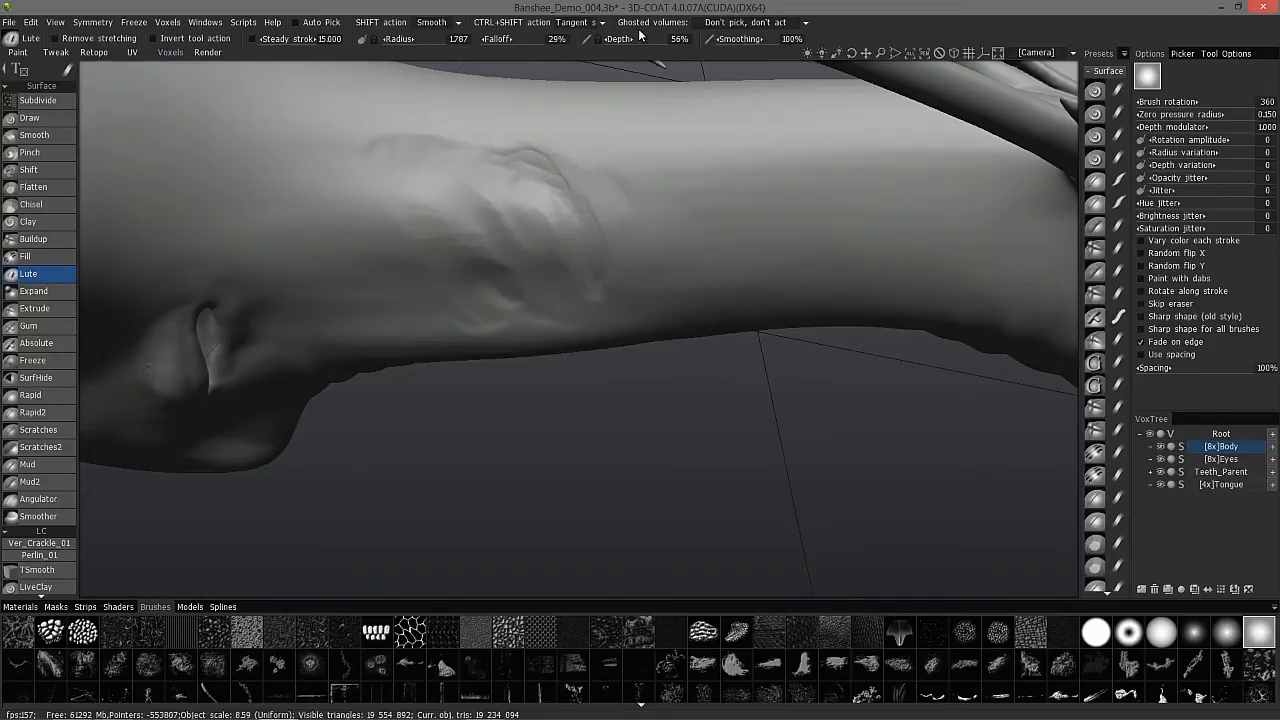
mouse_move(588, 55)
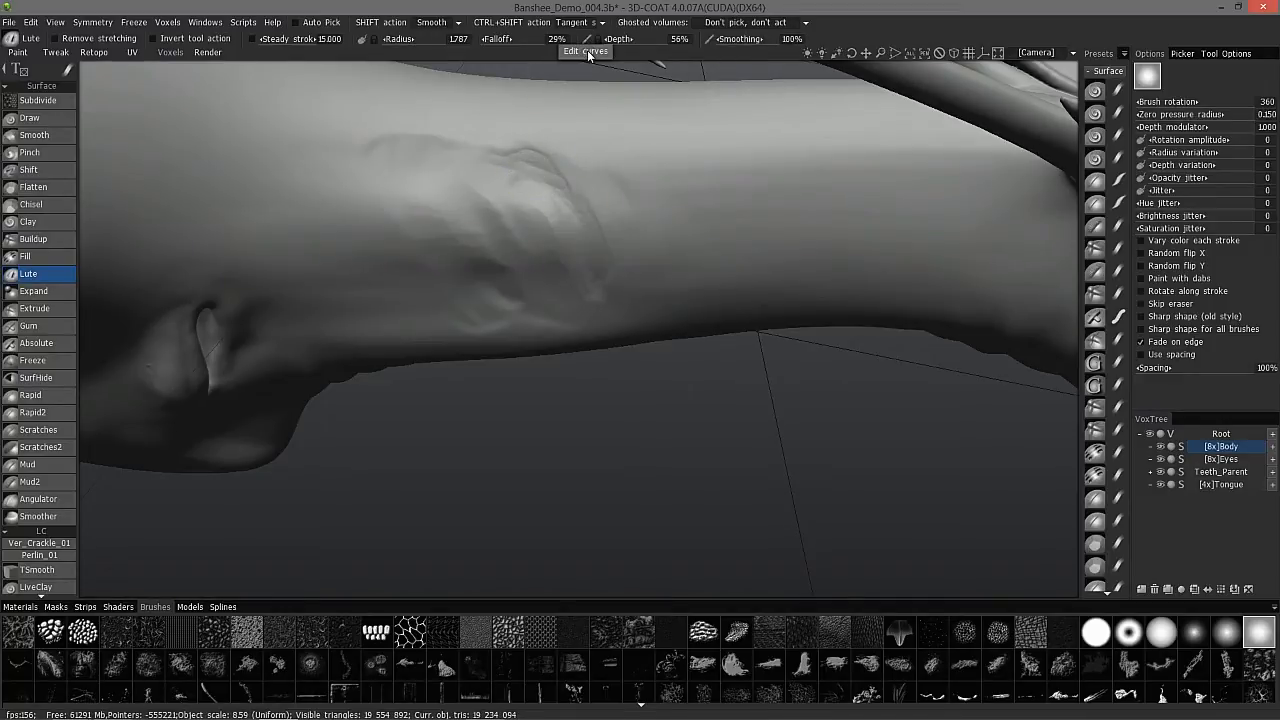
Reshape the Lute Depth pressure curve into an S curve levelling off at the top, then apply it.
left_click(585, 51)
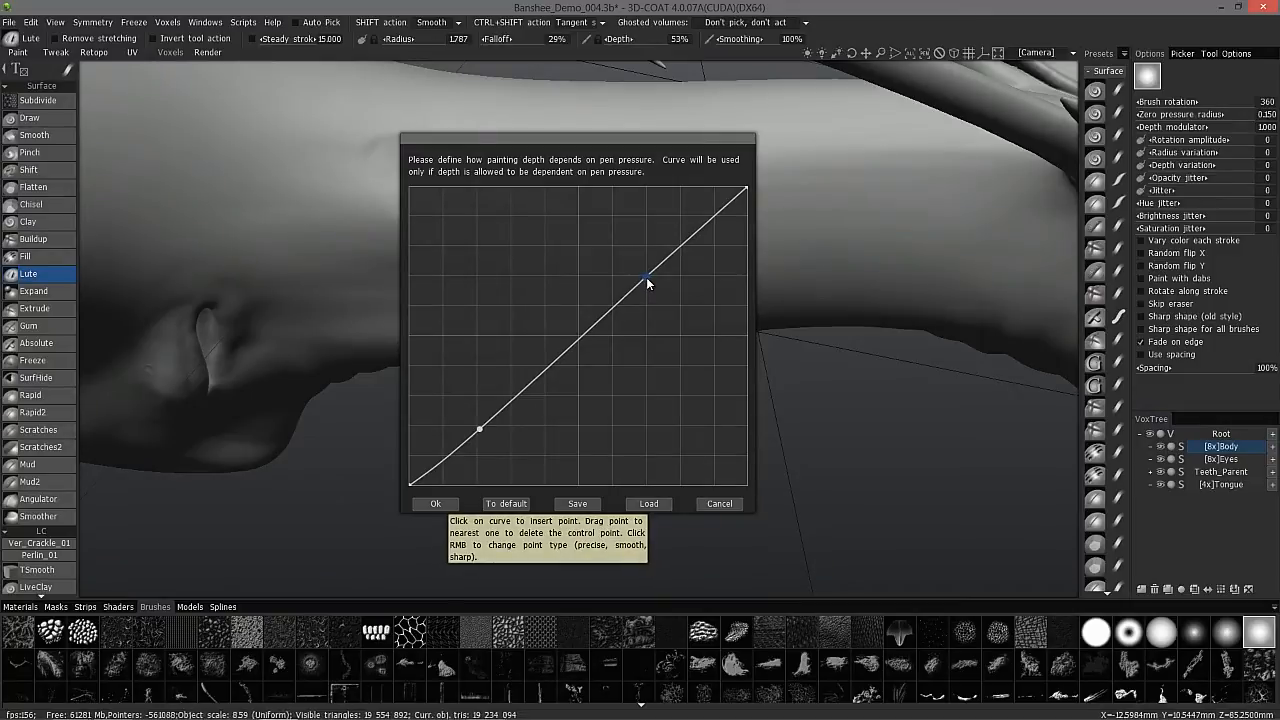
left_click_drag(647, 277, 615, 237)
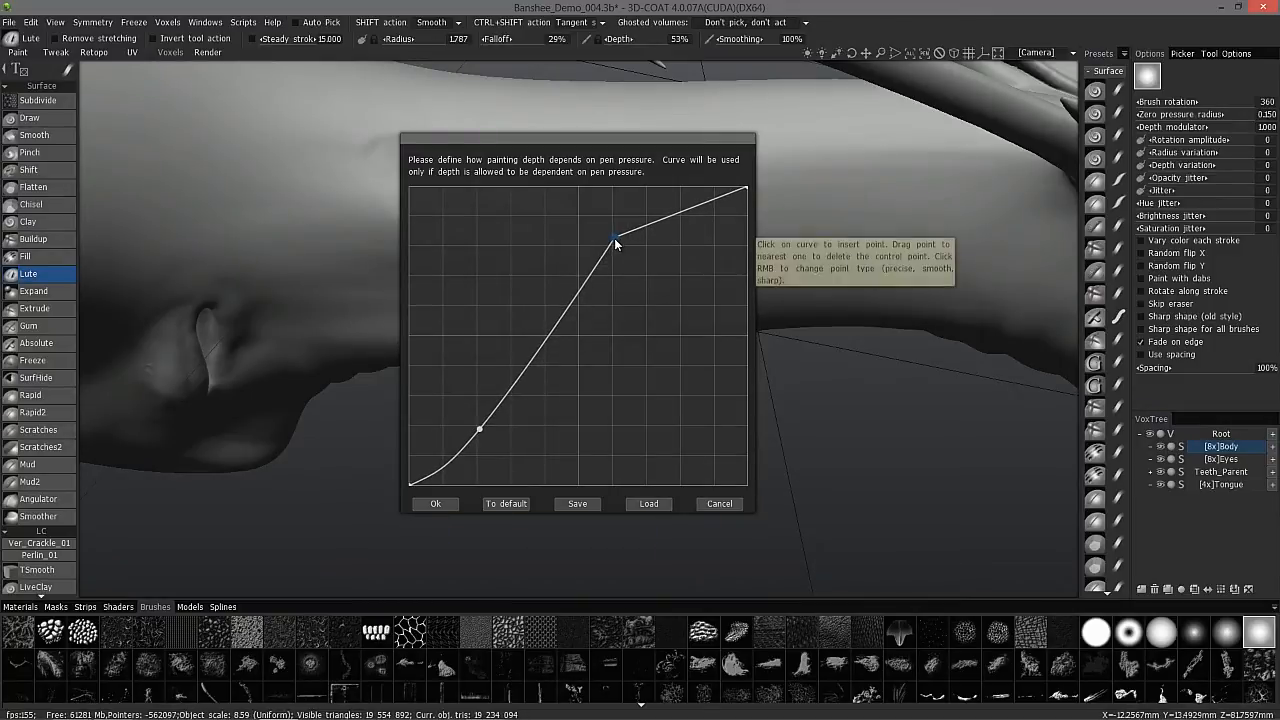
left_click_drag(613, 235, 615, 245)
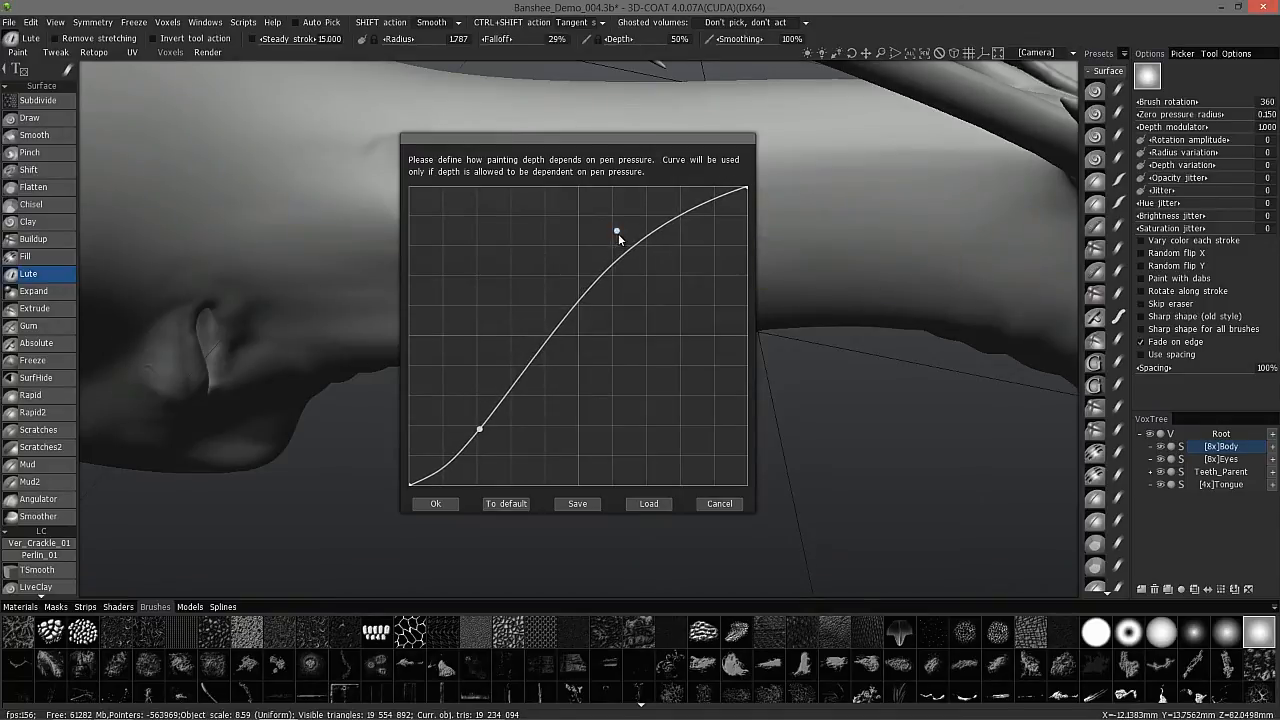
left_click_drag(615, 232, 617, 228)
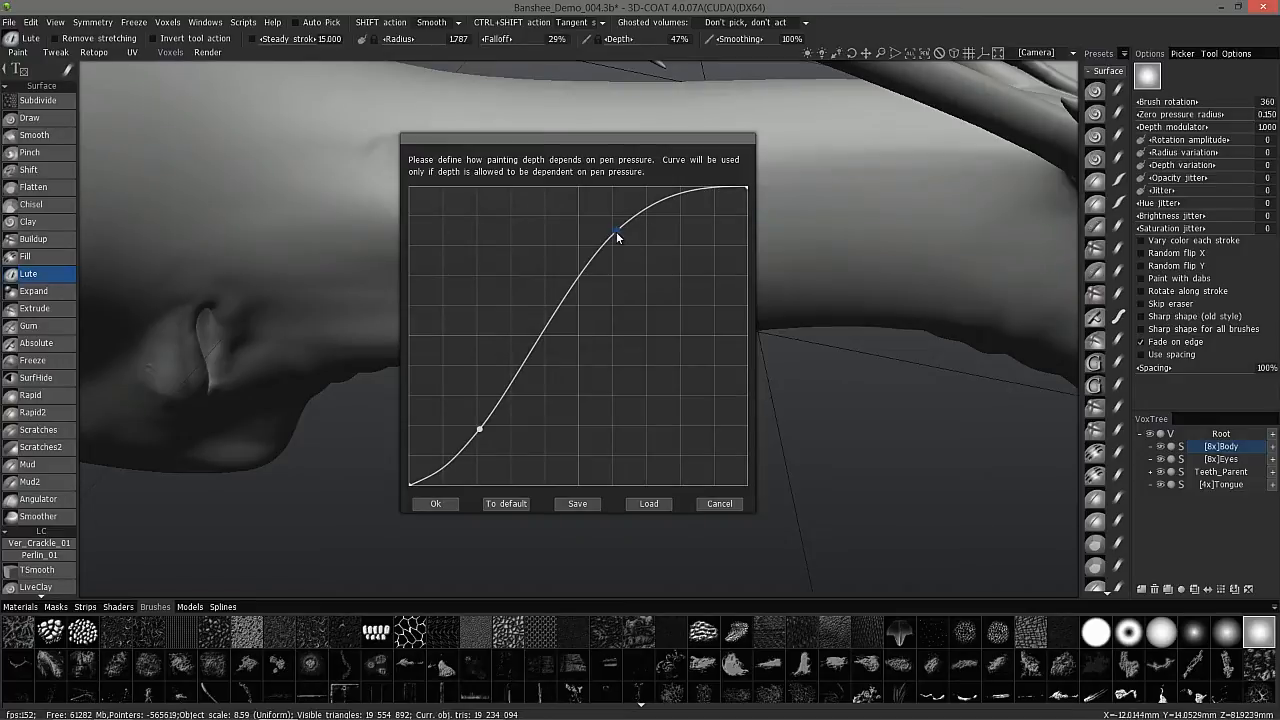
left_click_drag(618, 234, 637, 243)
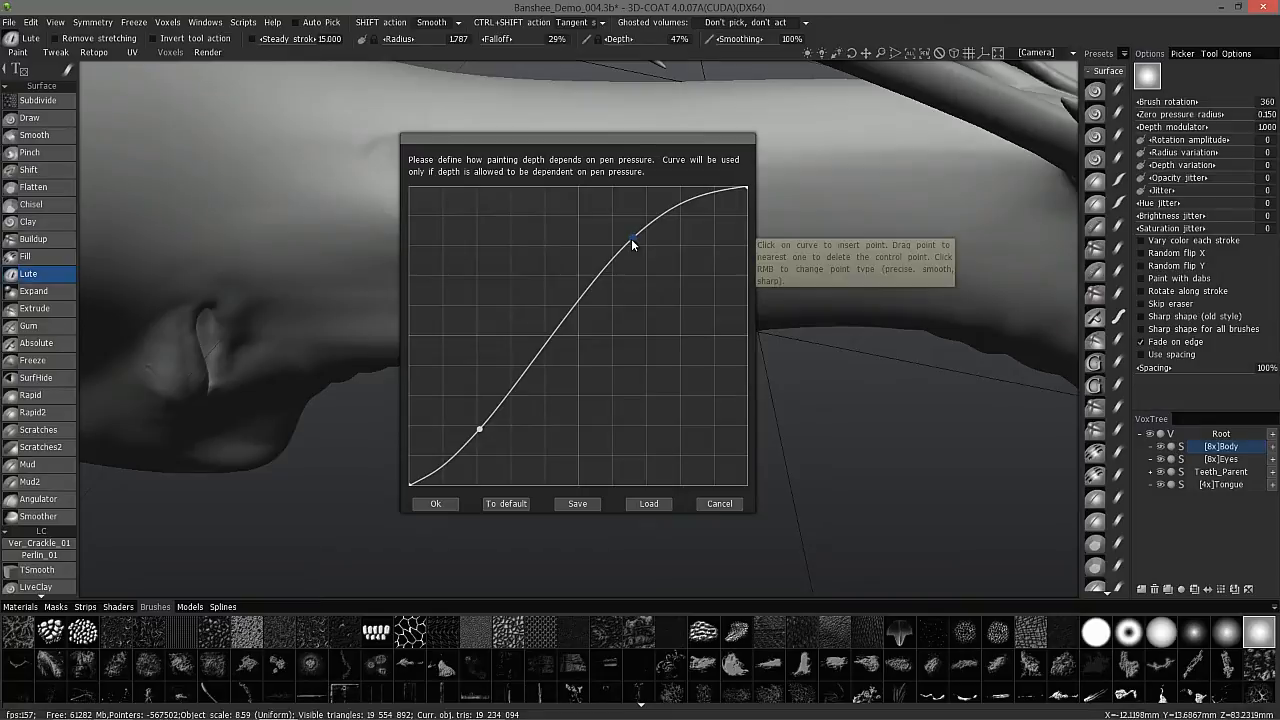
left_click_drag(633, 243, 633, 250)
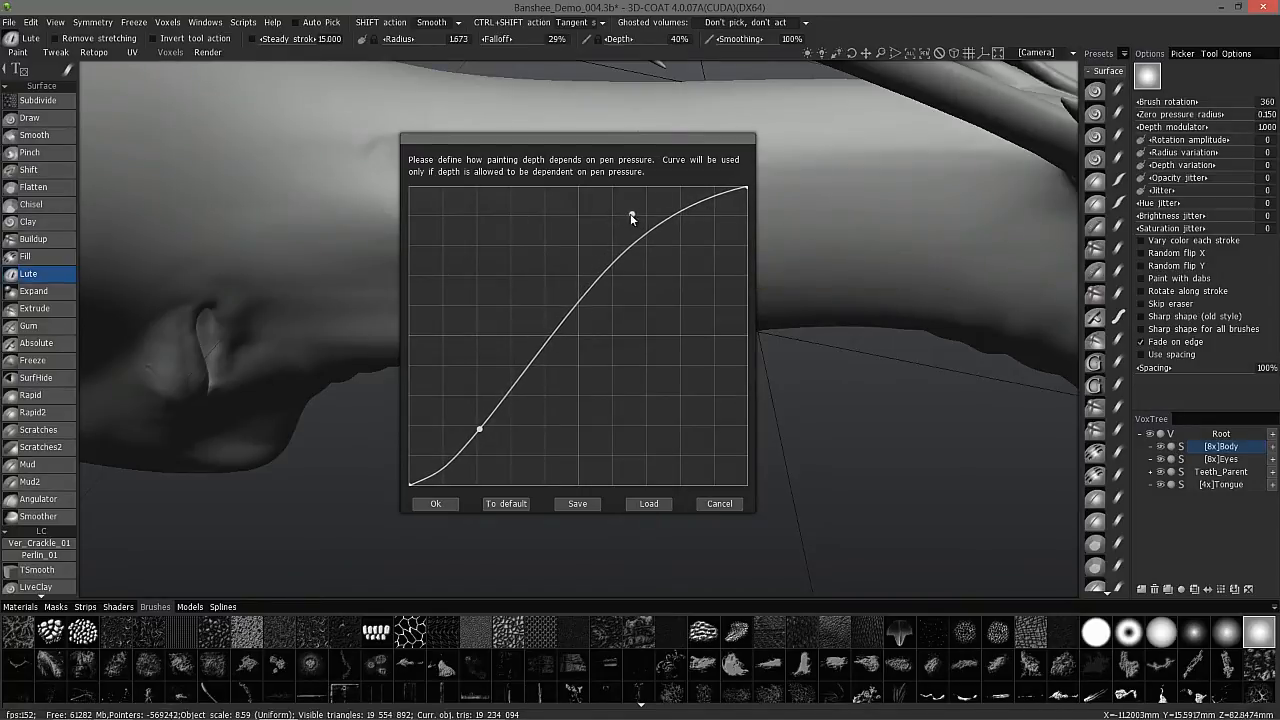
left_click(435, 503)
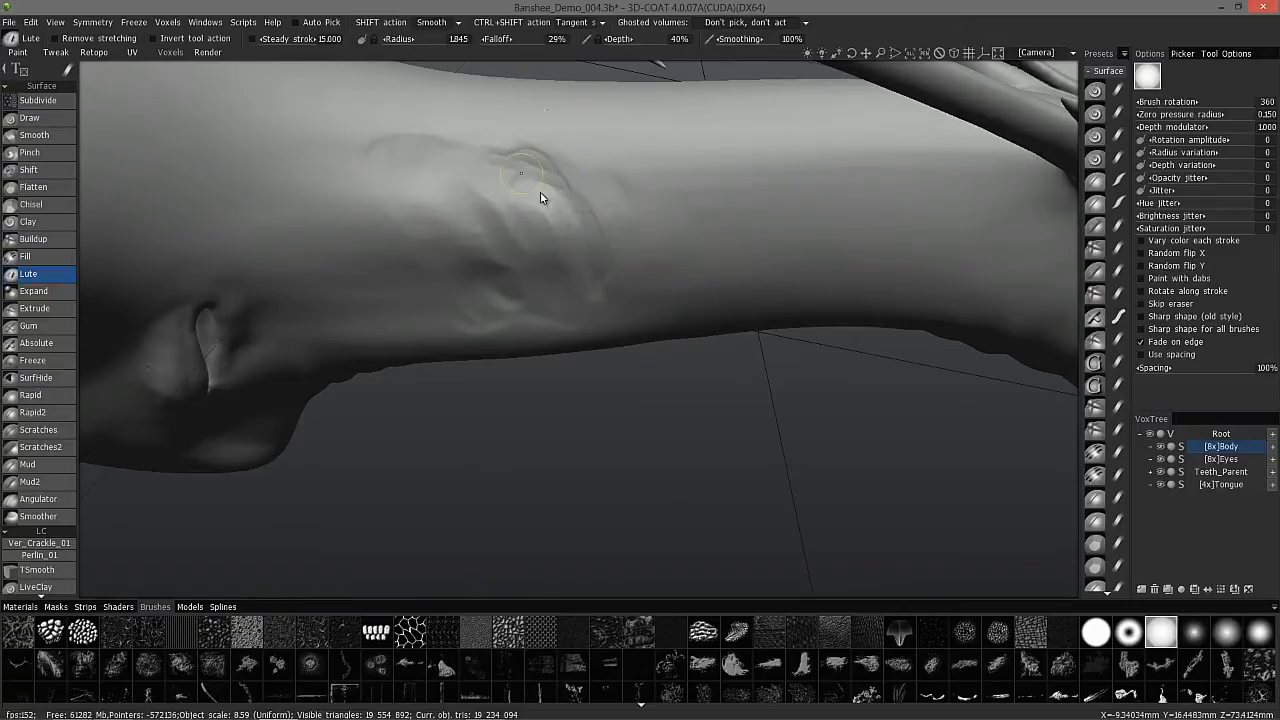
mouse_move(530, 177)
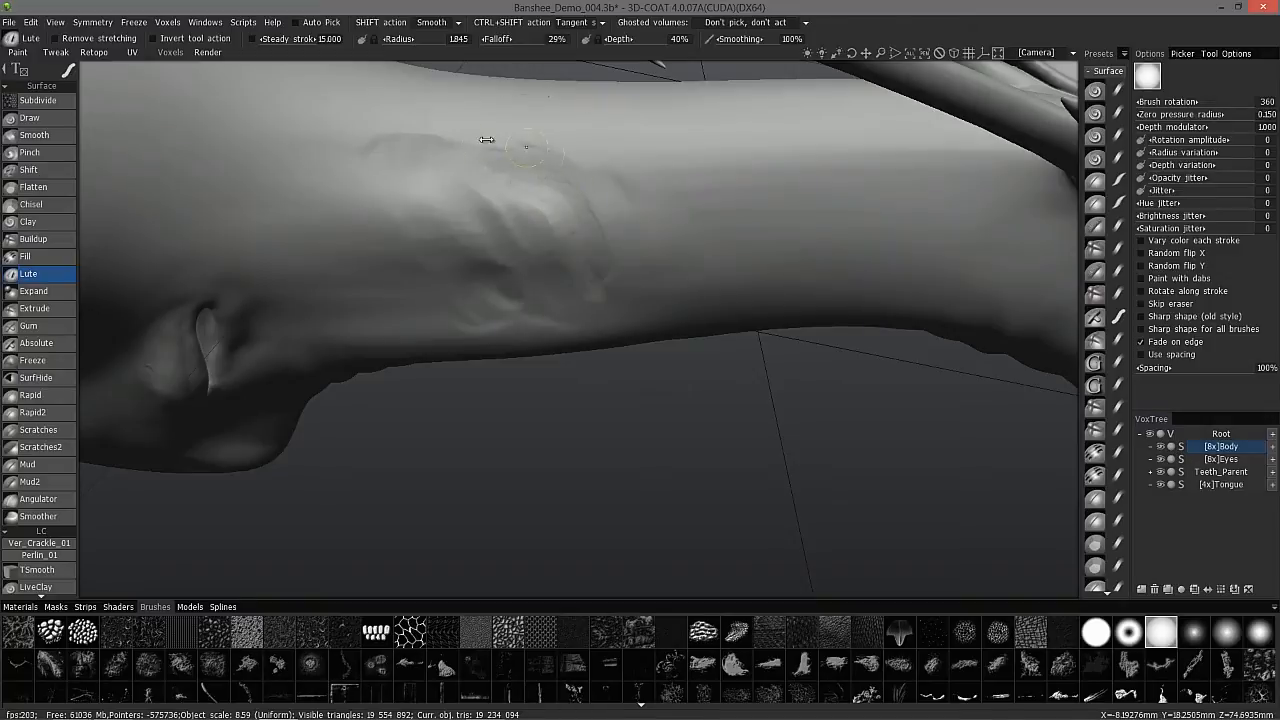
mouse_move(562, 205)
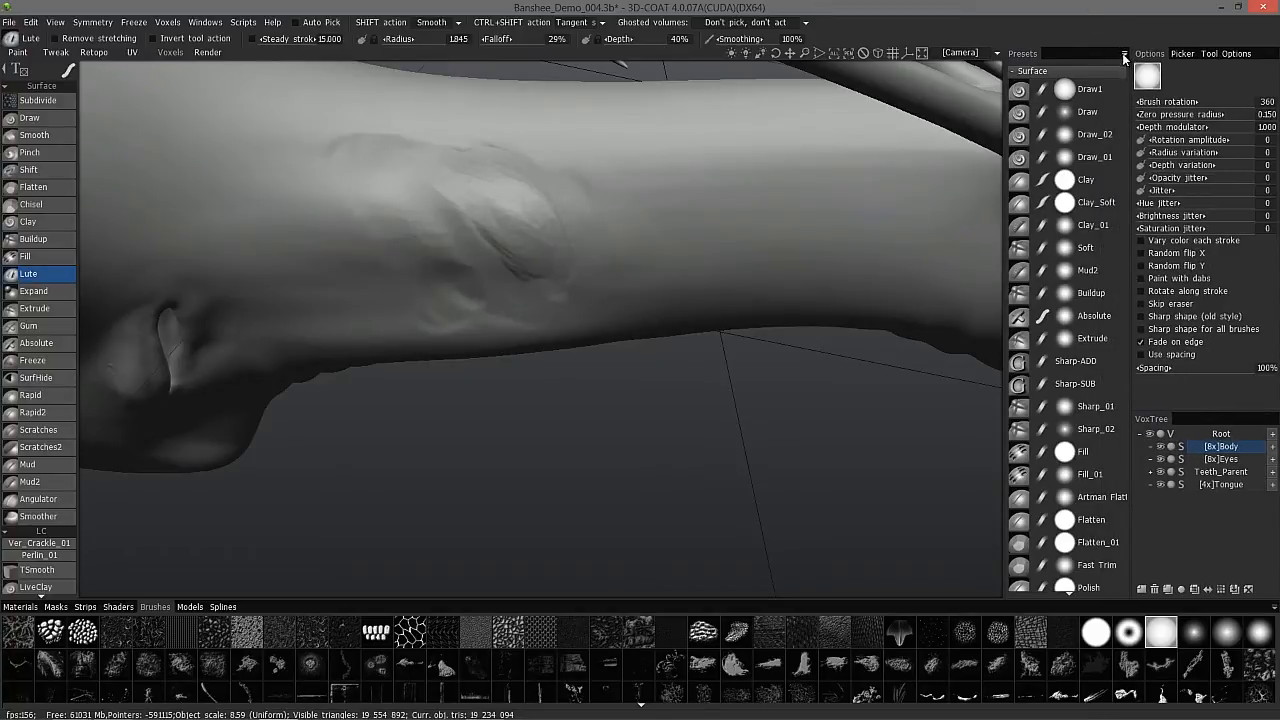
Add the current Lute settings as a new preset and reselect the Lute brush.
left_click(1124, 57)
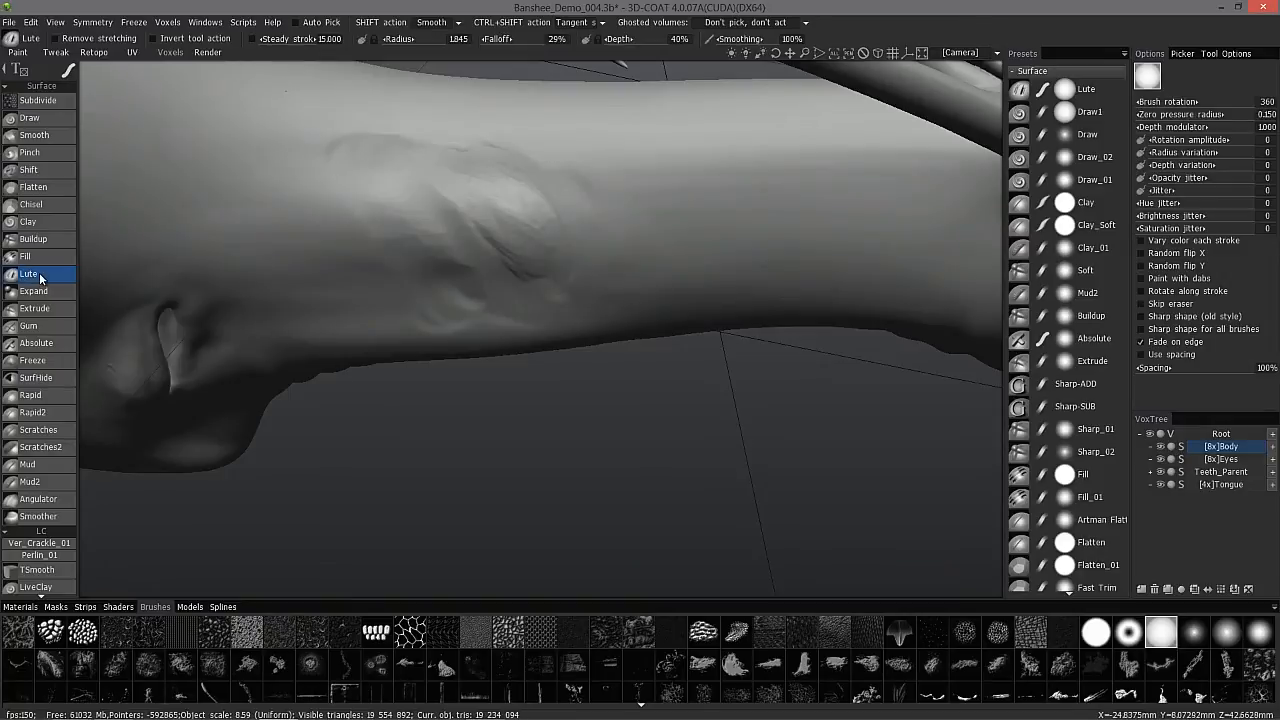
left_click(1085, 89)
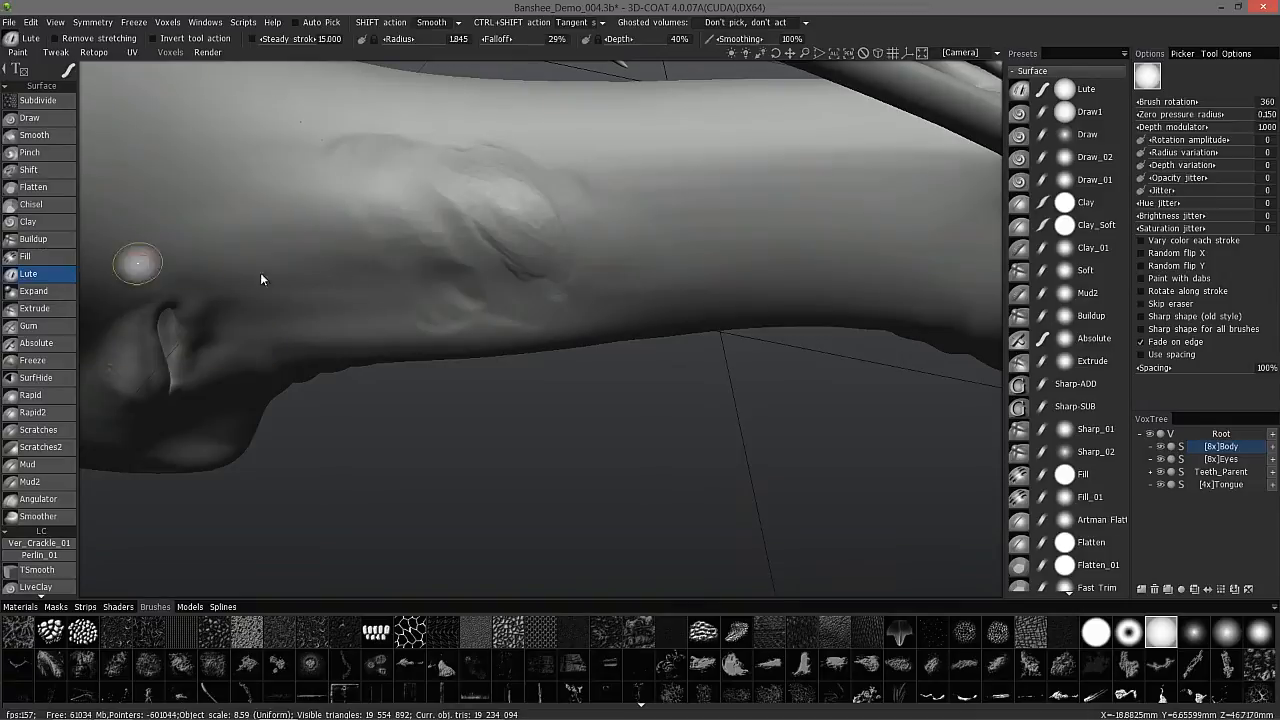
mouse_move(28, 273)
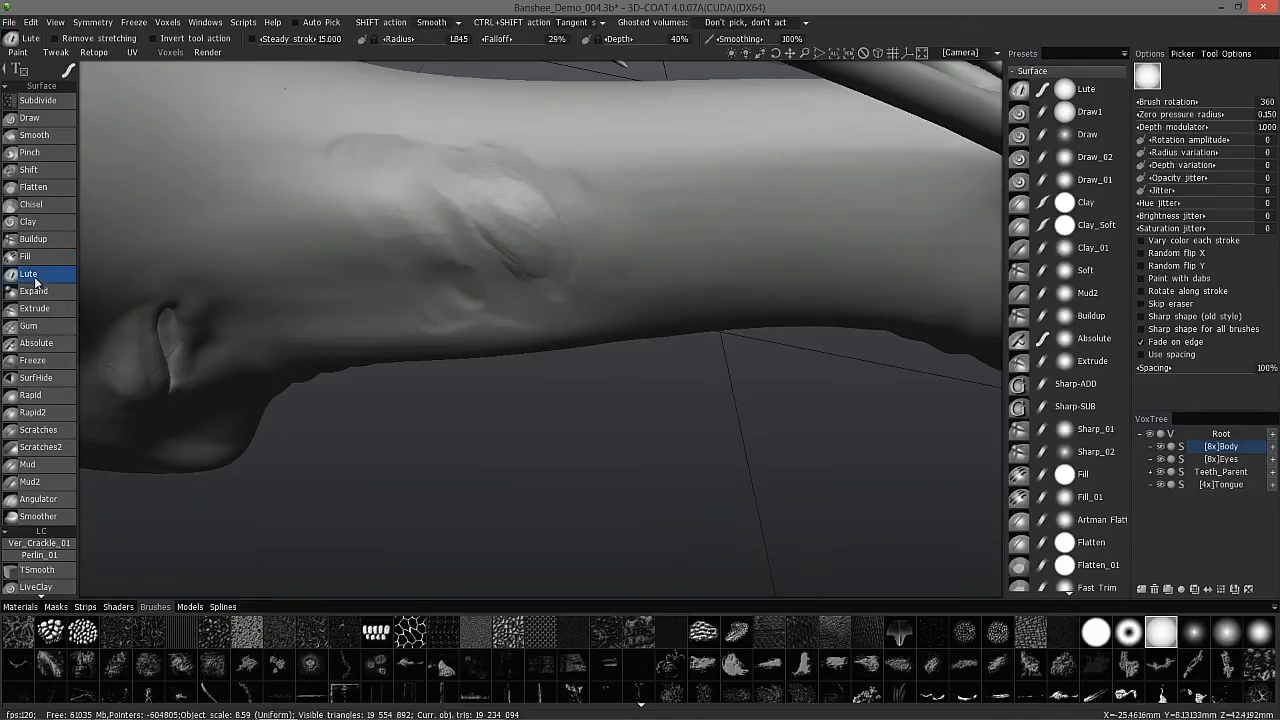
right_click(33, 280)
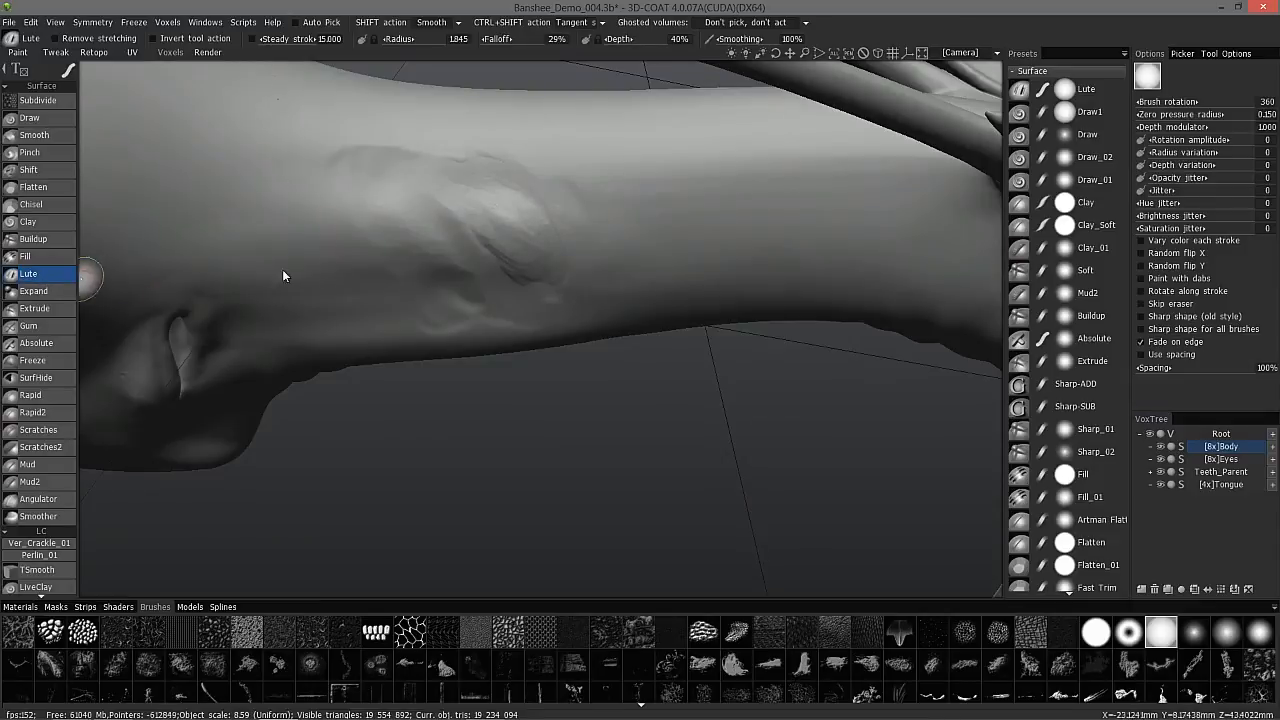
Select the newly saved Lute preset and start renaming it.
left_click(1086, 89)
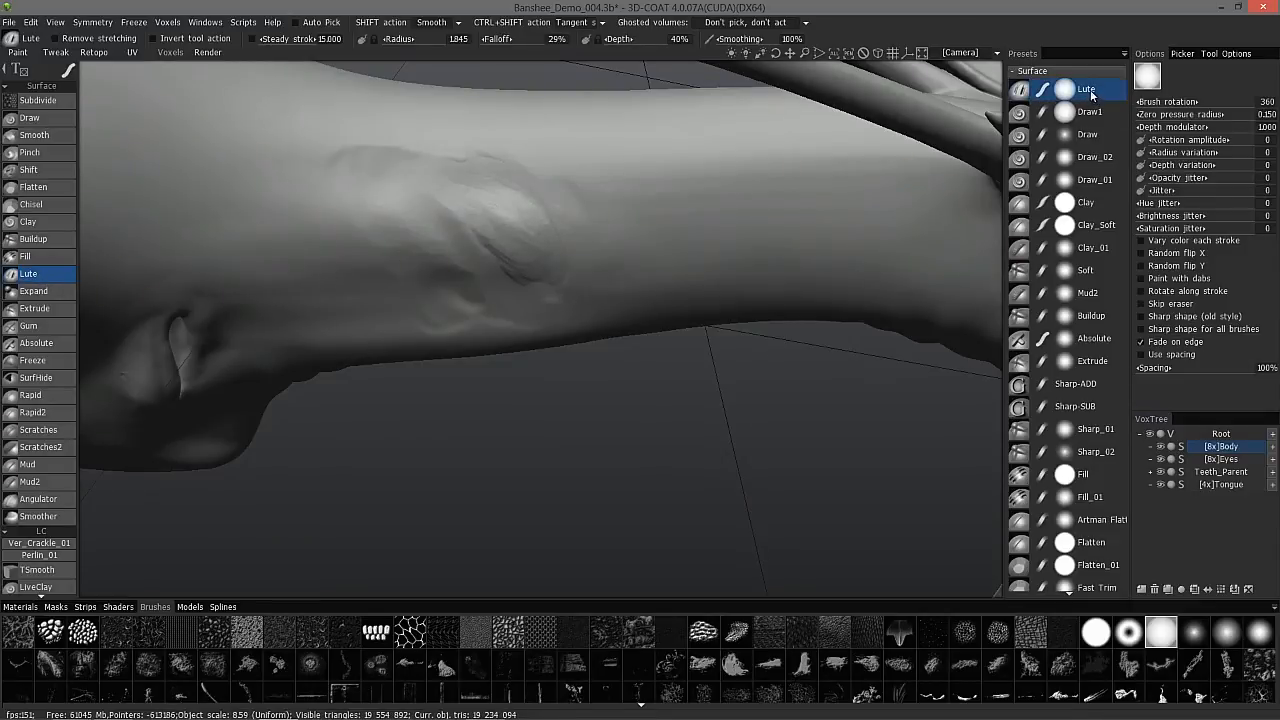
double_click(1085, 89)
type("_Strong")
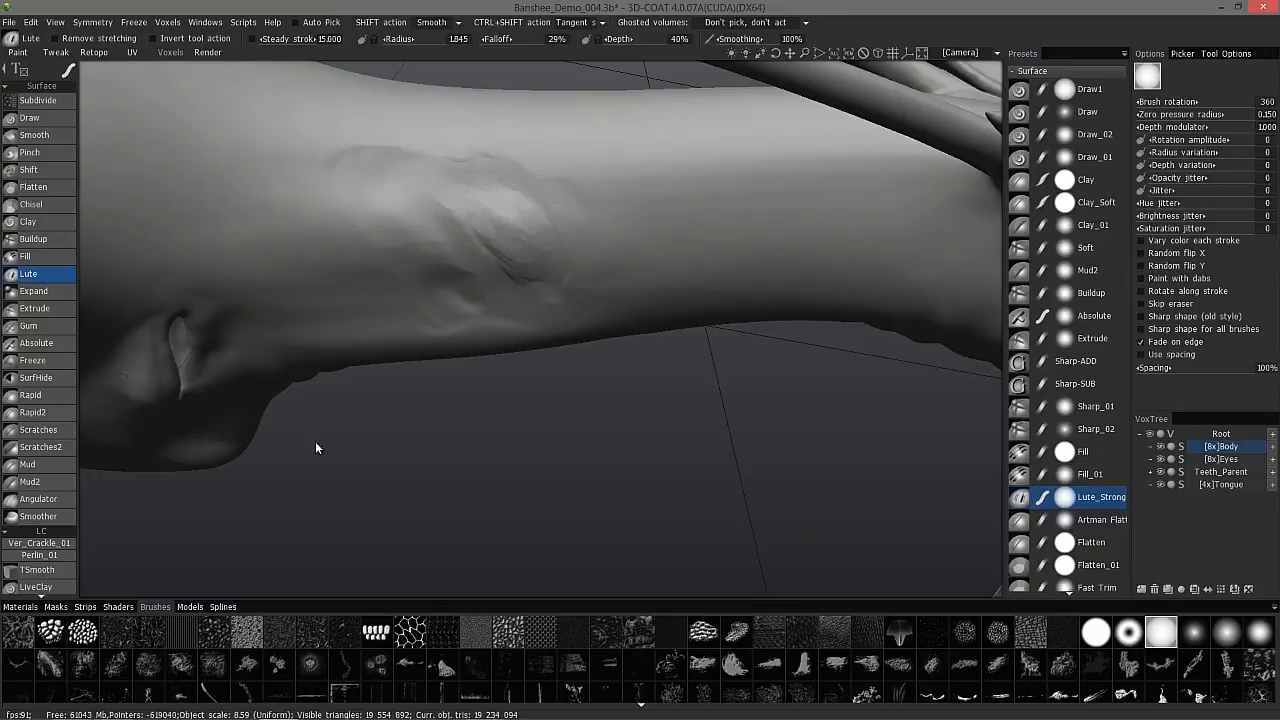
mouse_move(240, 463)
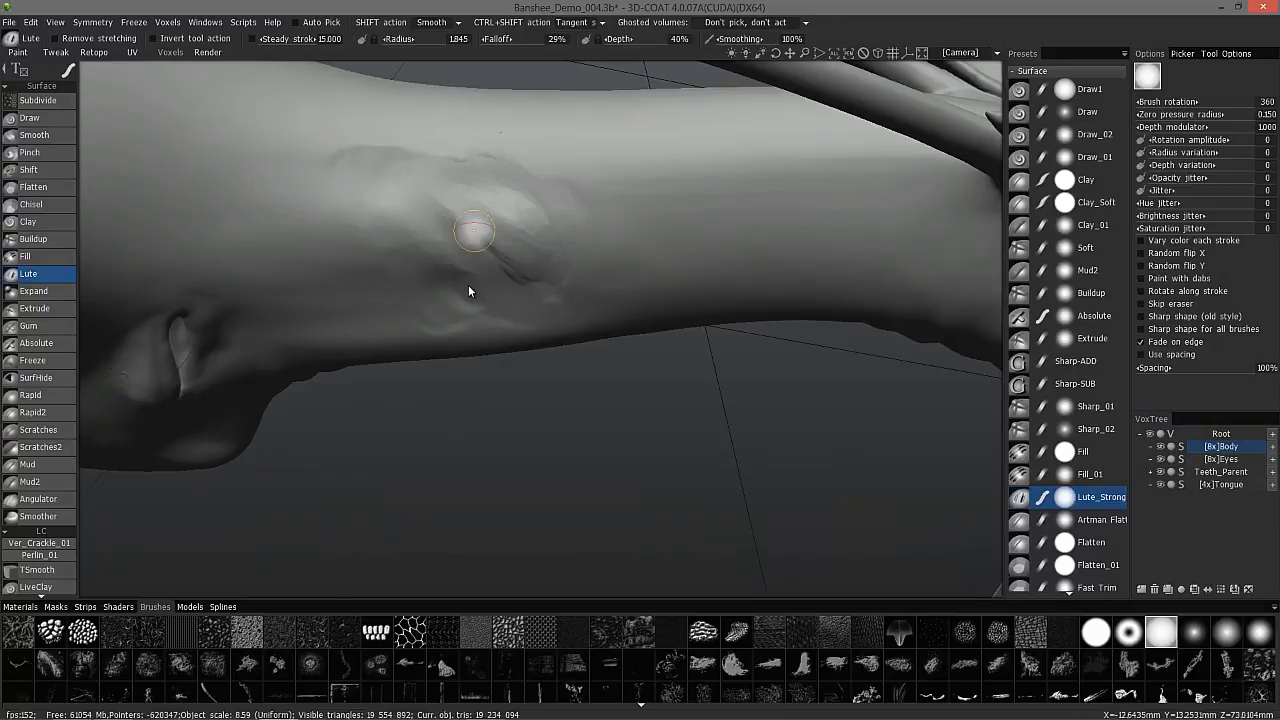
Carve a Lute_Strong stroke down across the bump on the limb.
left_click_drag(475, 230, 462, 282)
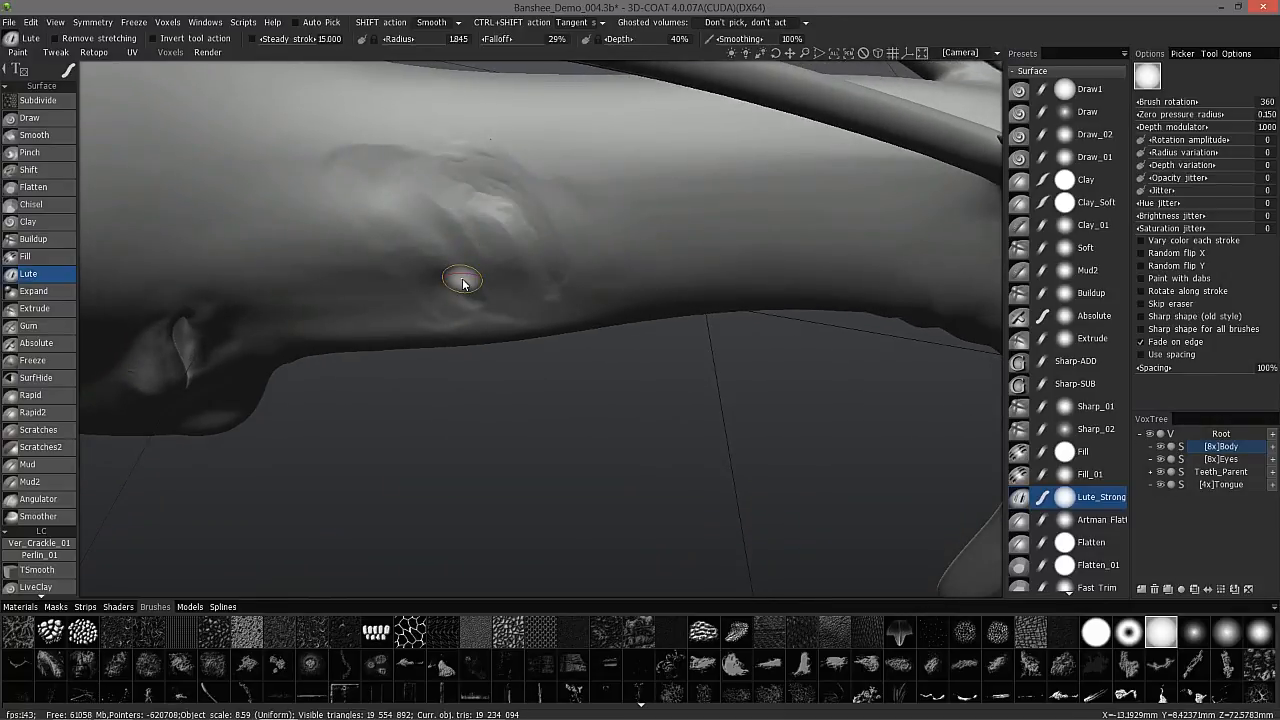